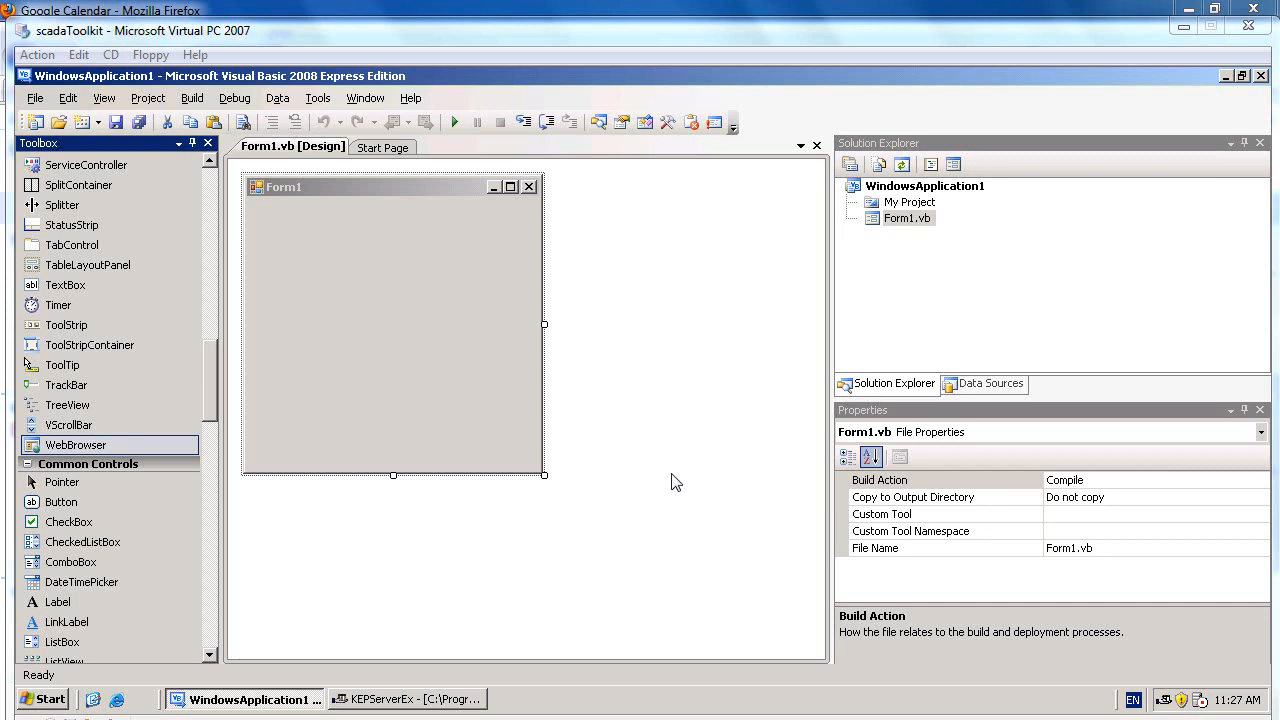
mouse_move(290, 424)
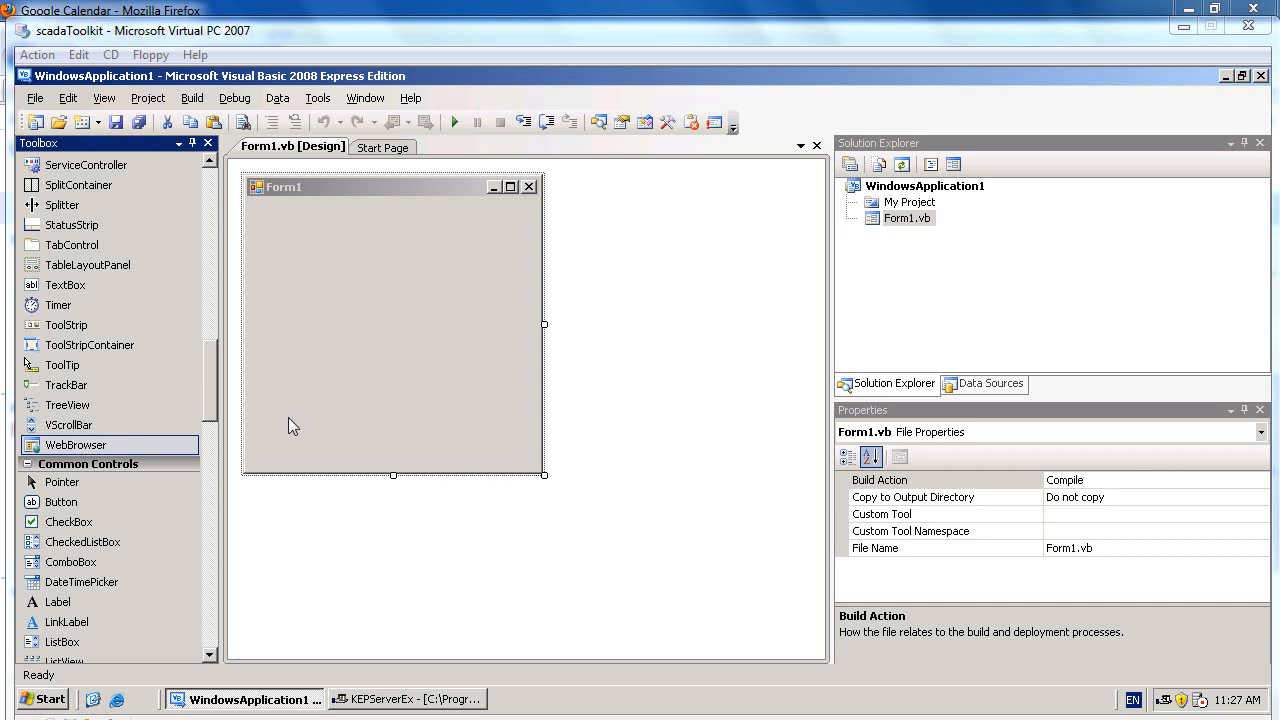
mouse_move(192, 84)
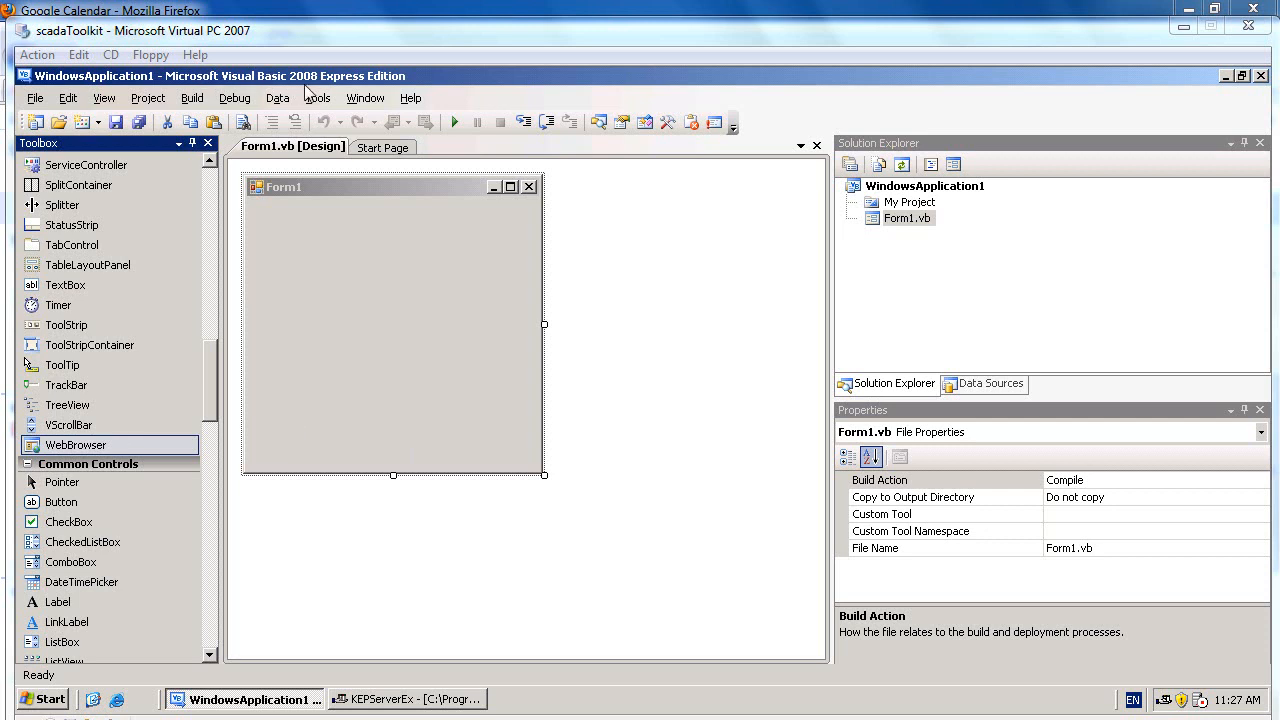
mouse_move(364, 88)
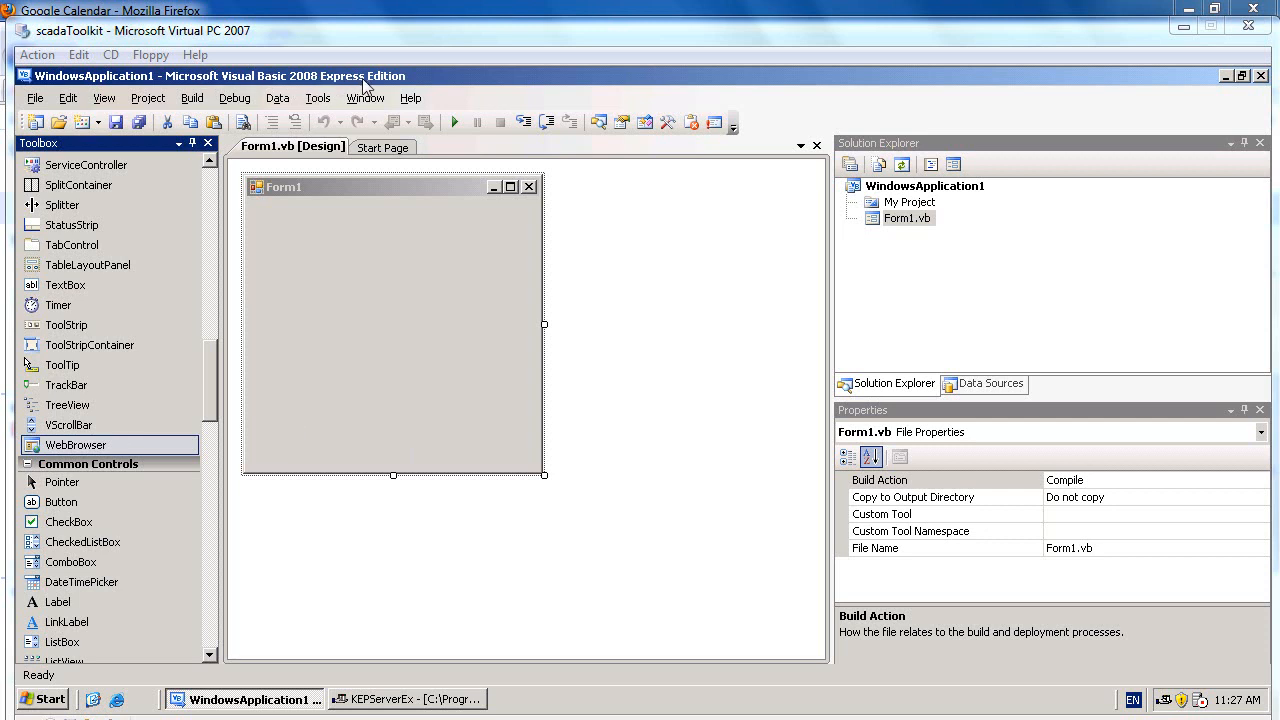
mouse_move(366, 120)
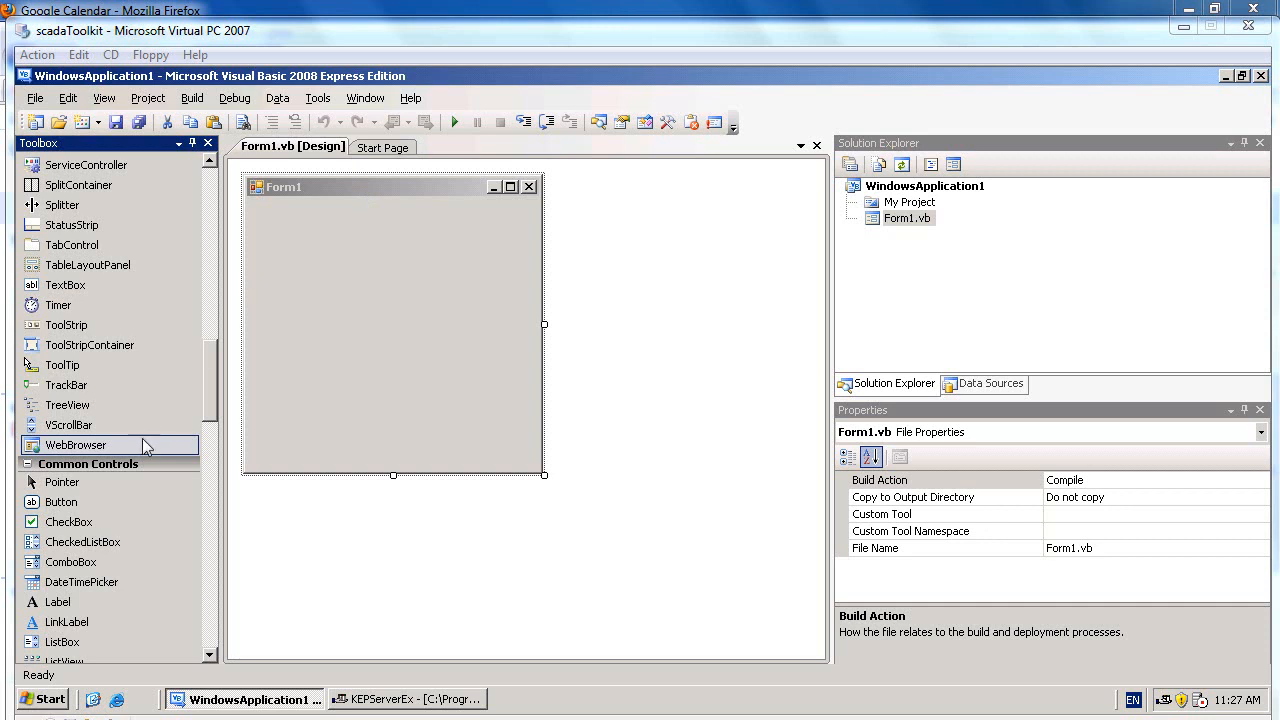
mouse_move(164, 412)
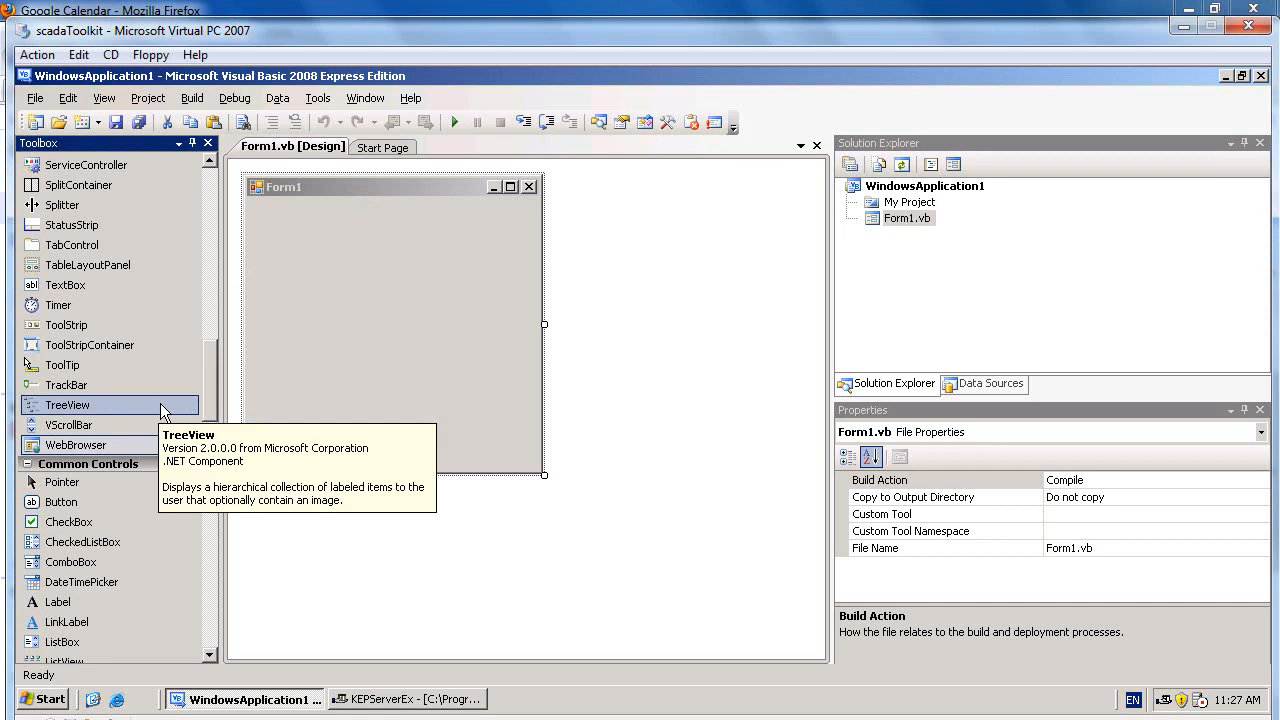
Add the COPC32.copc control from the COM Components list to the toolbox
right_click(110, 404)
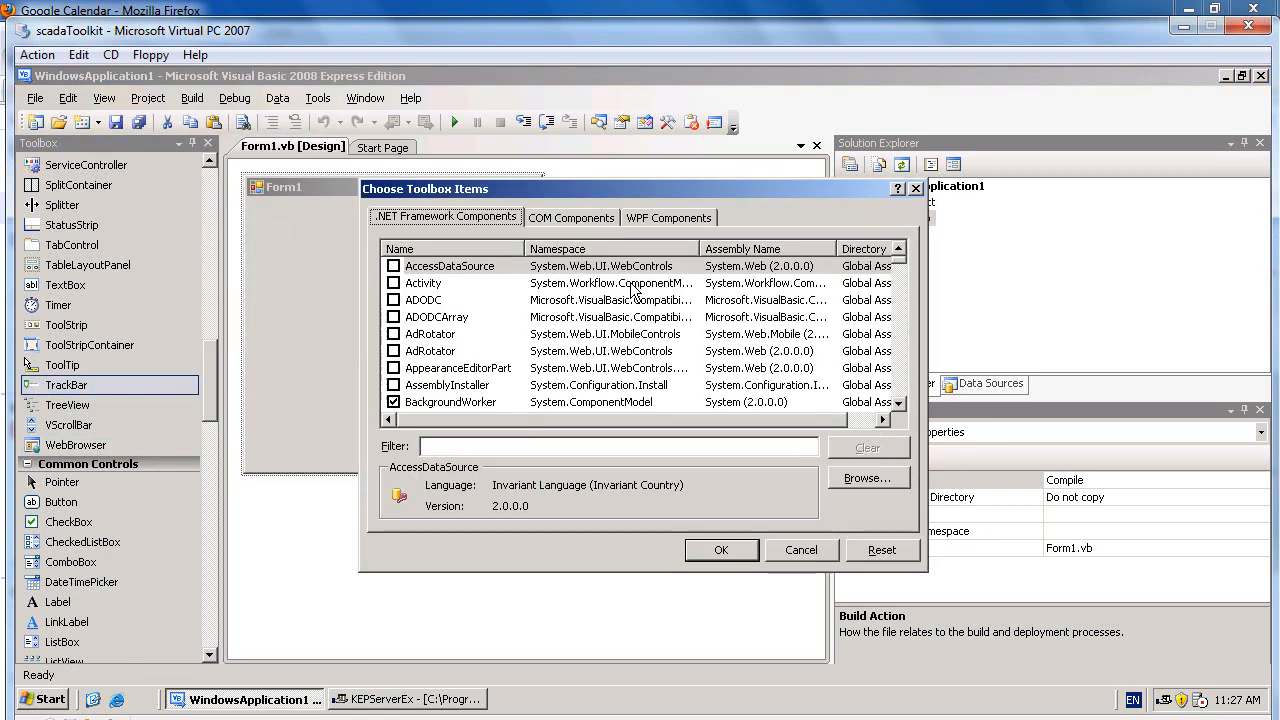
left_click(572, 216)
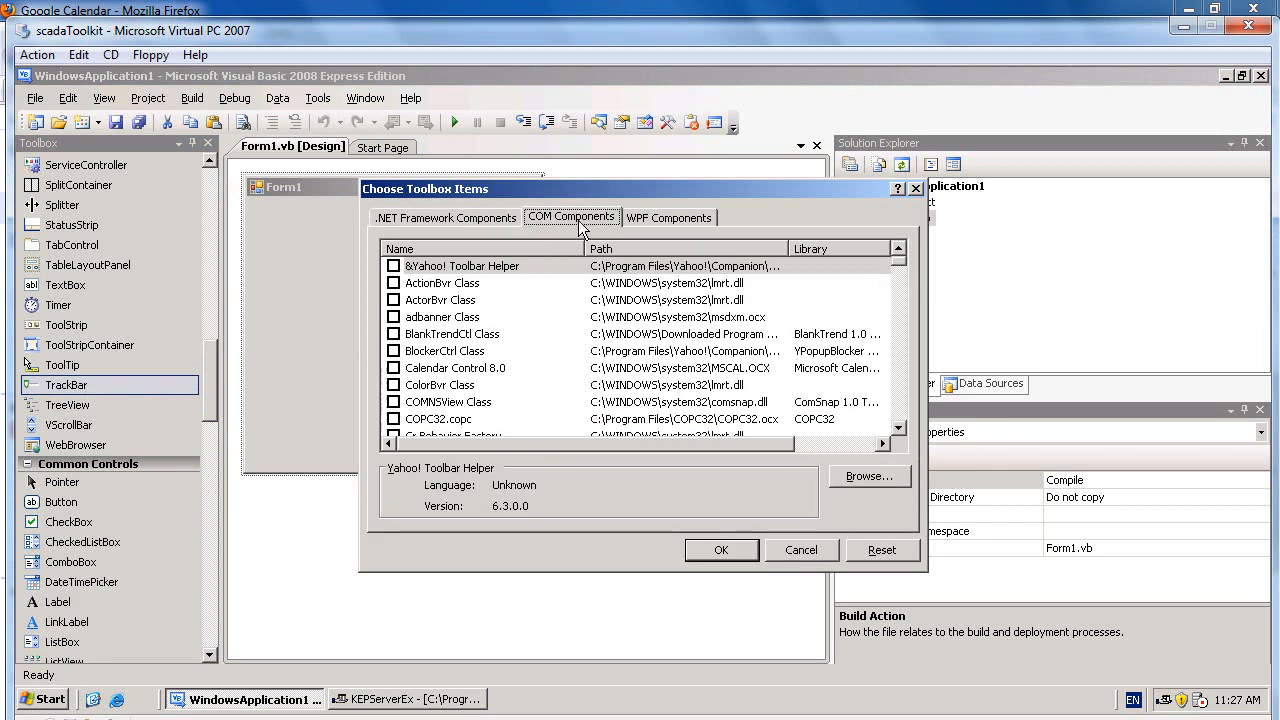
mouse_move(616, 224)
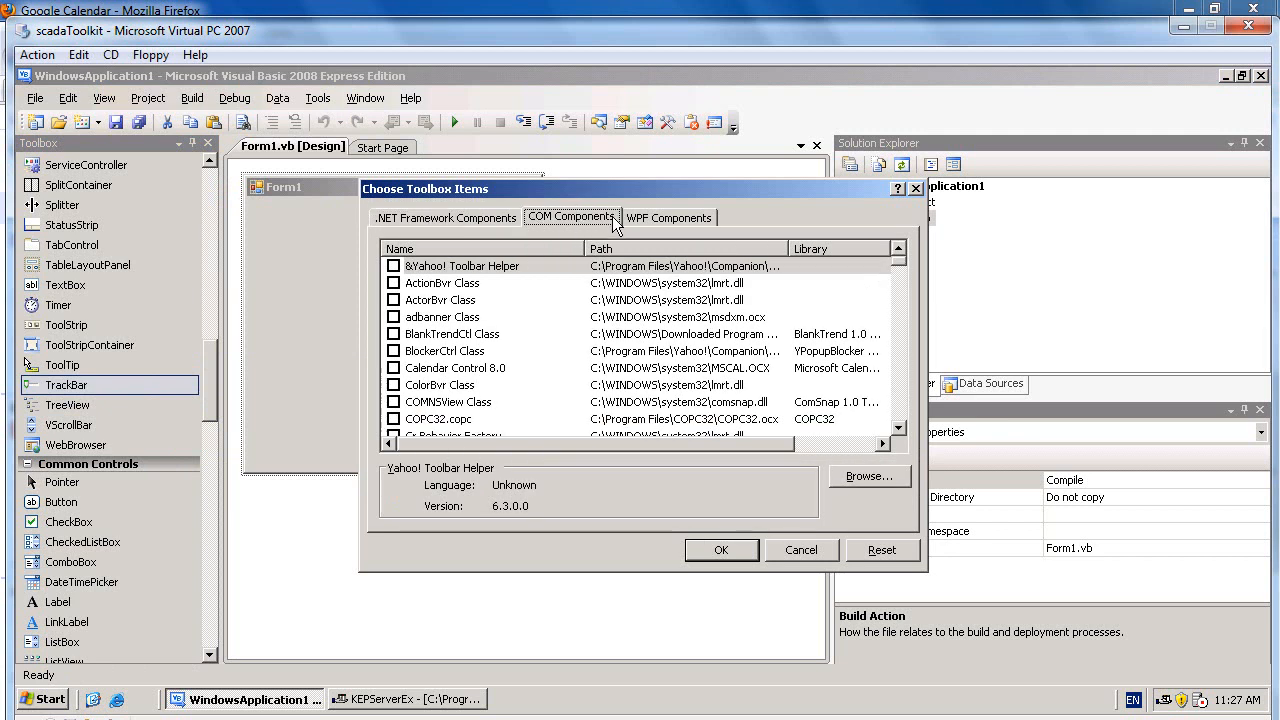
mouse_move(556, 302)
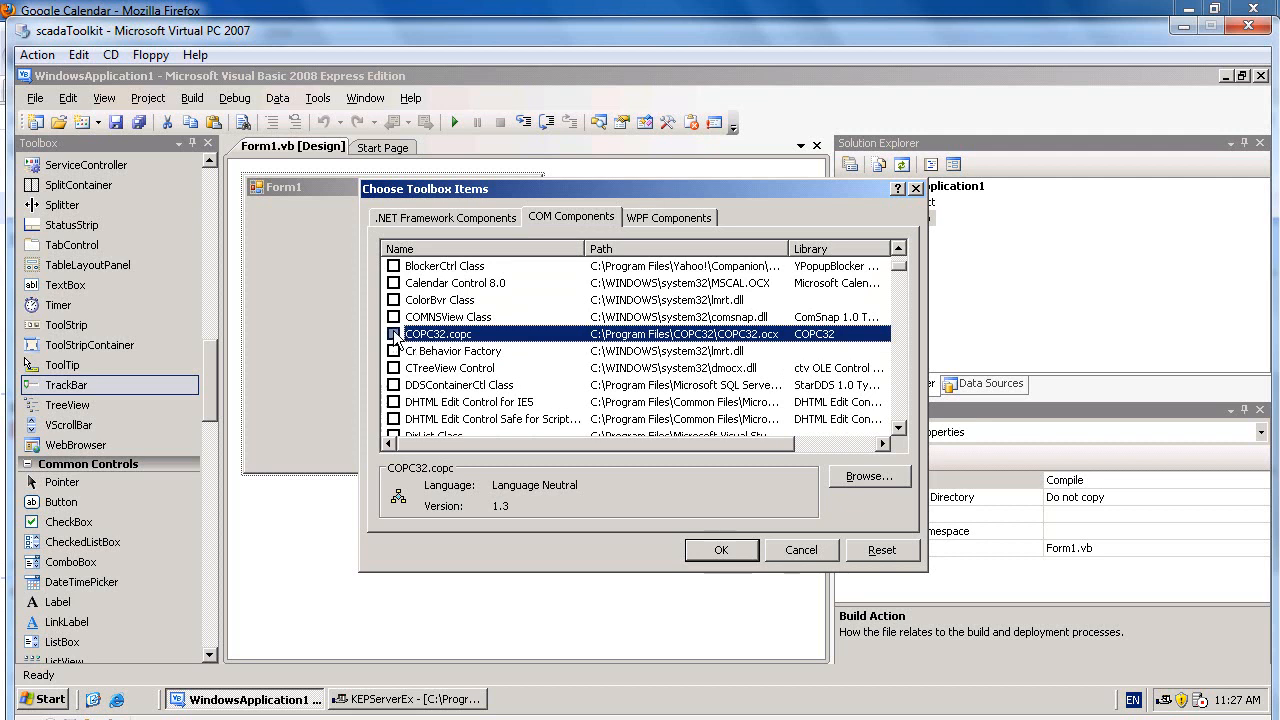
left_click(392, 332)
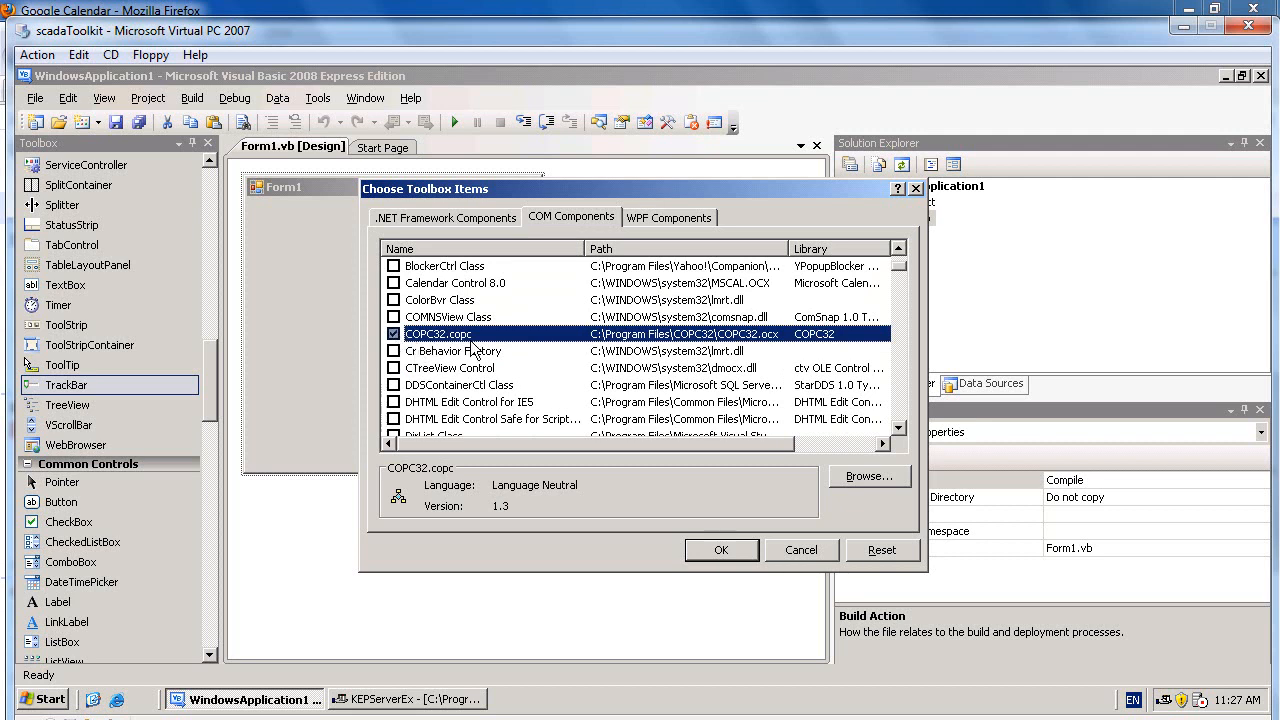
left_click(720, 550)
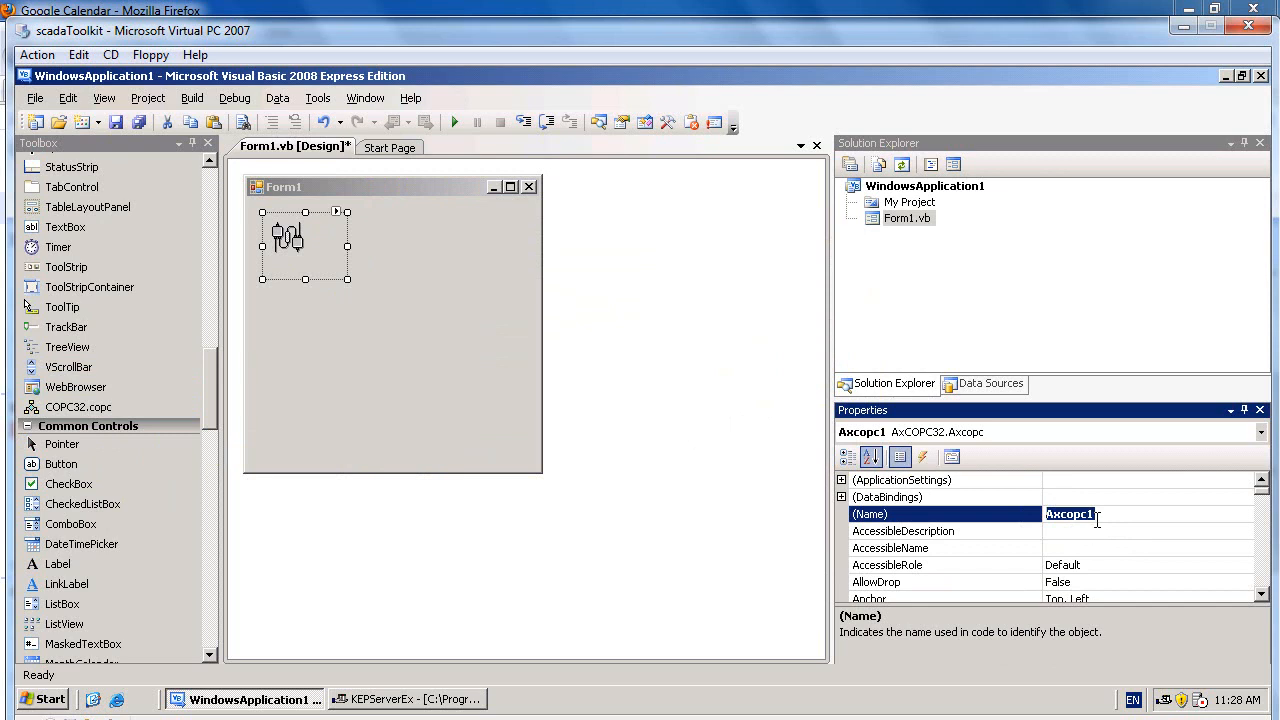
Name the COPC32 control placed on Form1 copc1
type("copc1")
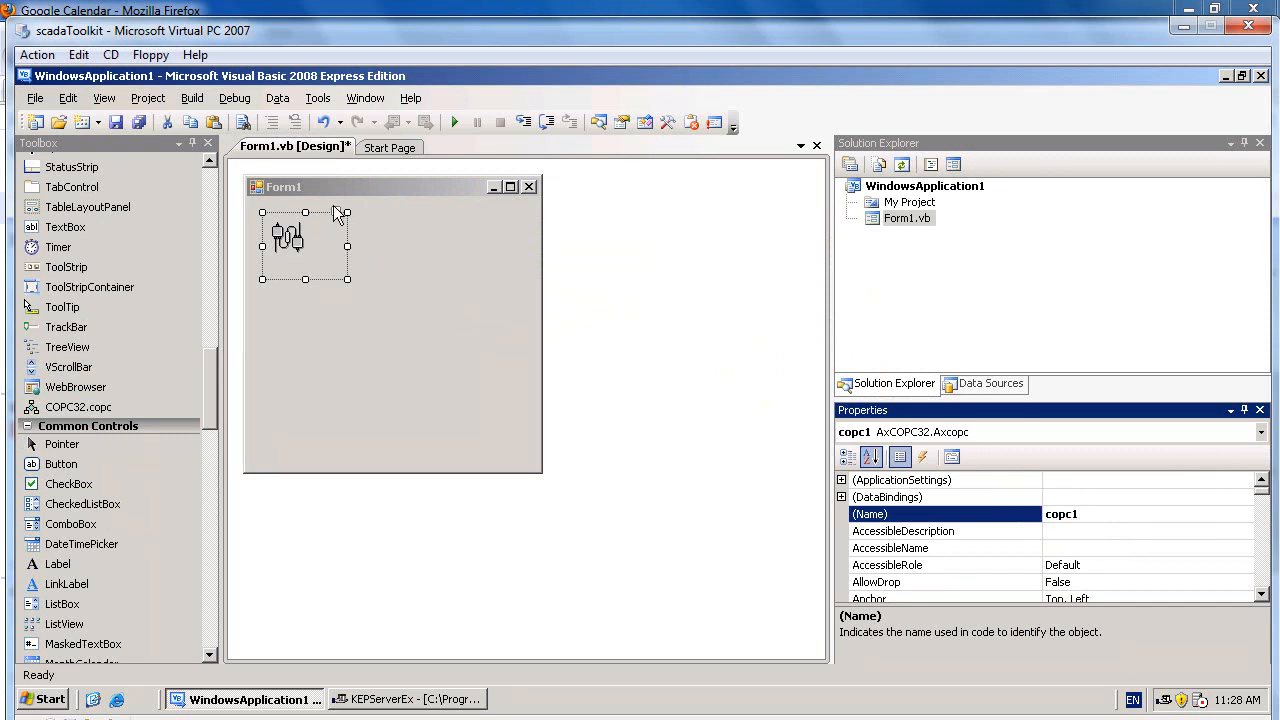
In copc1's property pages set svrname to KEPware.KEPServerEx.V4 and UpdateRate to 100
right_click(290, 240)
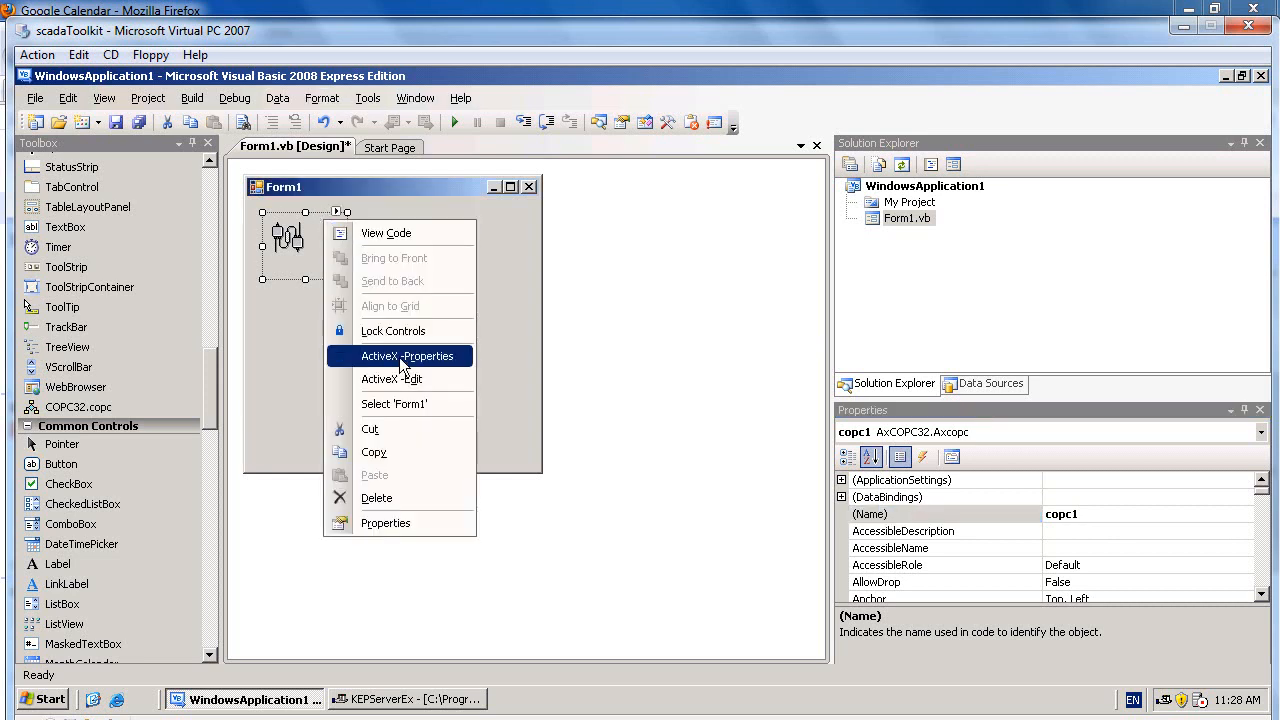
left_click(408, 356)
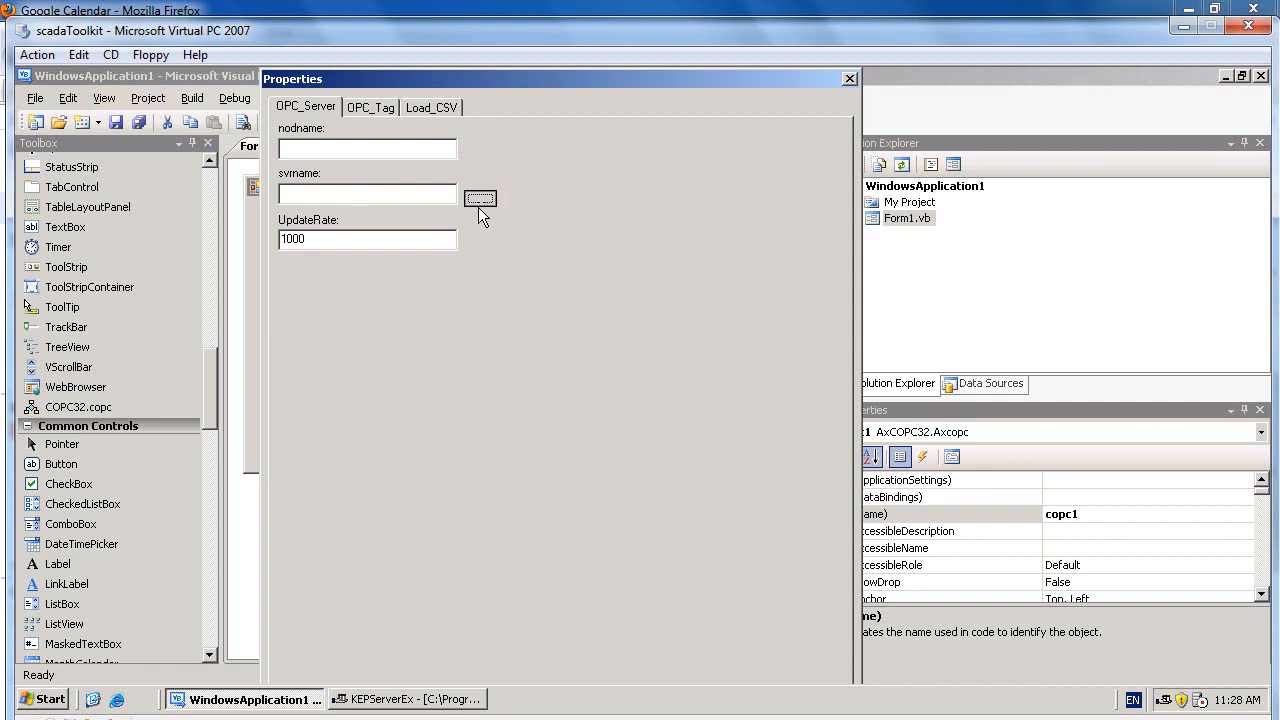
type("KEPware.KEPServerEx.V4")
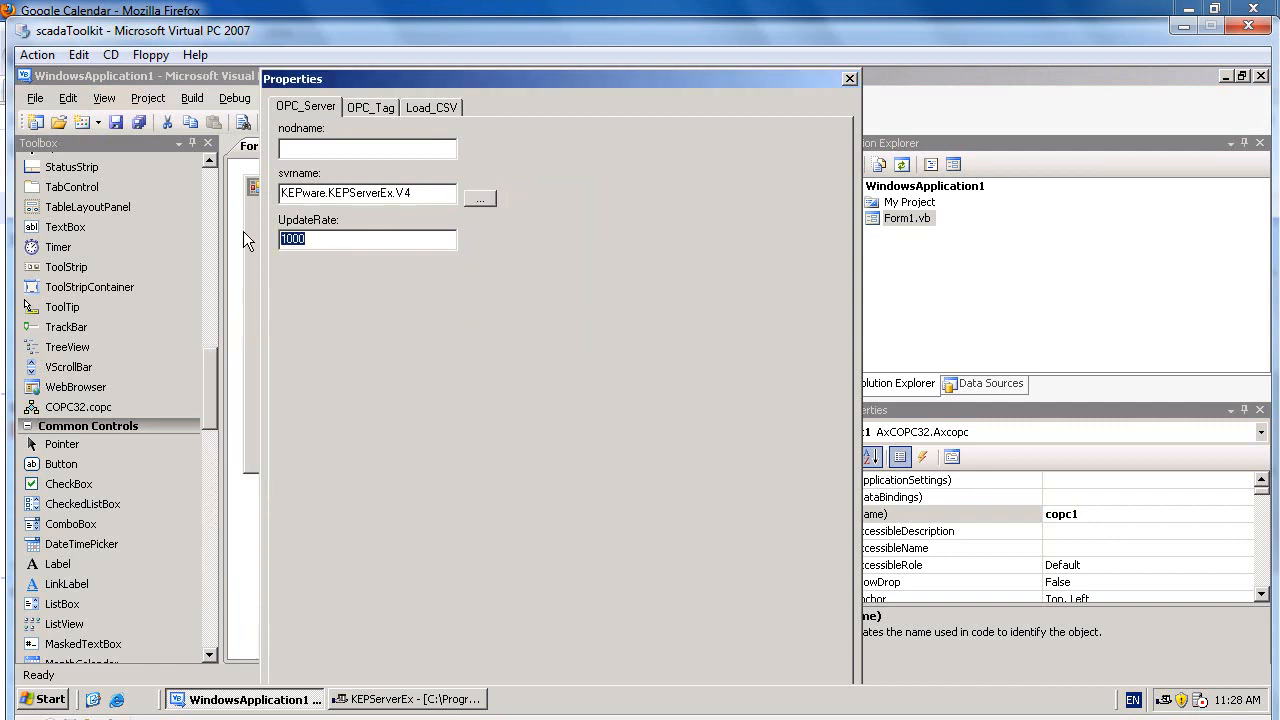
type("100")
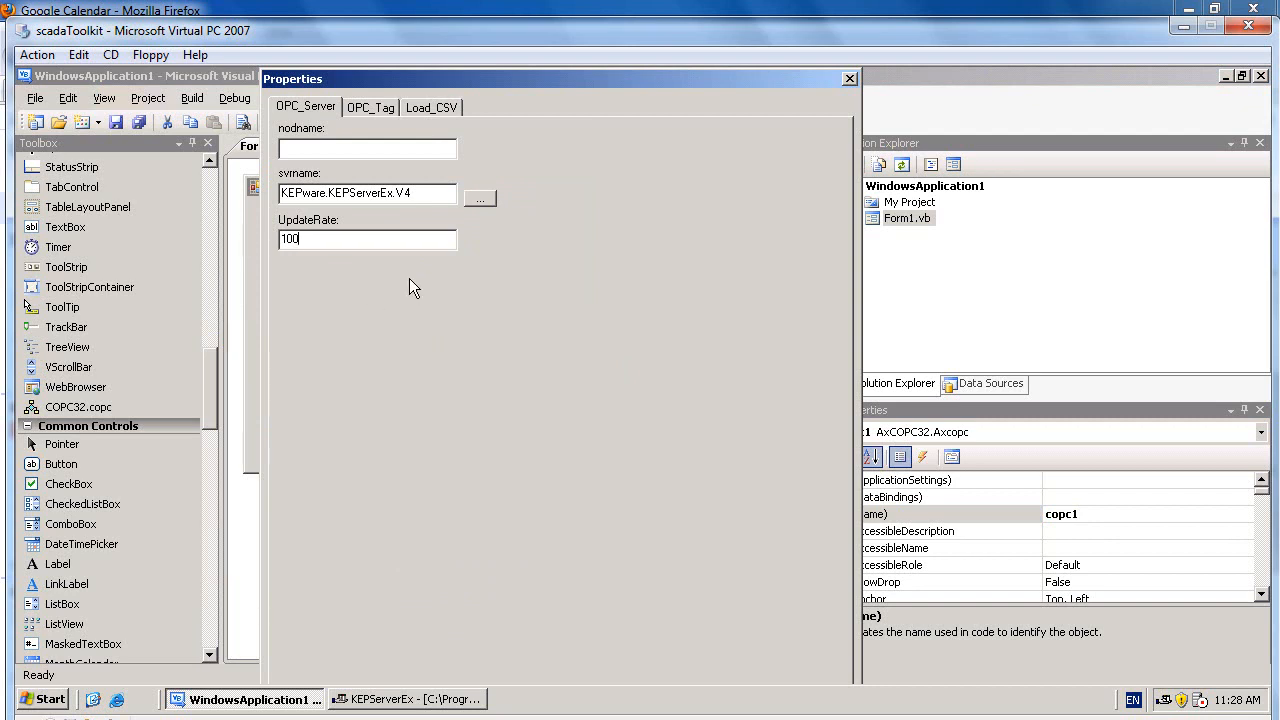
left_click(368, 108)
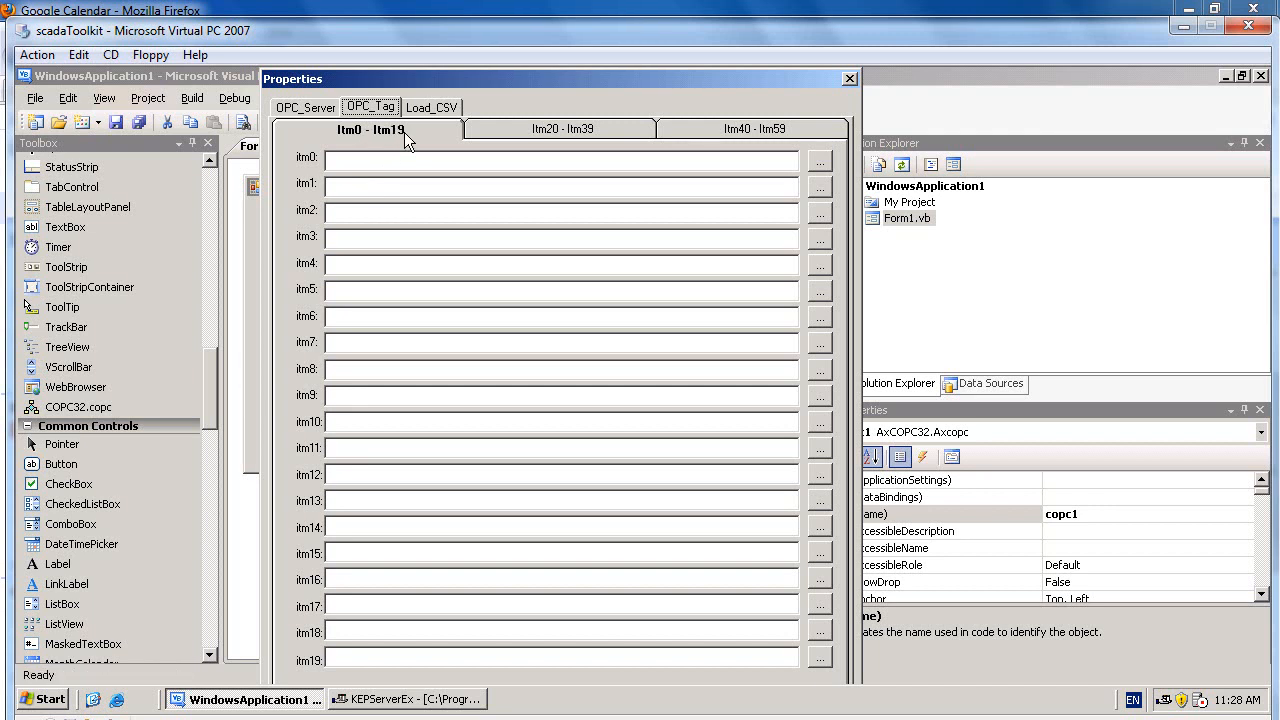
Browse Channel_0_User_Defined and assign Random1, Random2, Random3 to Itm0–Itm2, then apply
left_click(820, 160)
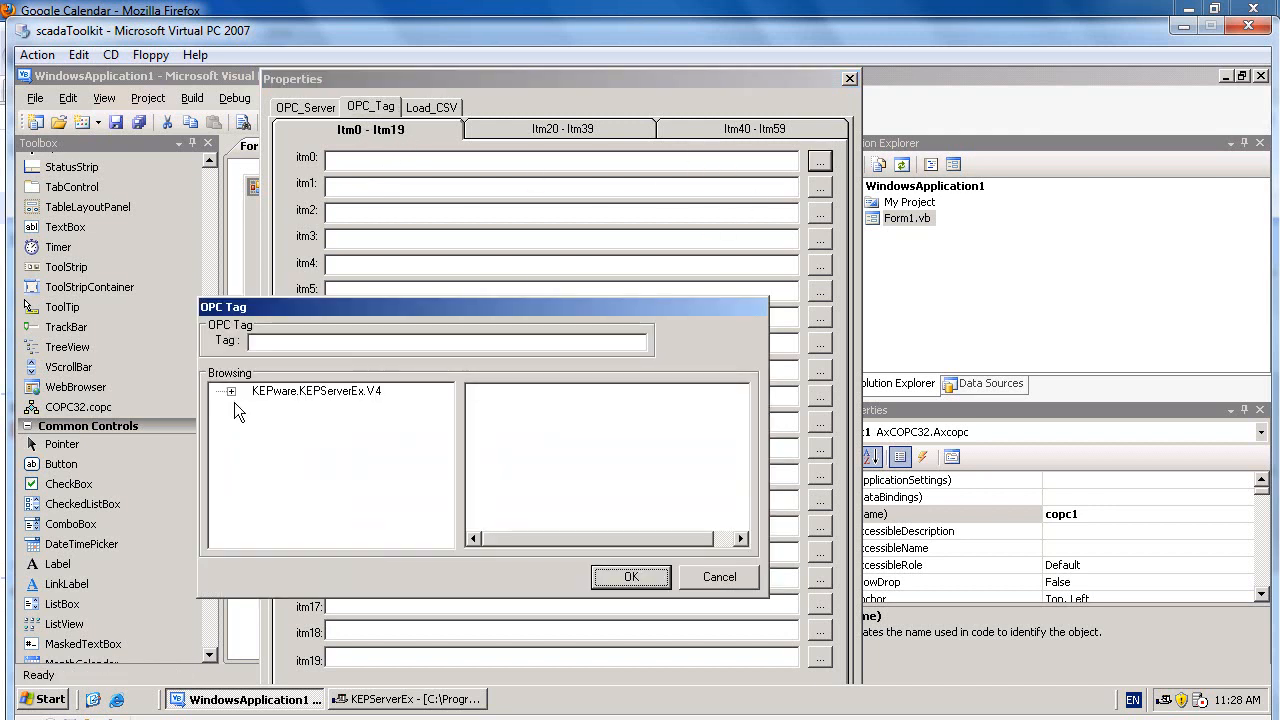
left_click(232, 390)
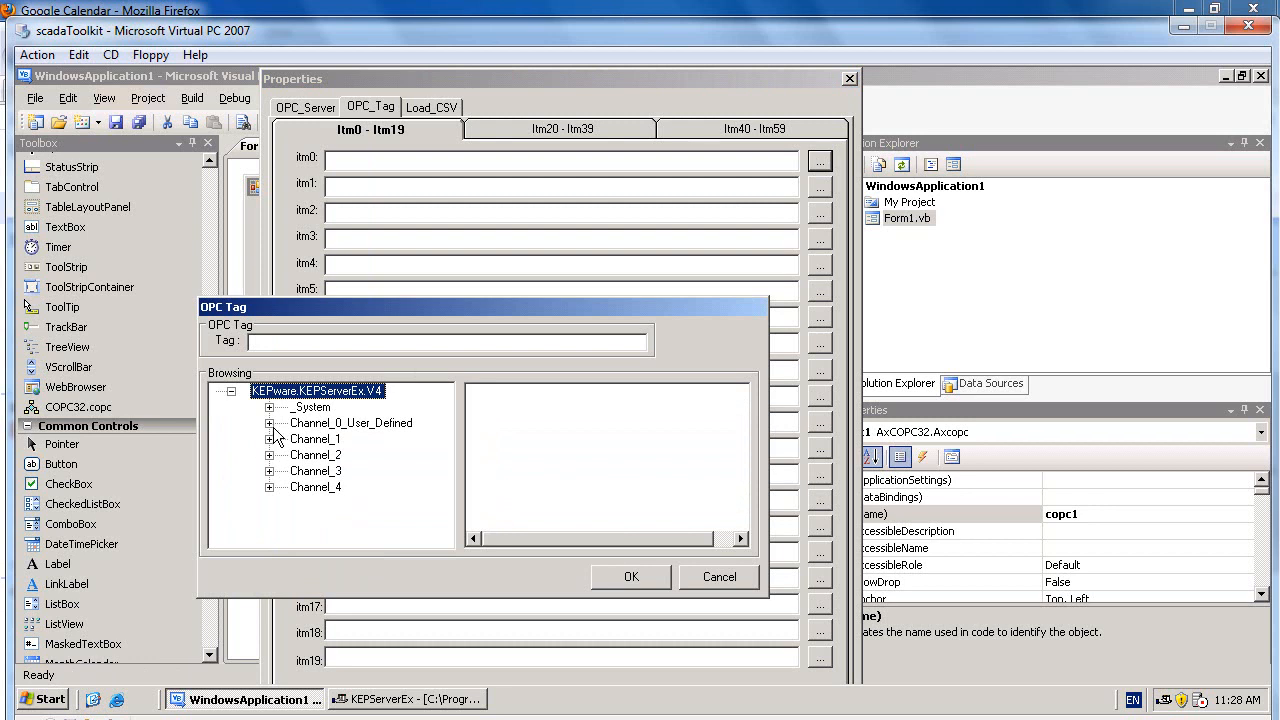
left_click(348, 470)
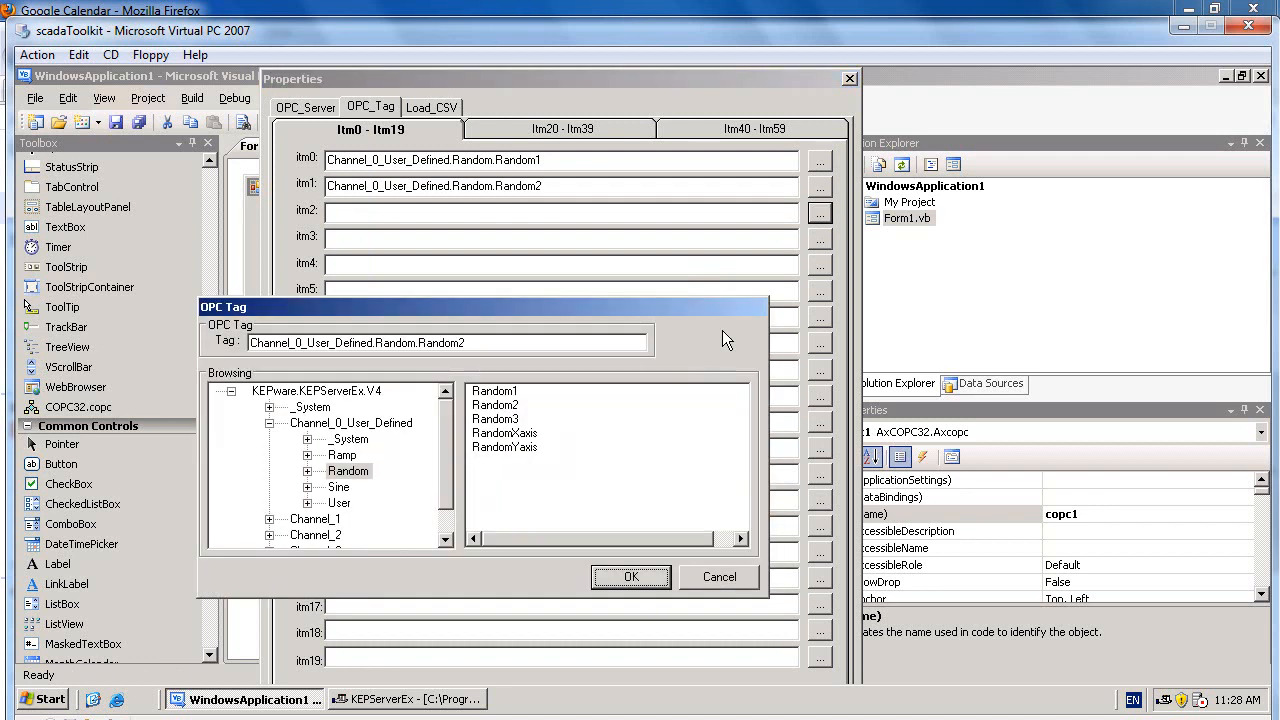
left_click(630, 576)
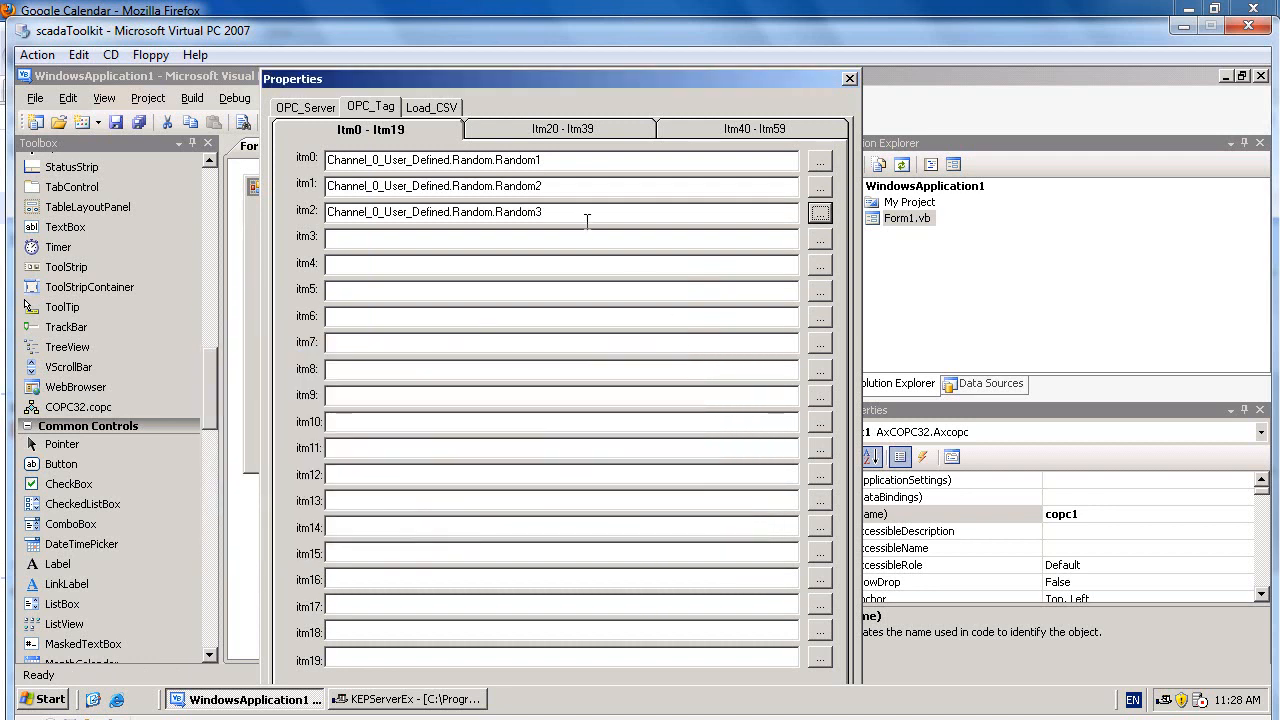
left_click(848, 78)
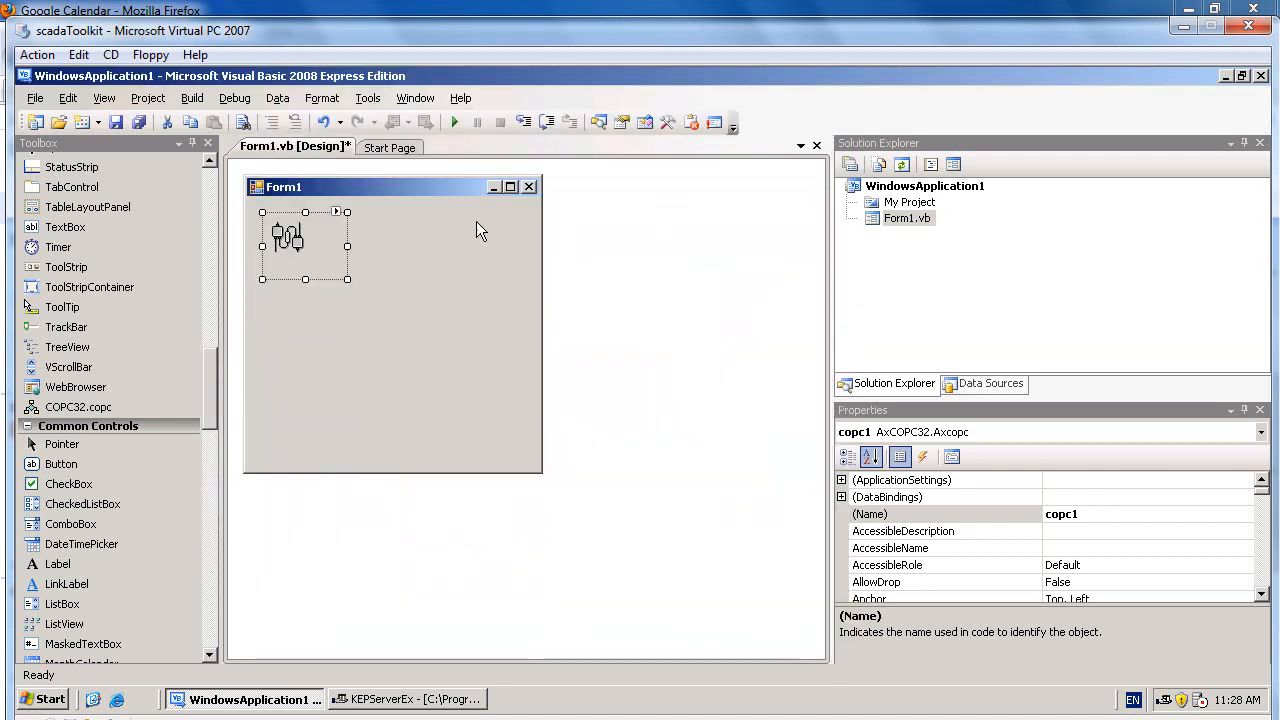
Generate an empty Form1_Load event handler in the code window
left_click(380, 340)
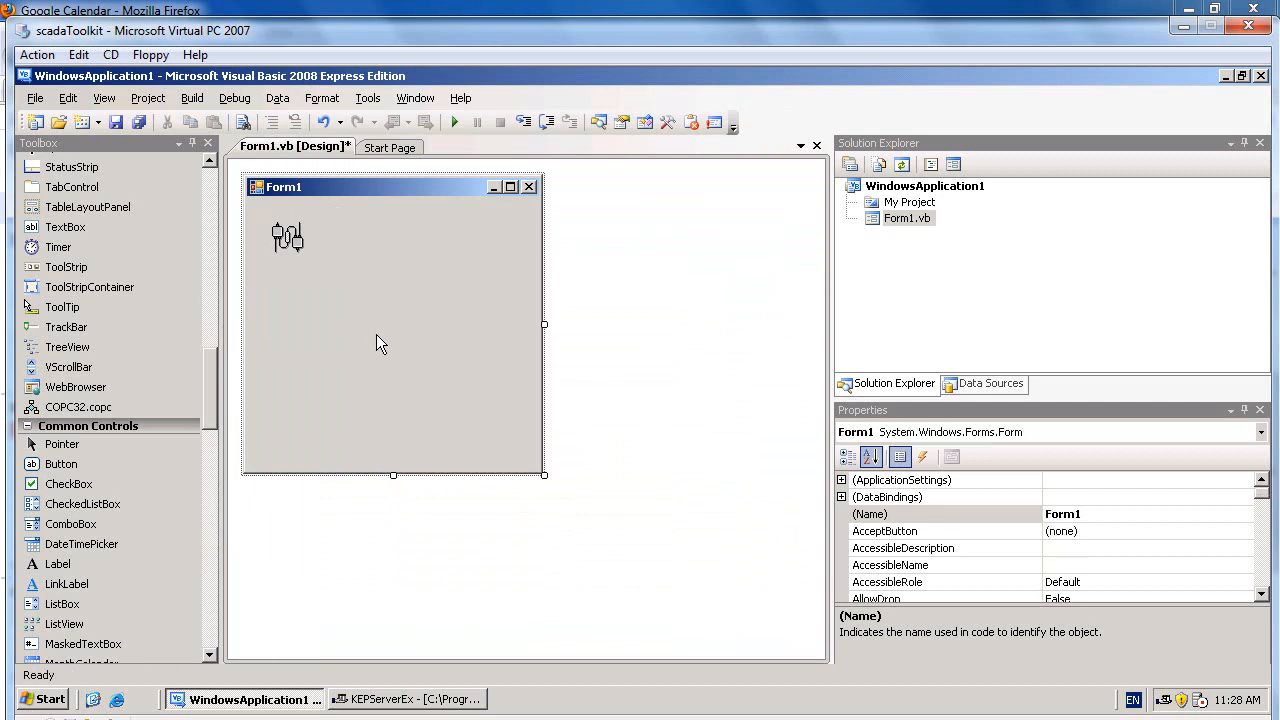
mouse_move(434, 360)
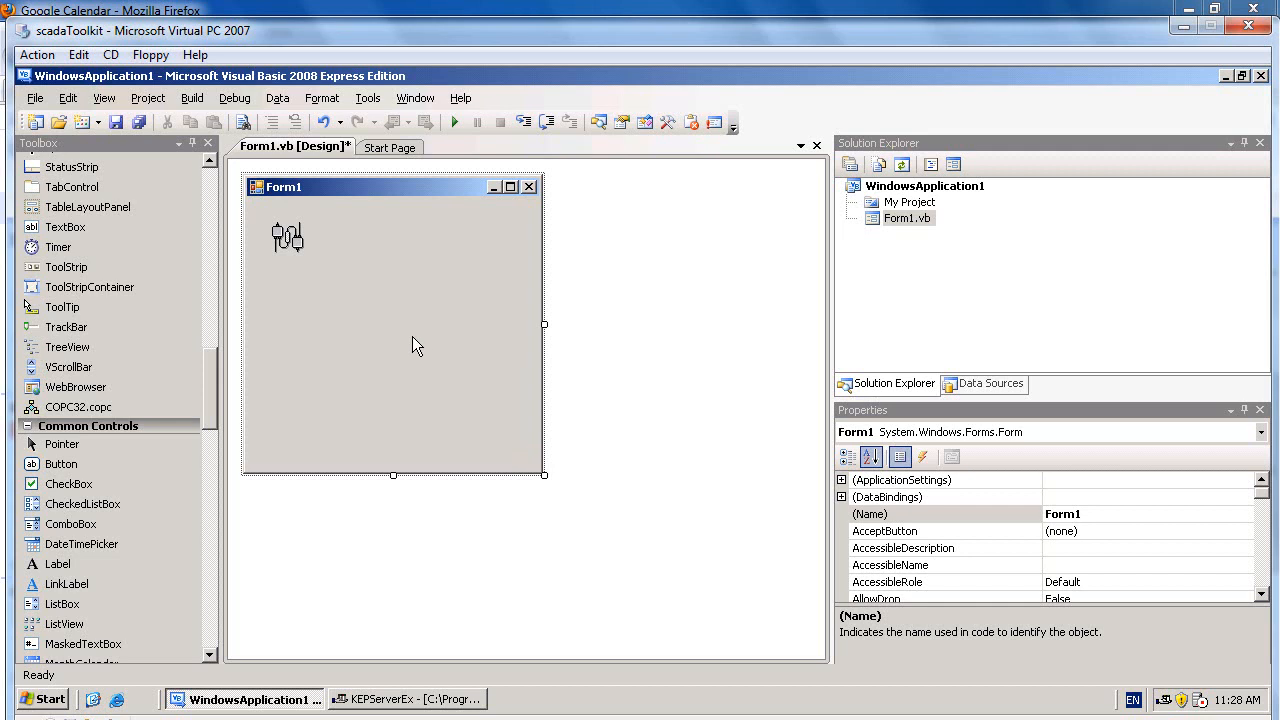
mouse_move(380, 296)
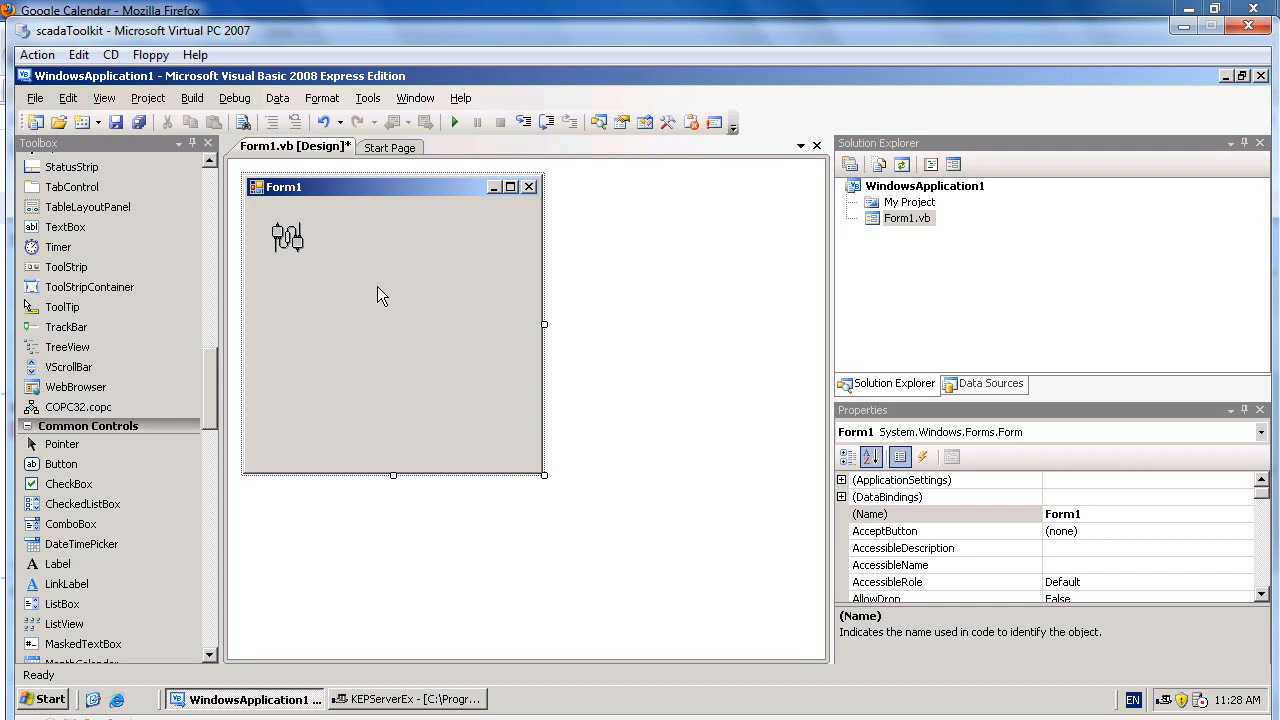
left_click(922, 456)
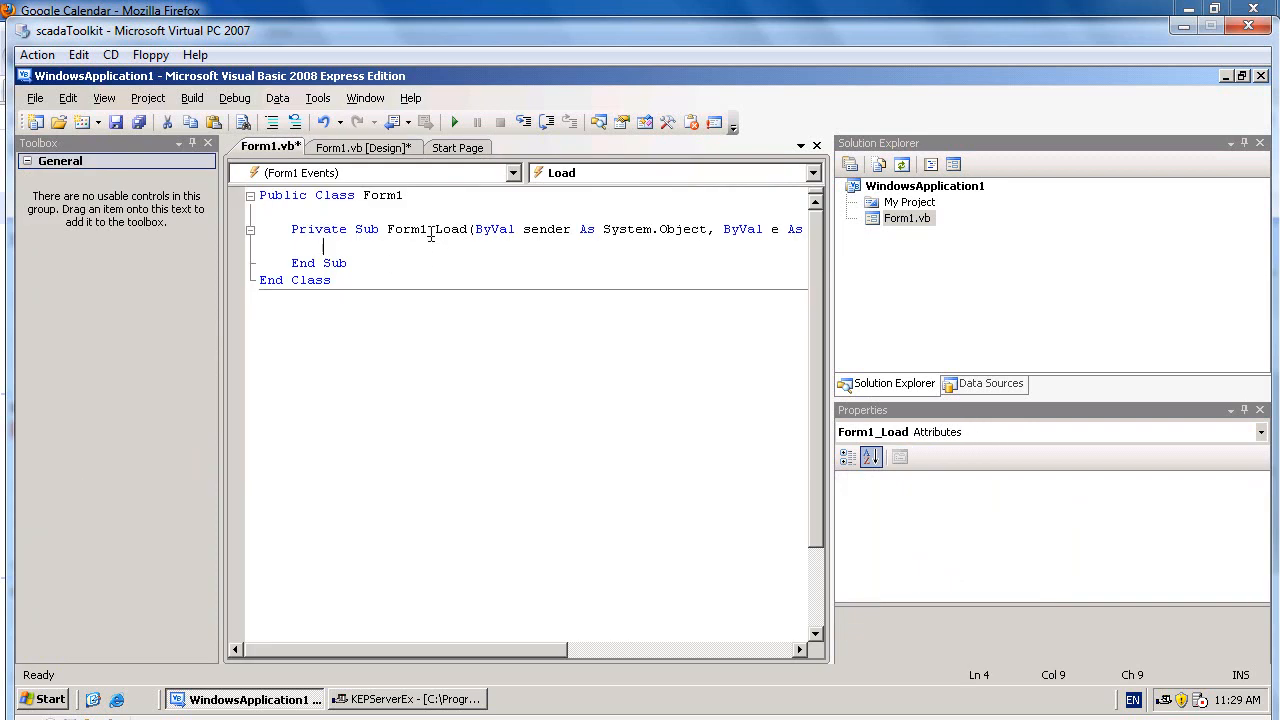
Inside Form1_Load add the line copc1.cnnec to connect the OPC control
double_click(430, 228)
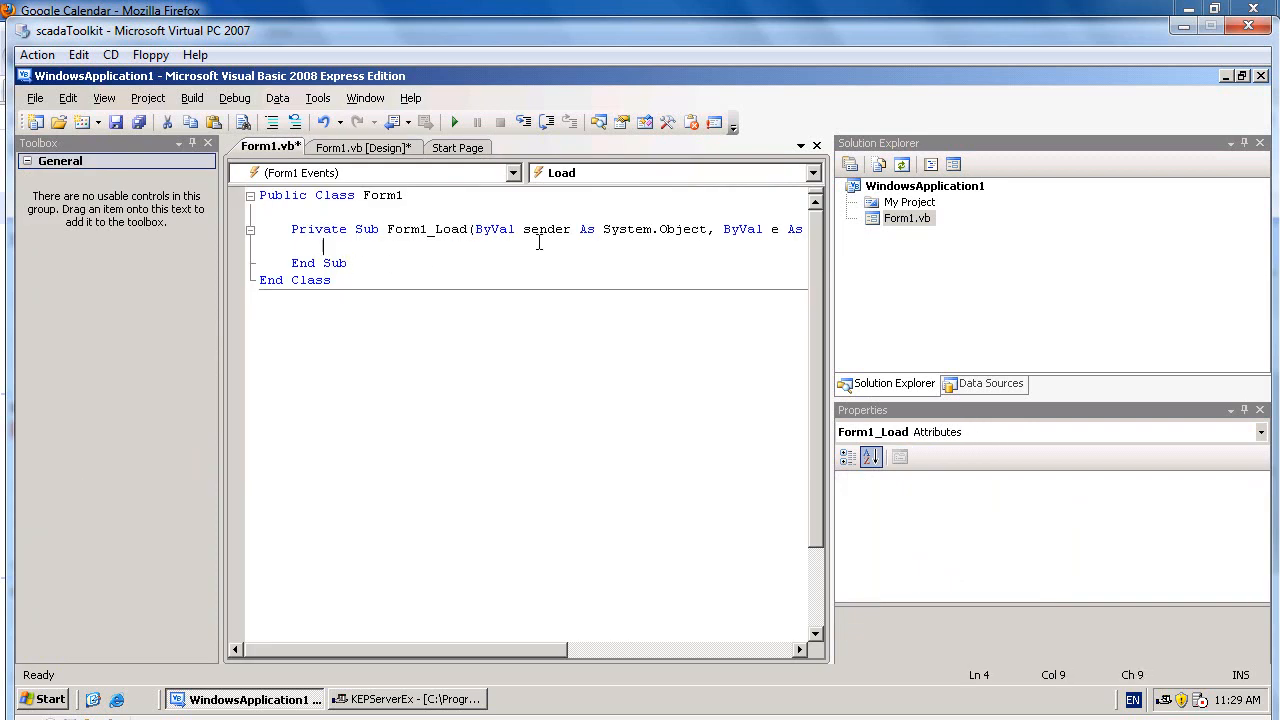
type("copc1")
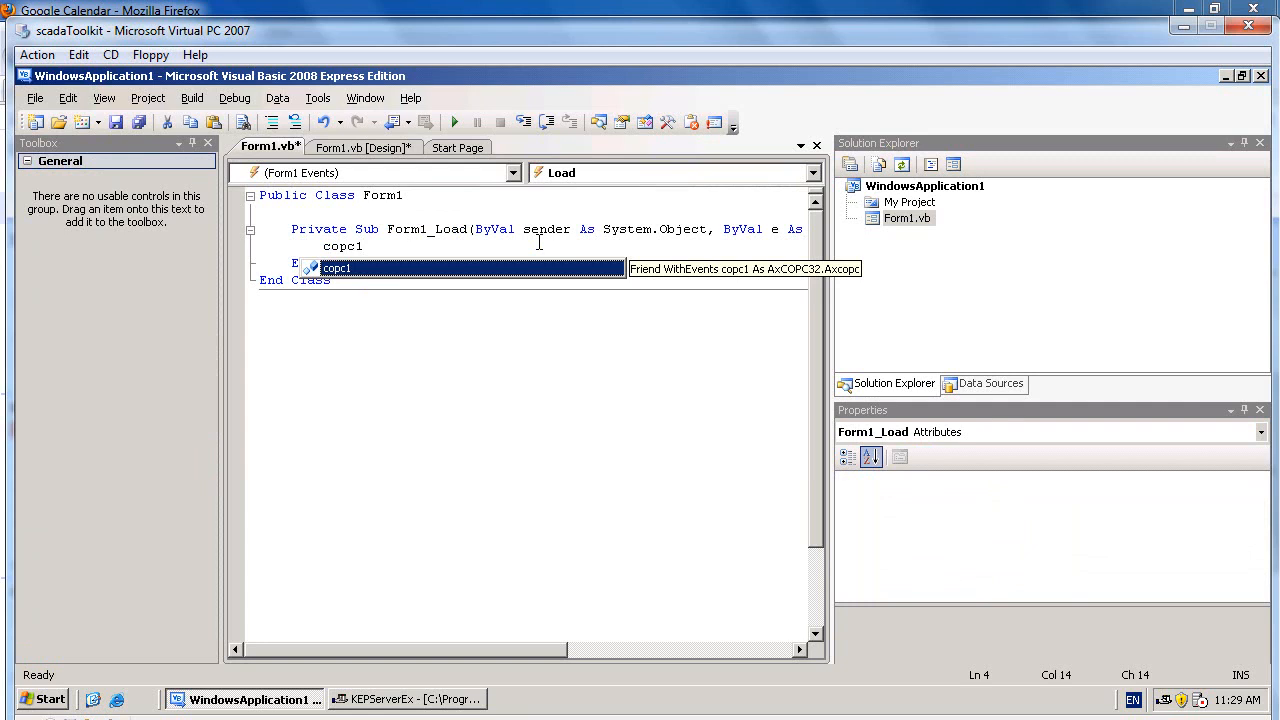
type(".c")
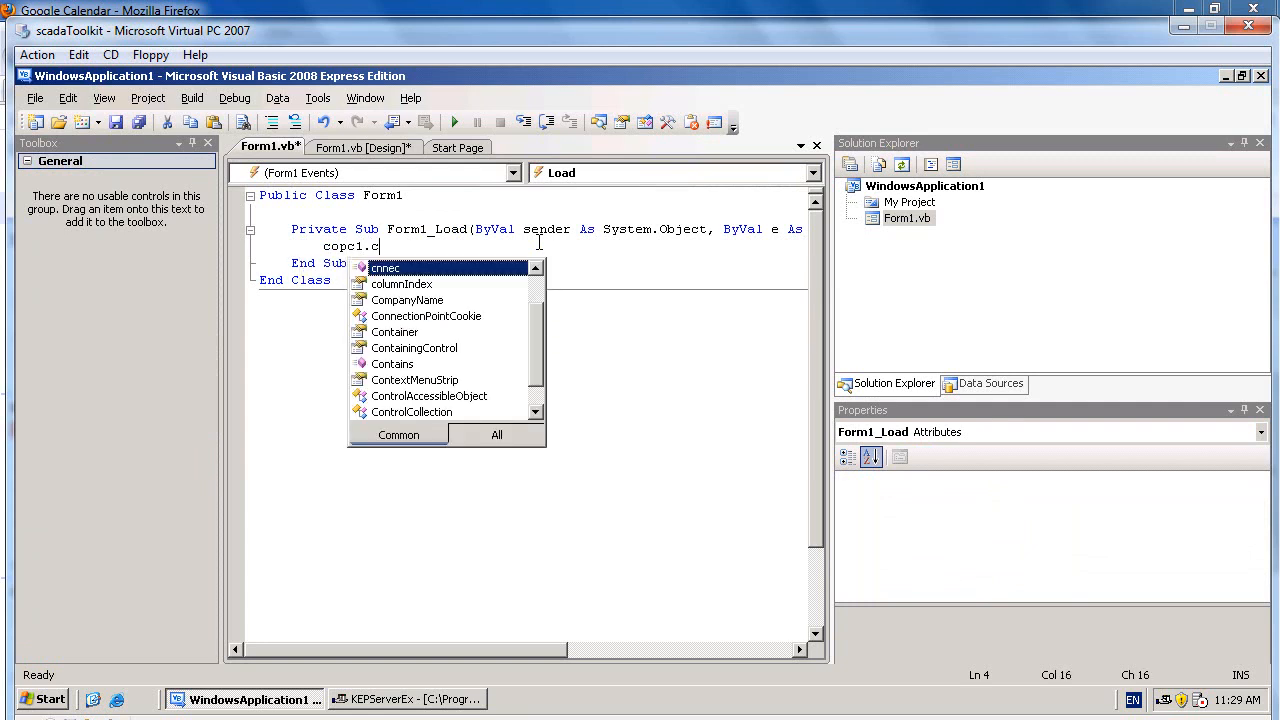
type("nnec")
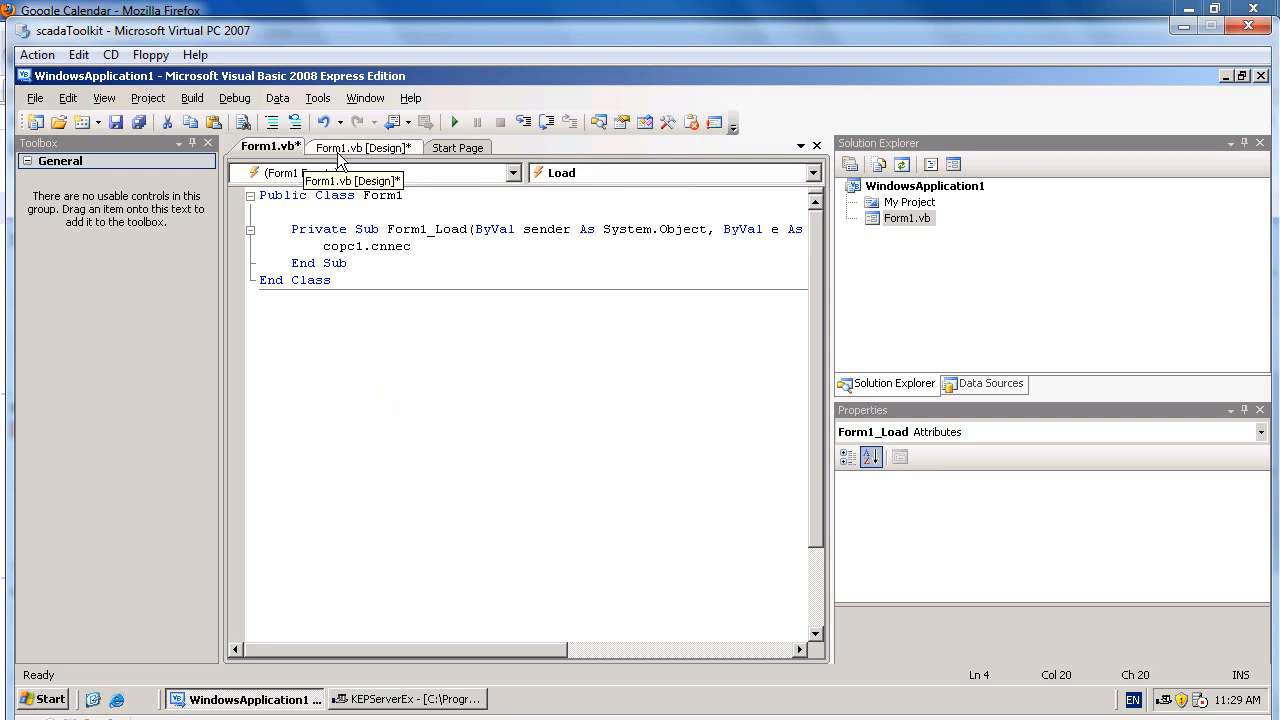
Create a Form1_FormClosing handler containing copc1.discnn and return to the designer
left_click(364, 148)
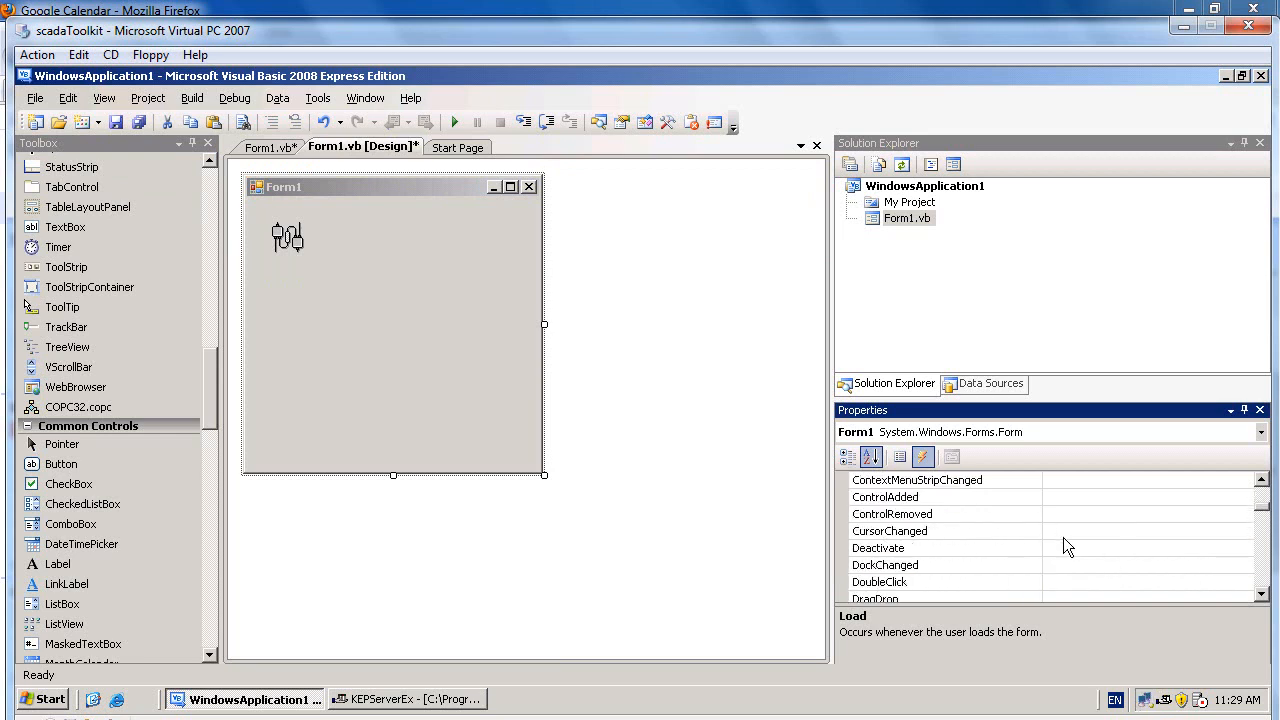
scroll("down", 3)
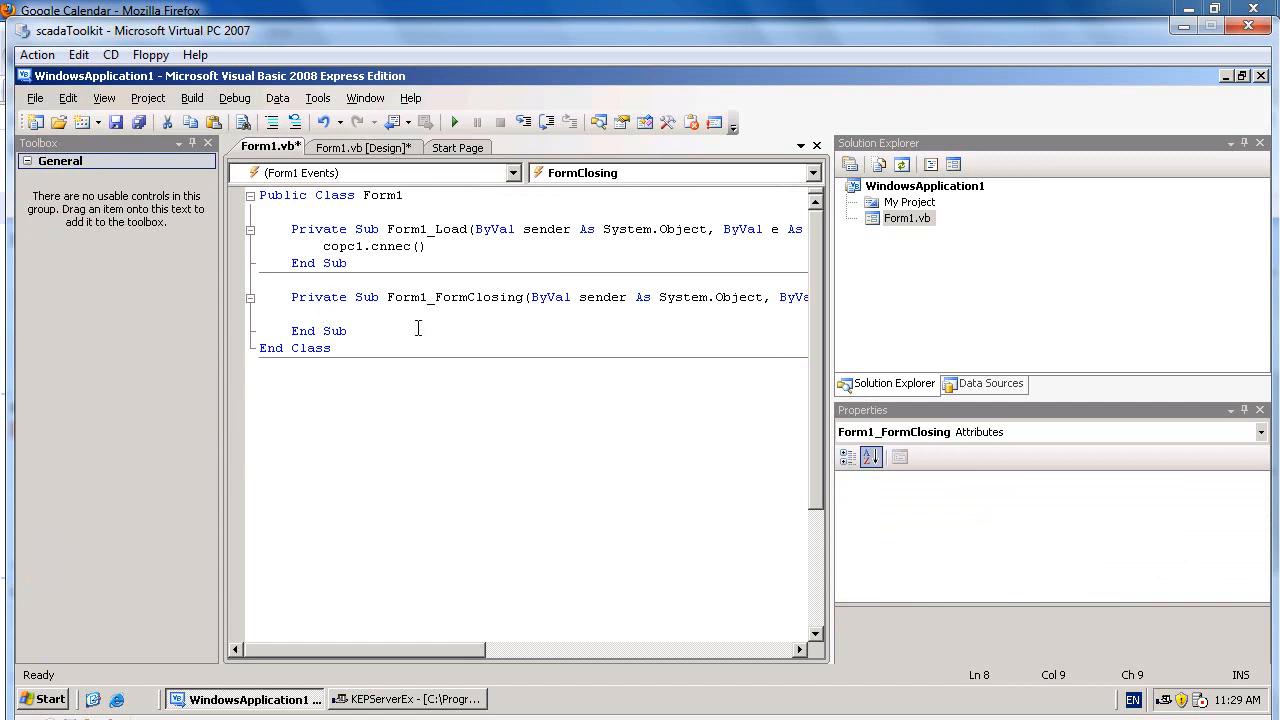
mouse_move(426, 330)
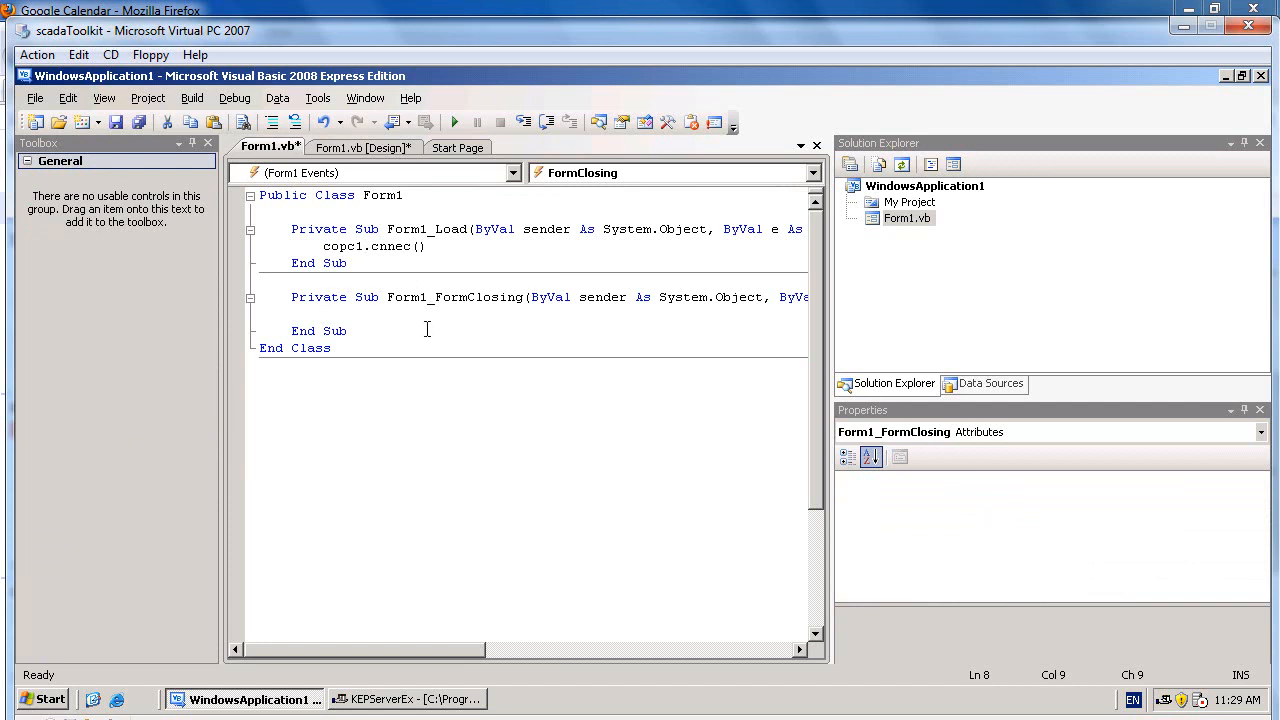
type("copc1.discnn")
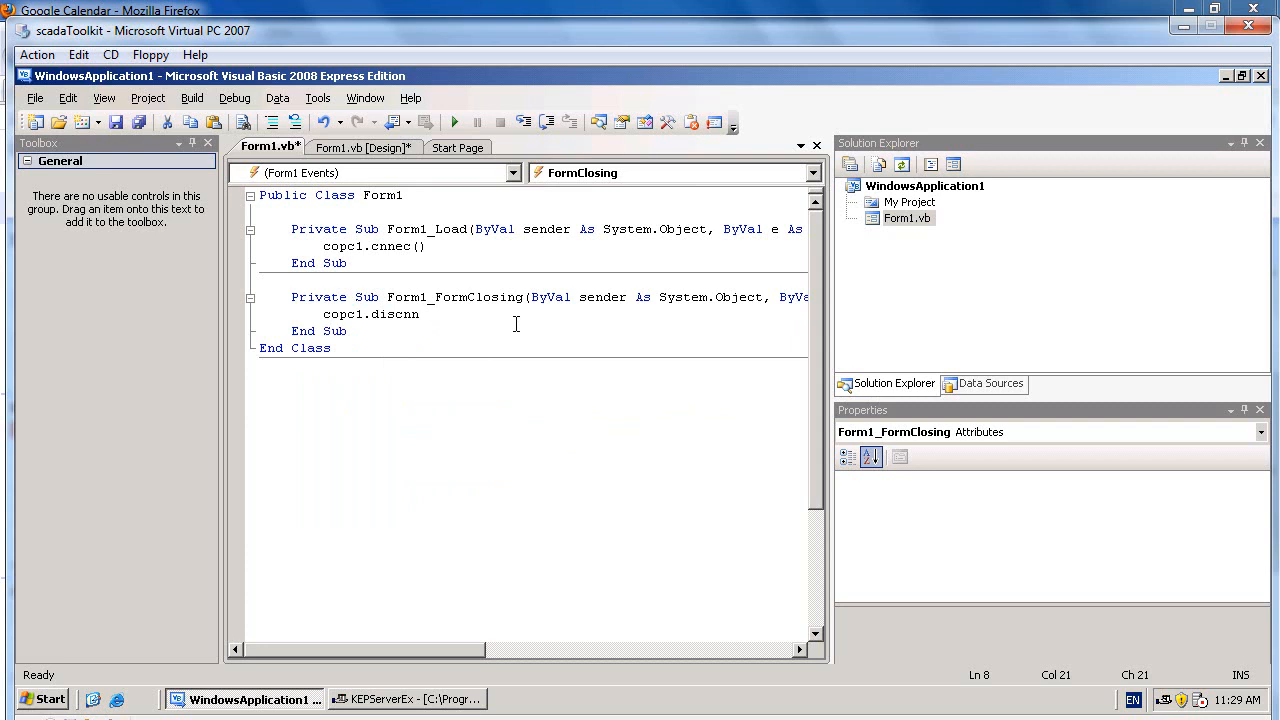
left_click(364, 148)
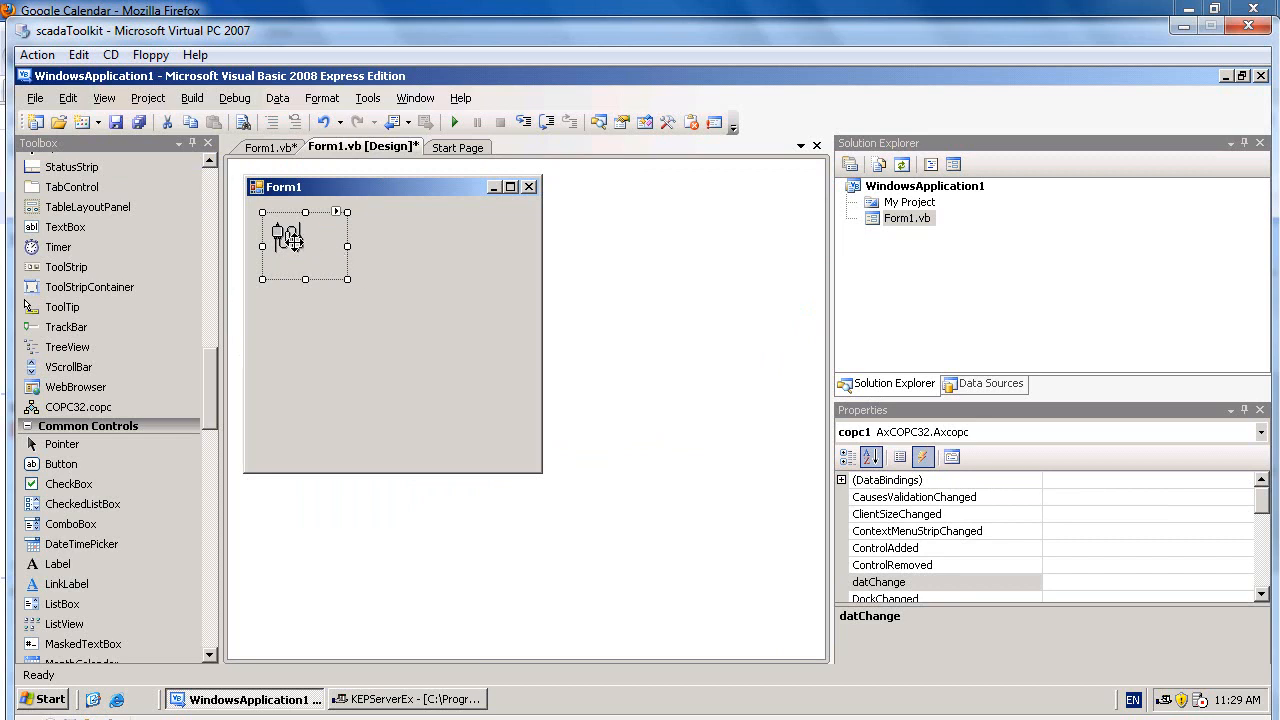
Create copc1_dataChange with Label1.Text = copc1.GetVl(0) and return to the designer
double_click(878, 582)
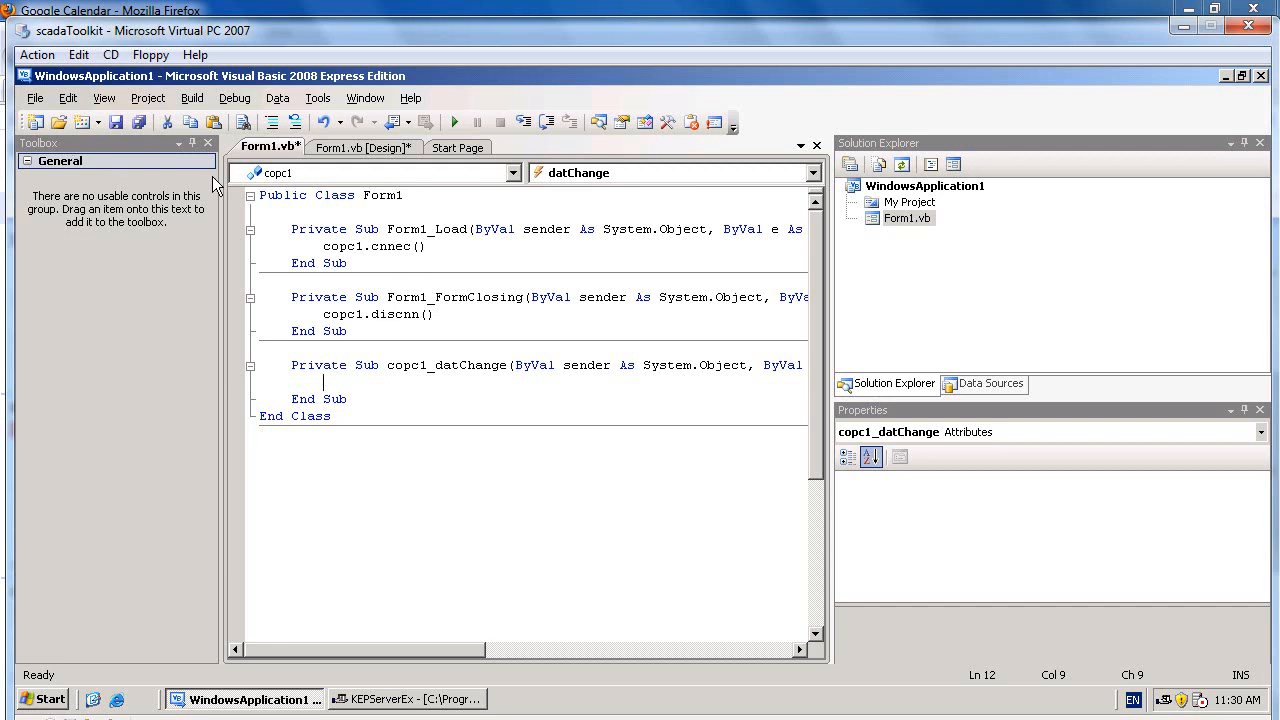
left_click(360, 148)
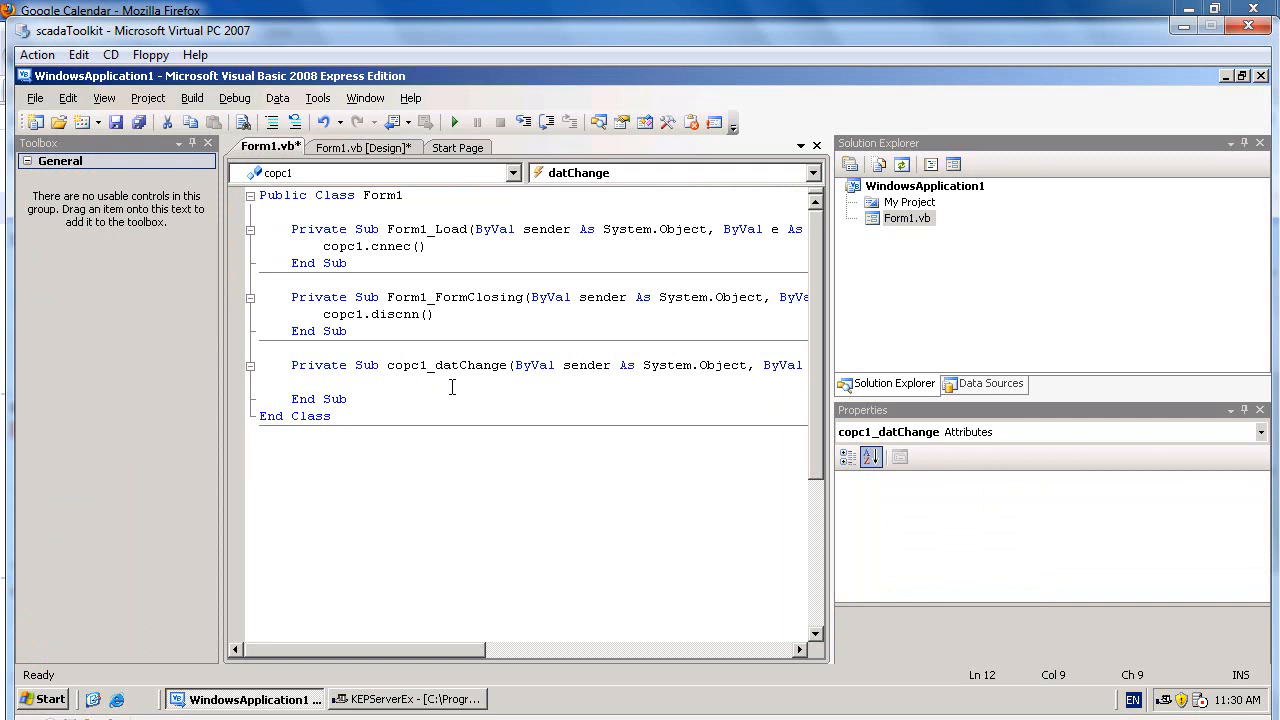
type("Label1.Text =")
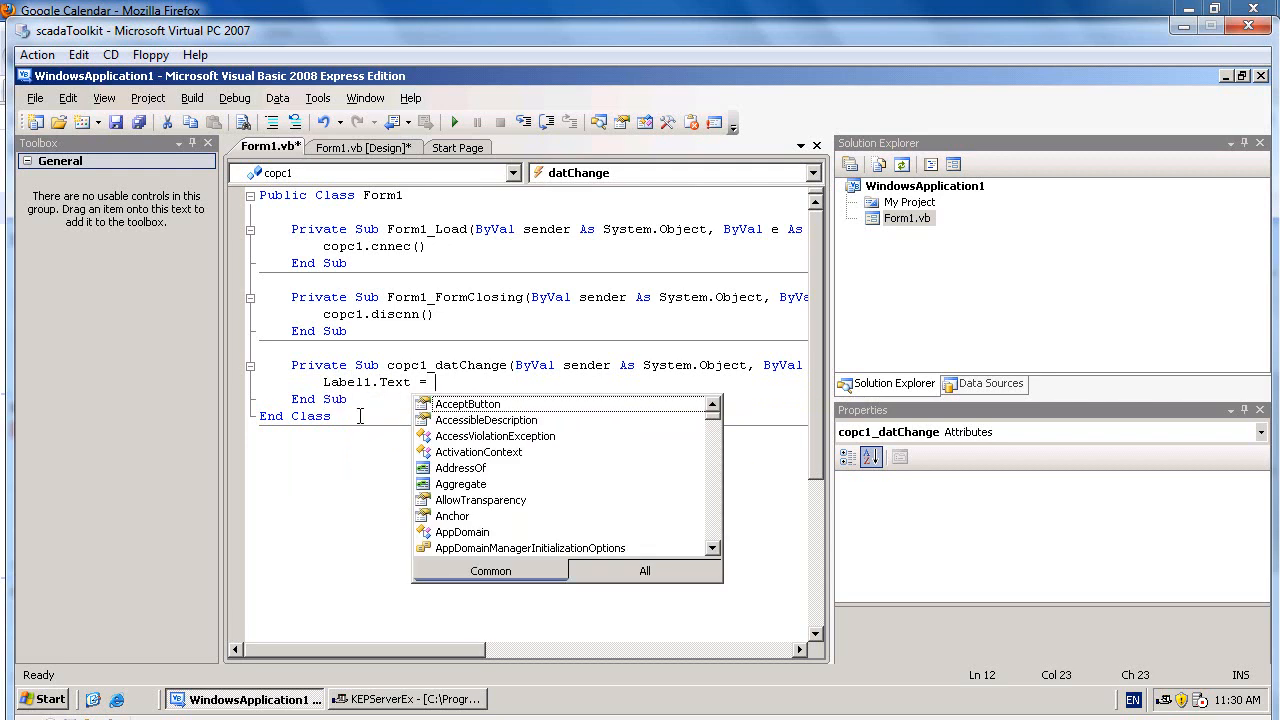
type("copc1.")
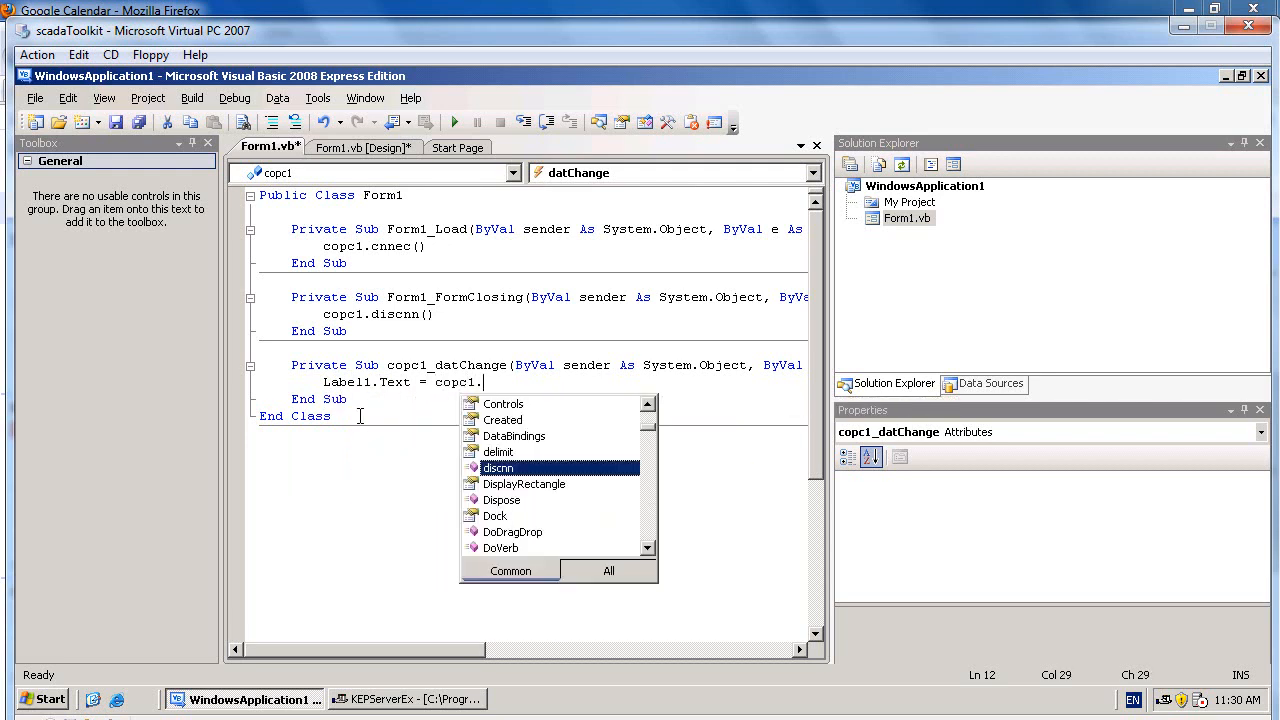
type("getvl")
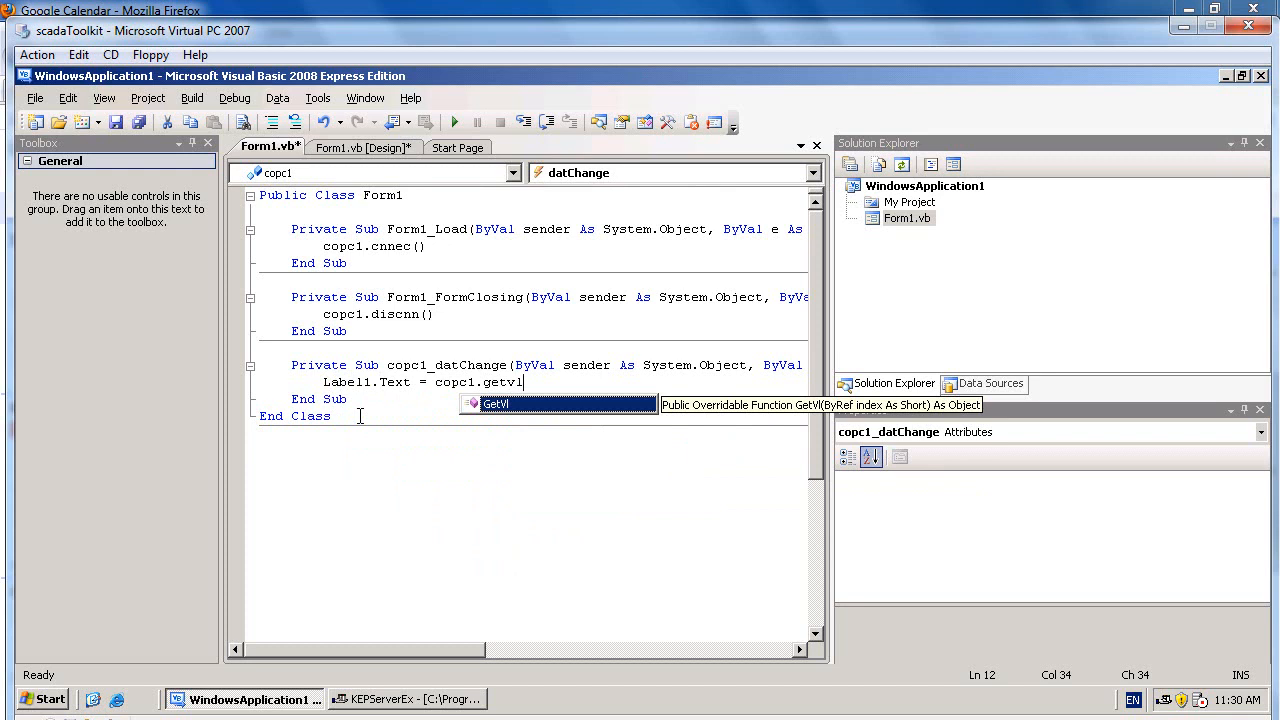
type("(")
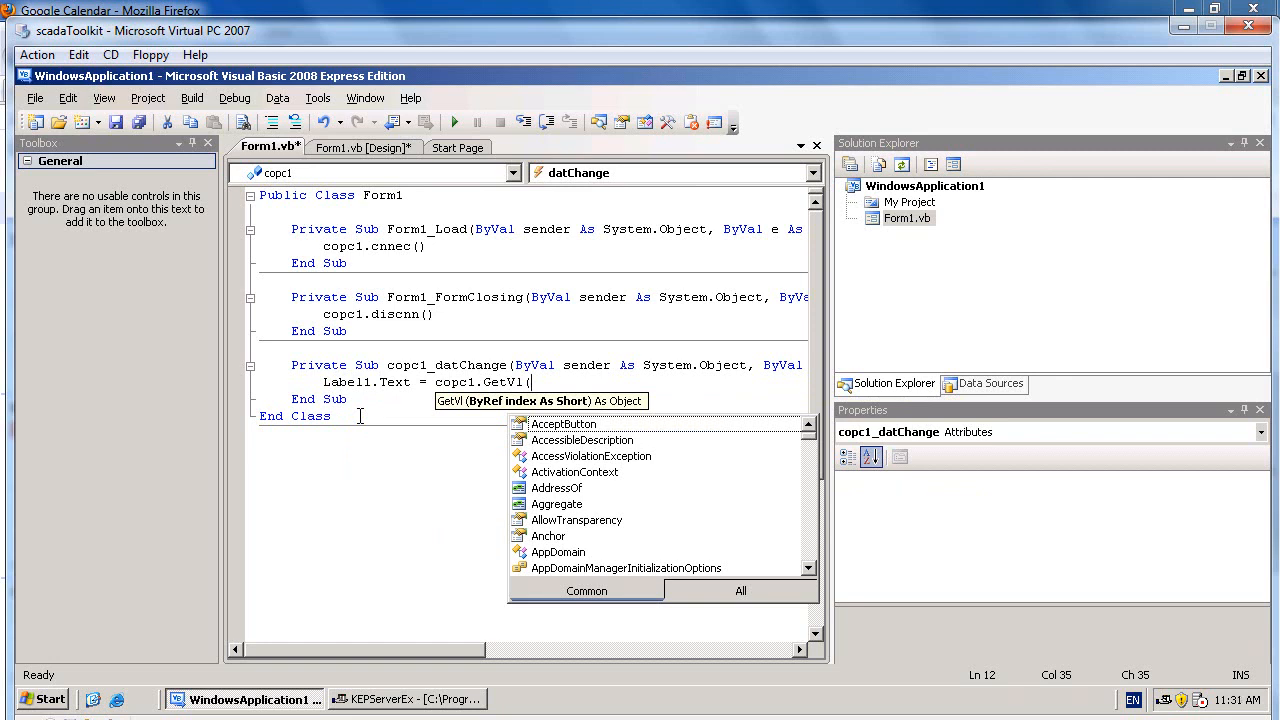
type("0)")
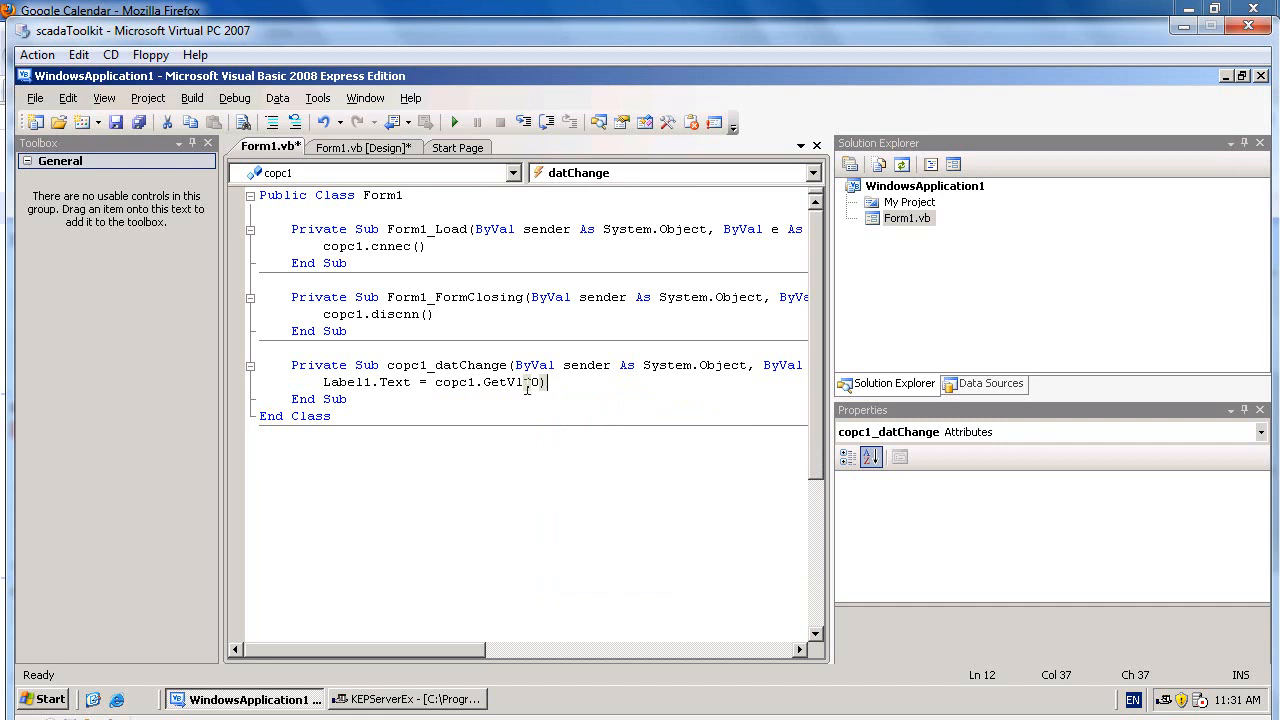
left_click(362, 148)
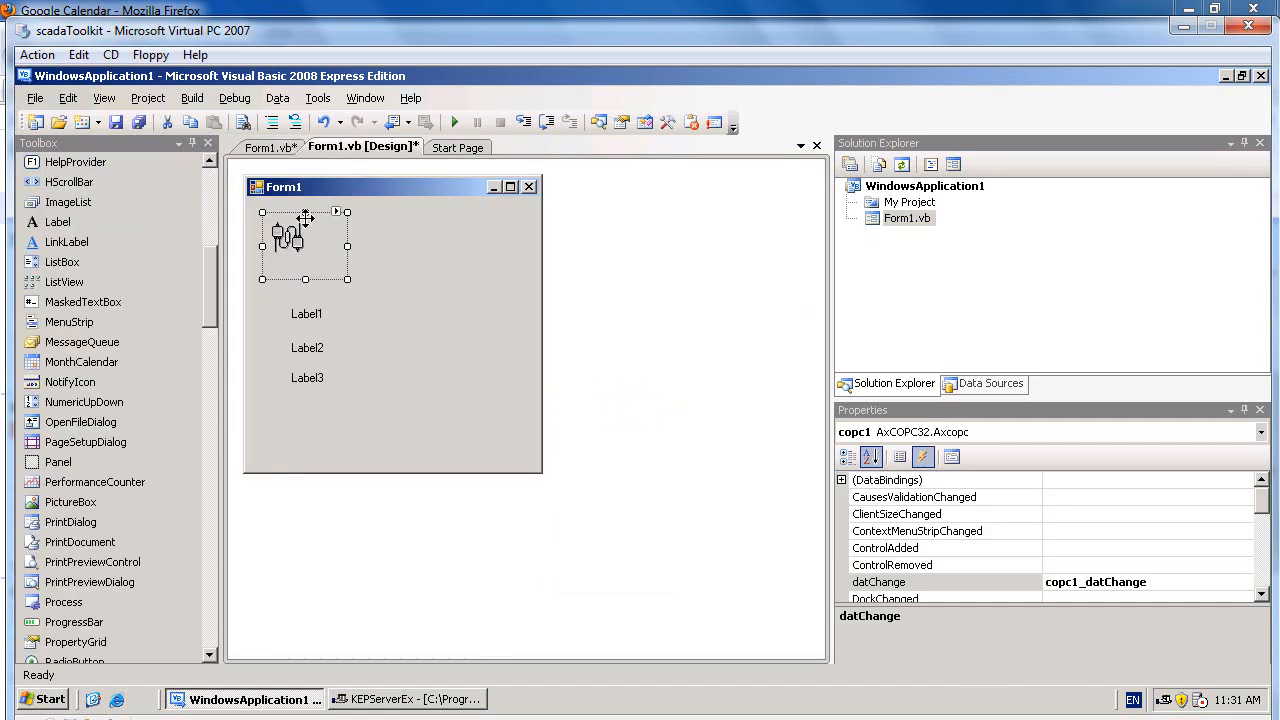
Reopen copc1's property pages to review the Random1–Random3 tag assignments
right_click(290, 236)
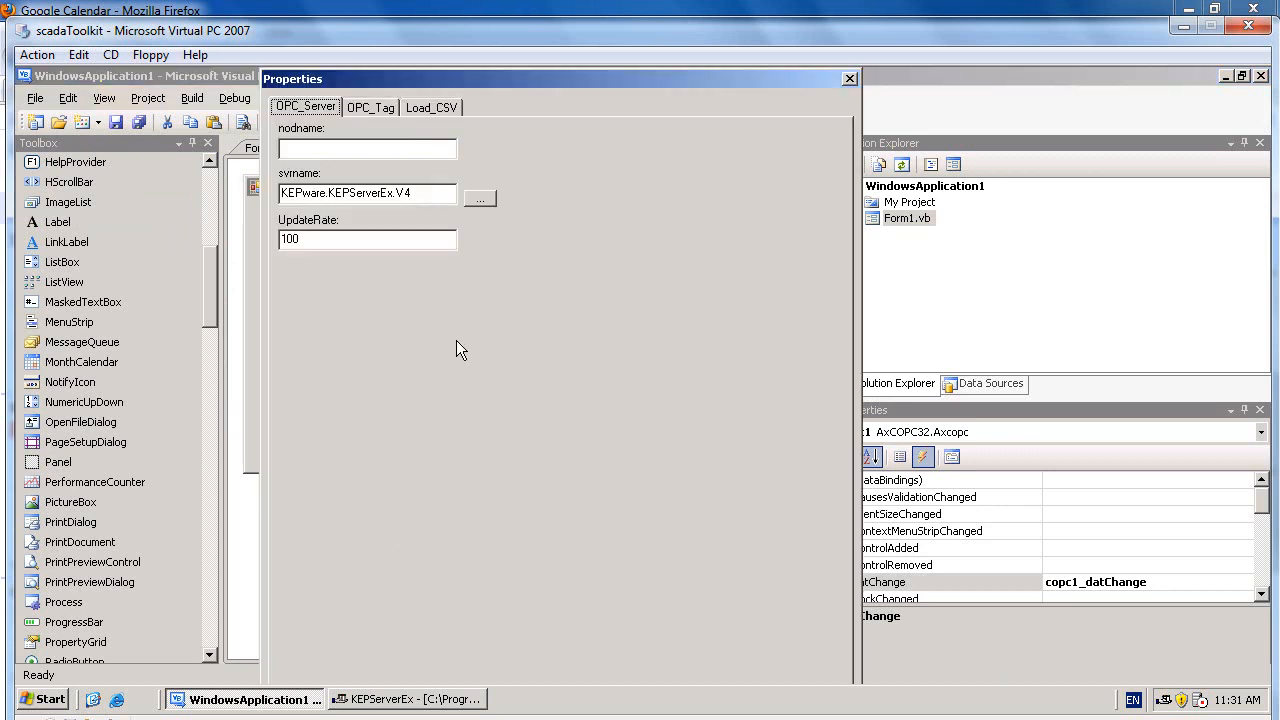
left_click(370, 108)
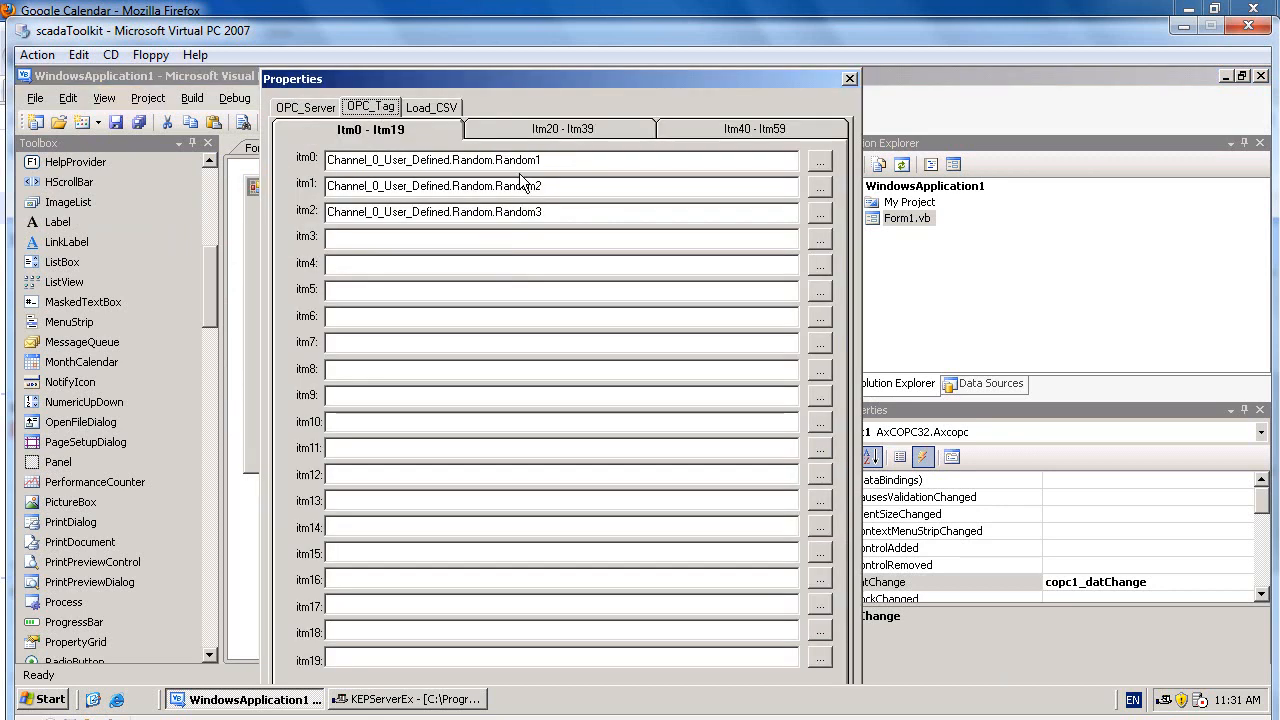
mouse_move(316, 168)
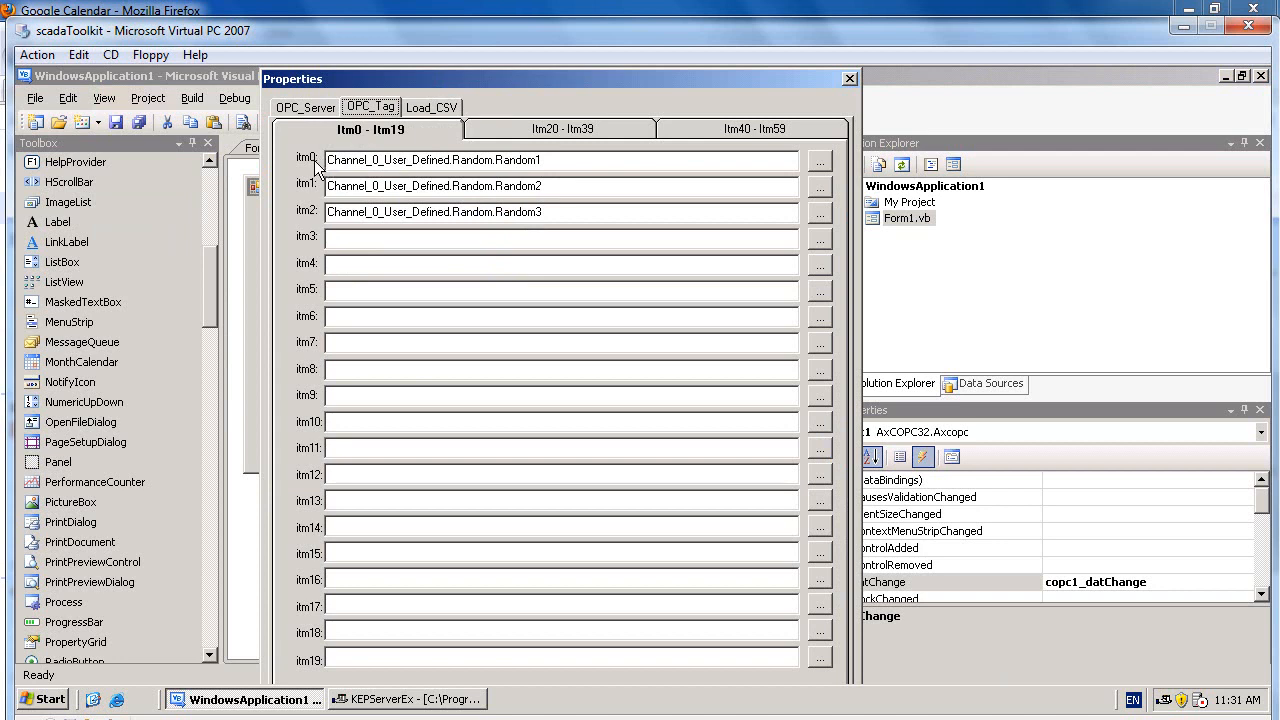
mouse_move(320, 192)
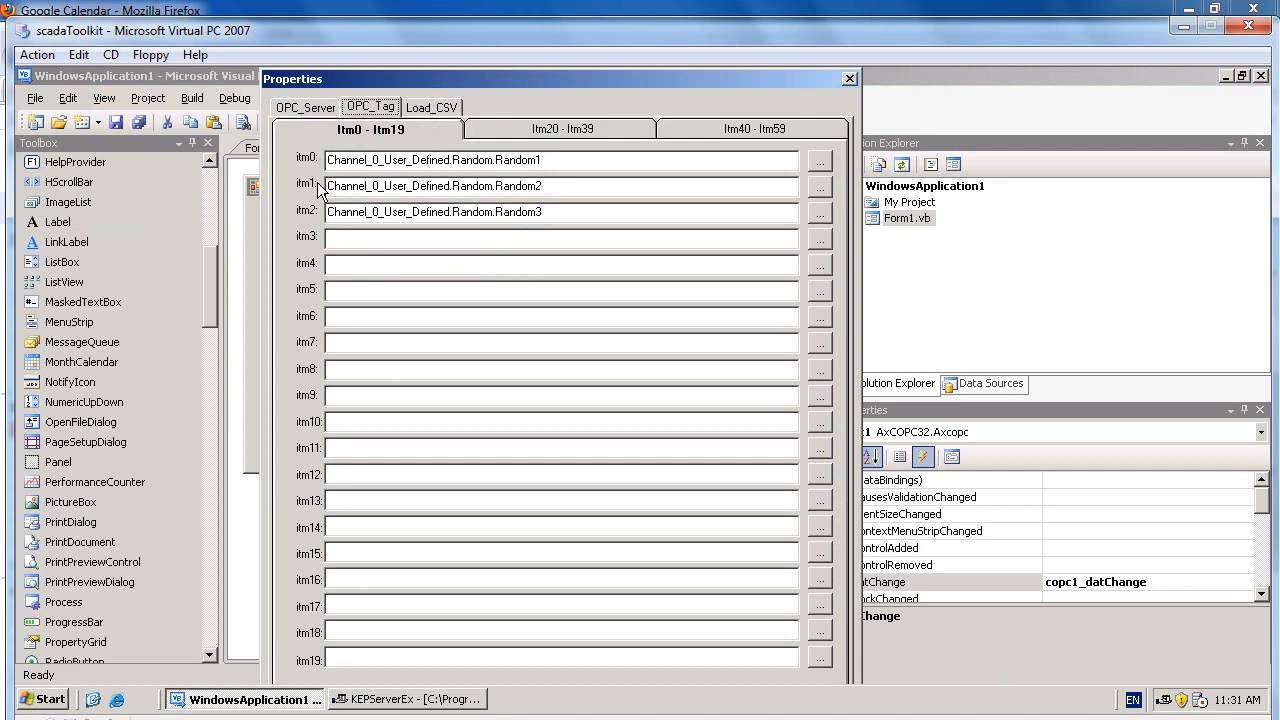
mouse_move(320, 230)
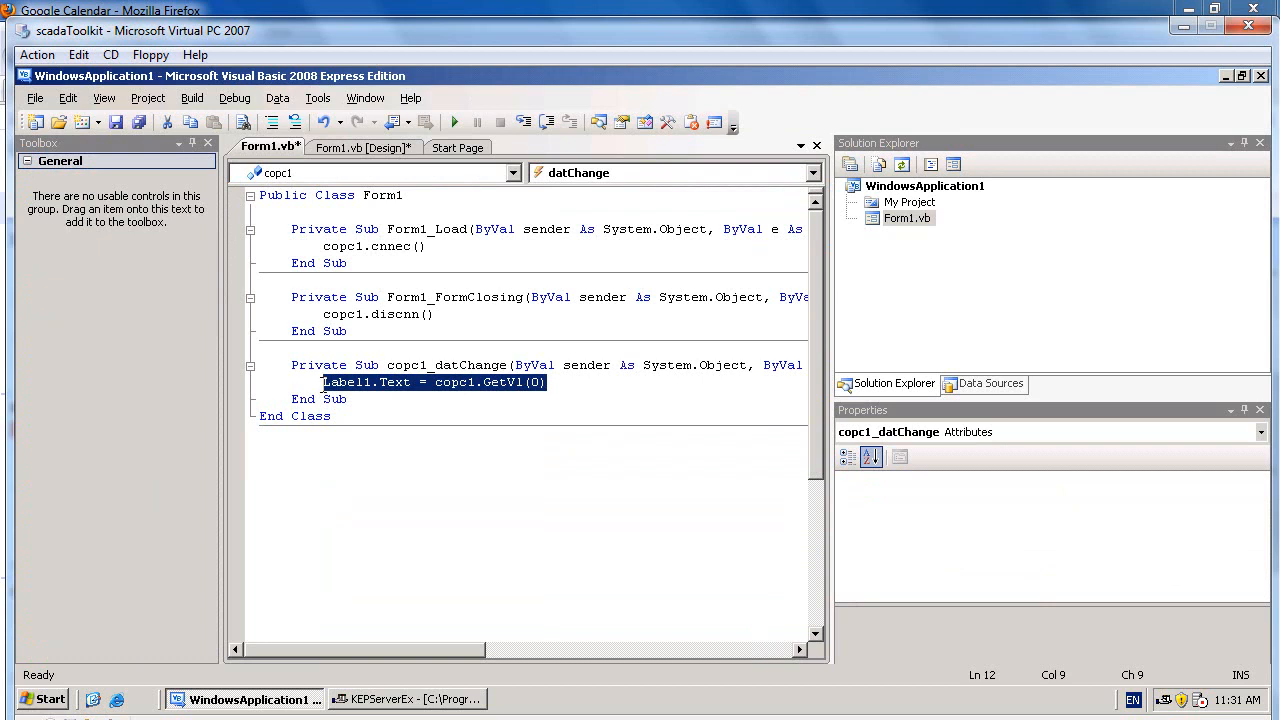
Add Label1–Label3 lines with copc1.GetVl(0), GetVl(1), GetVl(2) to both routines
type("Label1.Text = copc1.GetV1(0)")
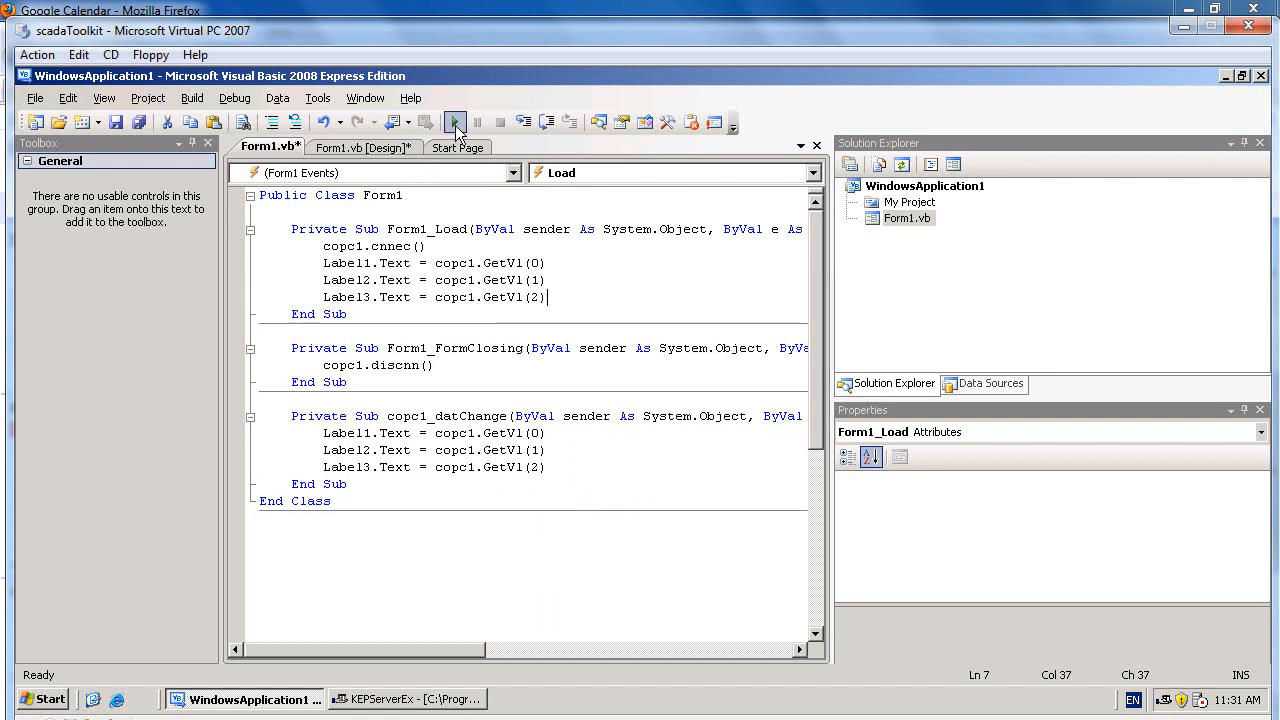
Run Form1 to see the three live OPC values, then stop it and show the Start Page
left_click(454, 122)
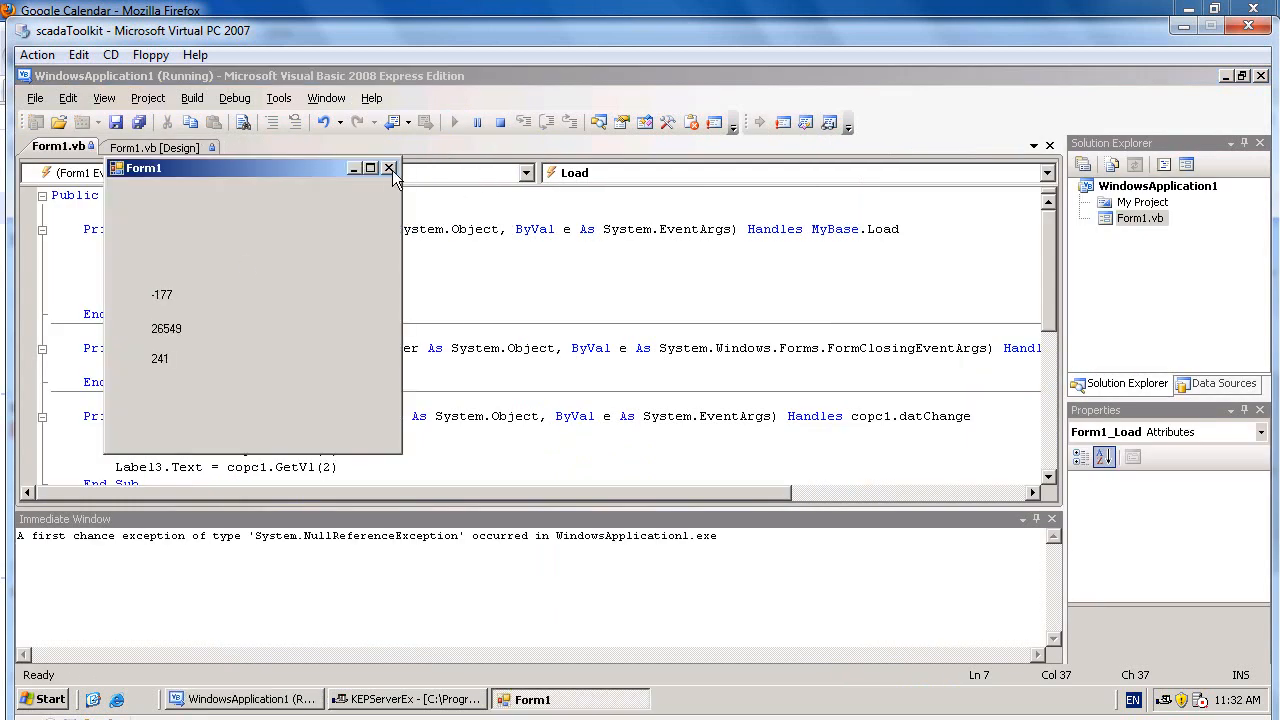
left_click(388, 168)
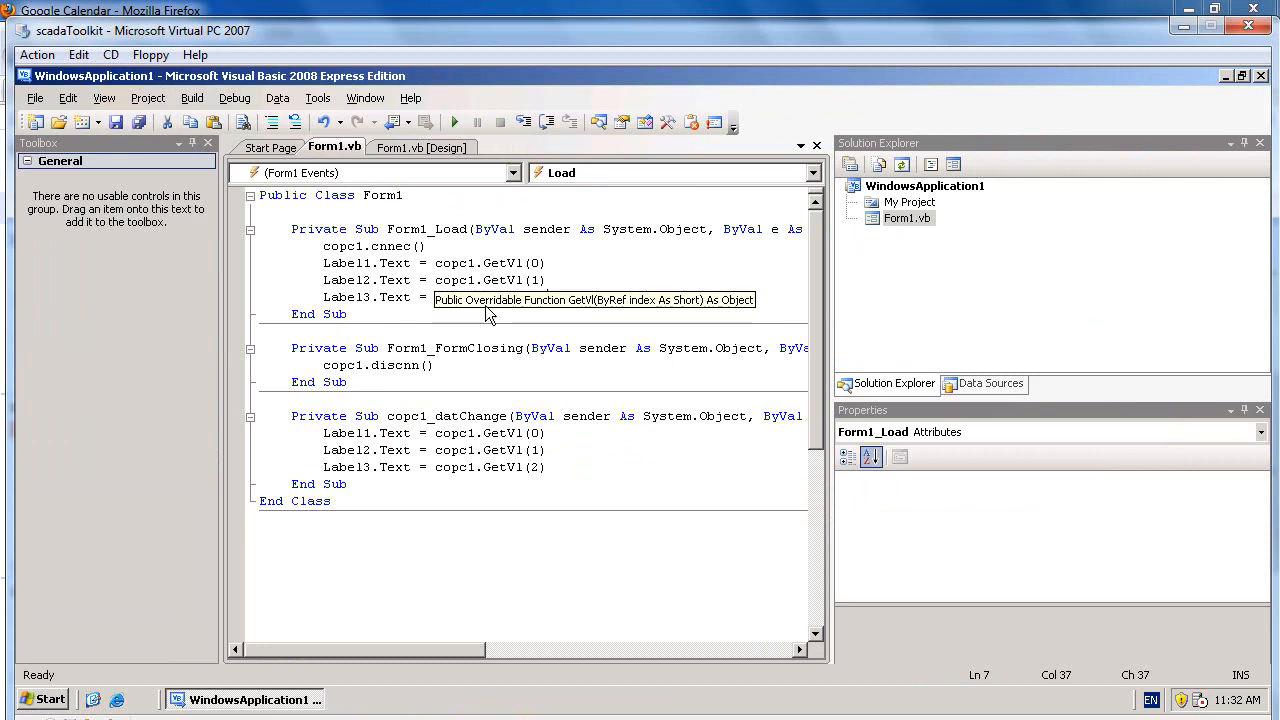
left_click(270, 148)
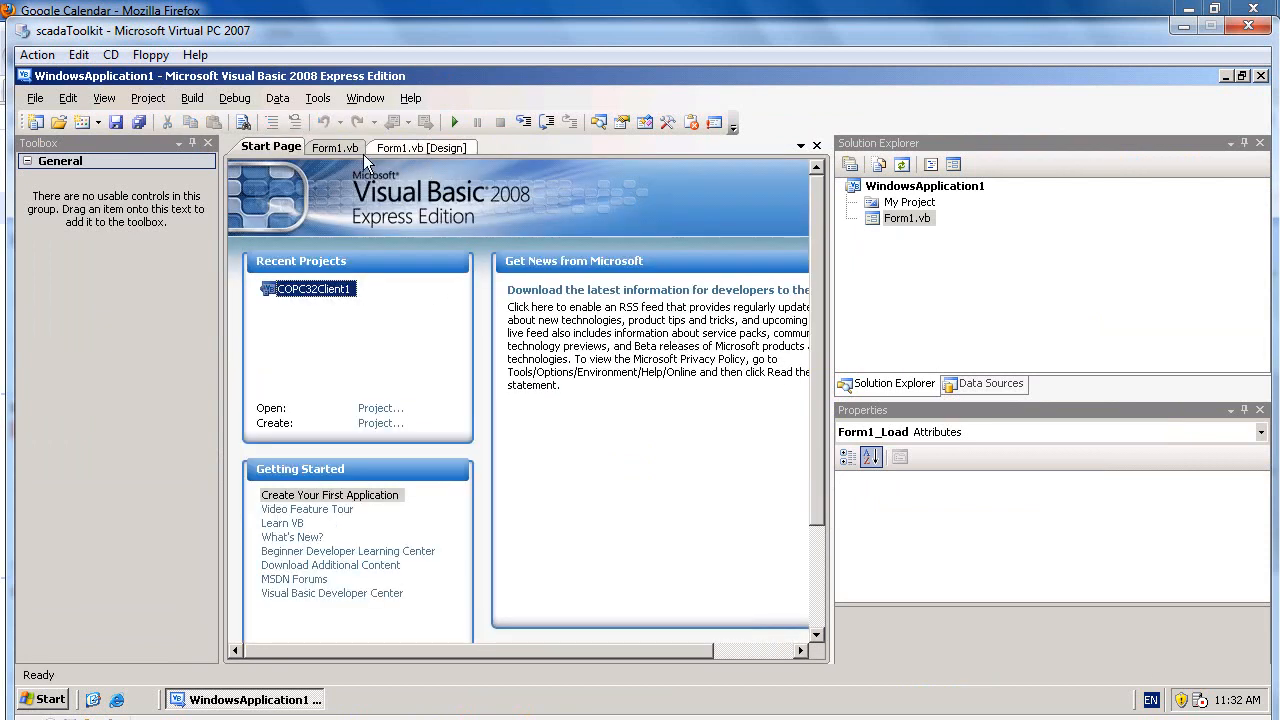
Place a TextBox and a Button on Form1 below the three labels
left_click(420, 148)
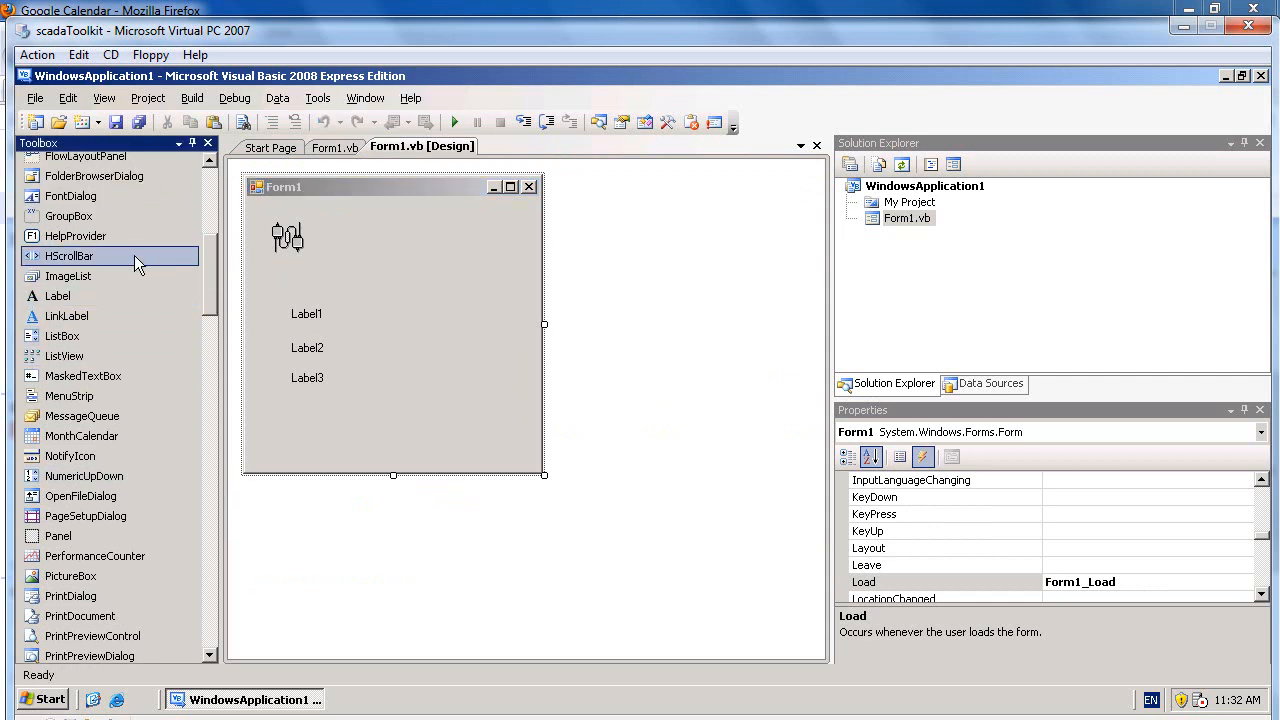
scroll("down", 3)
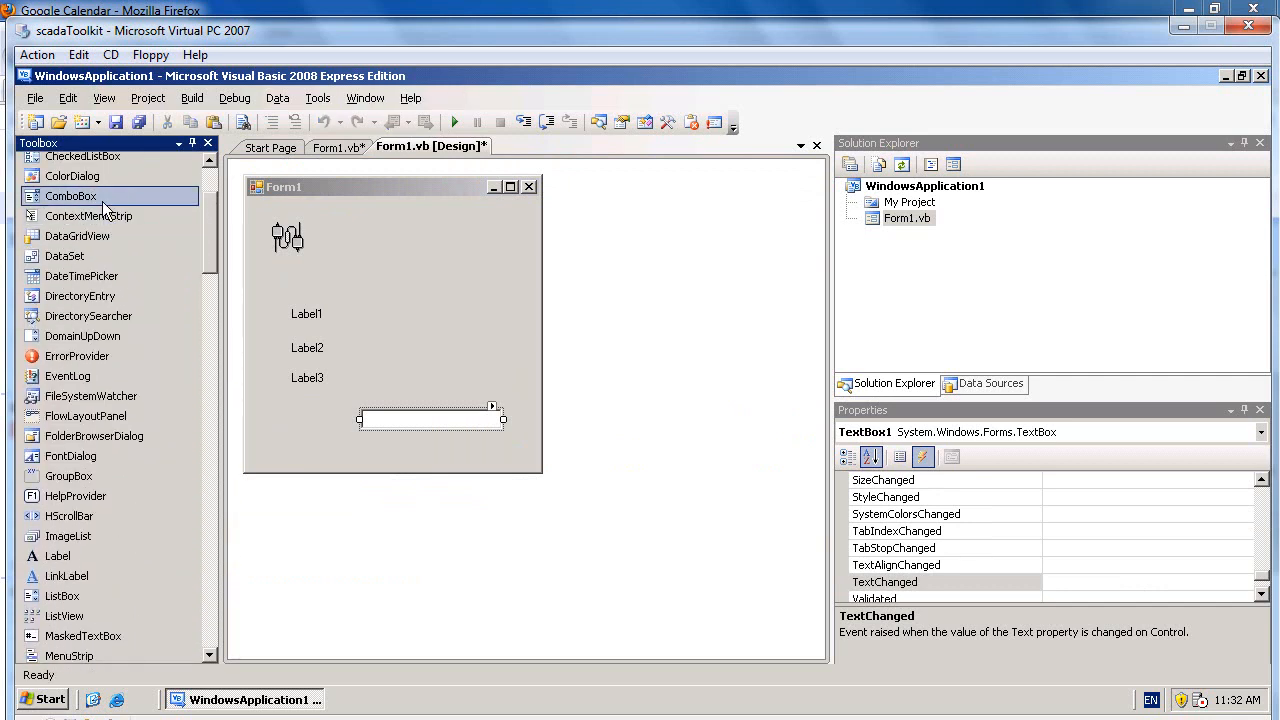
mouse_move(88, 216)
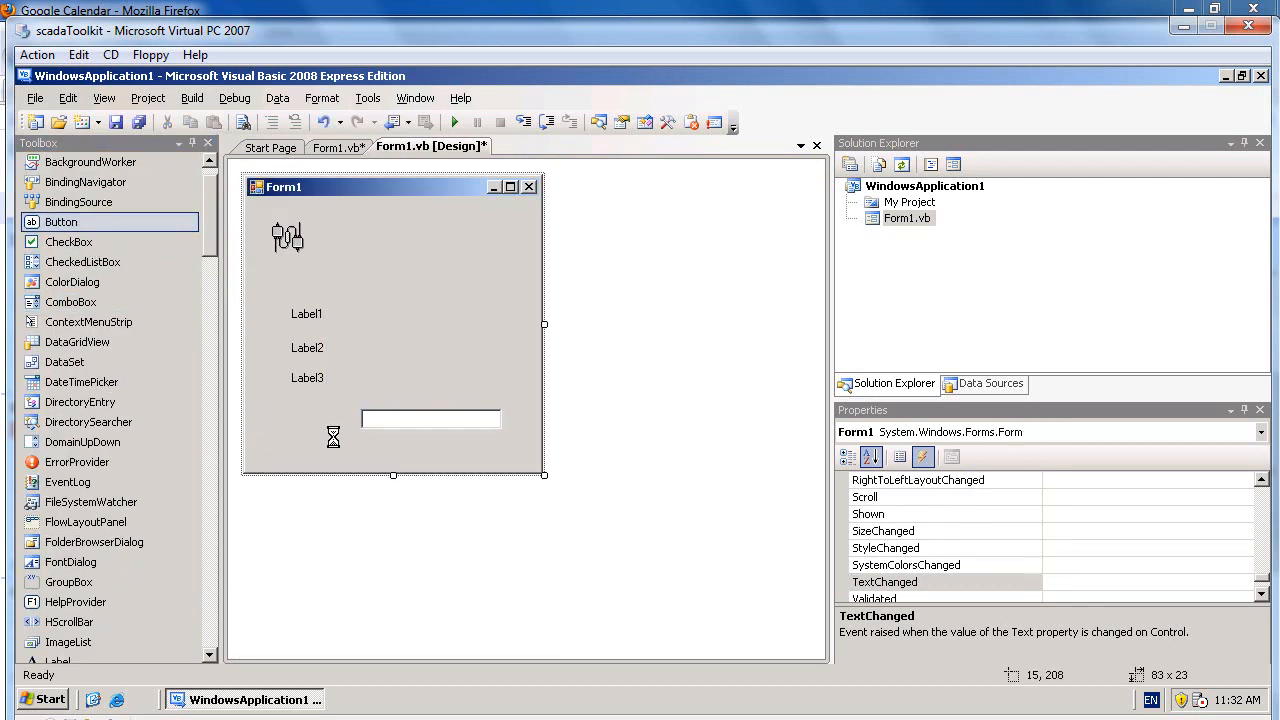
left_click(304, 418)
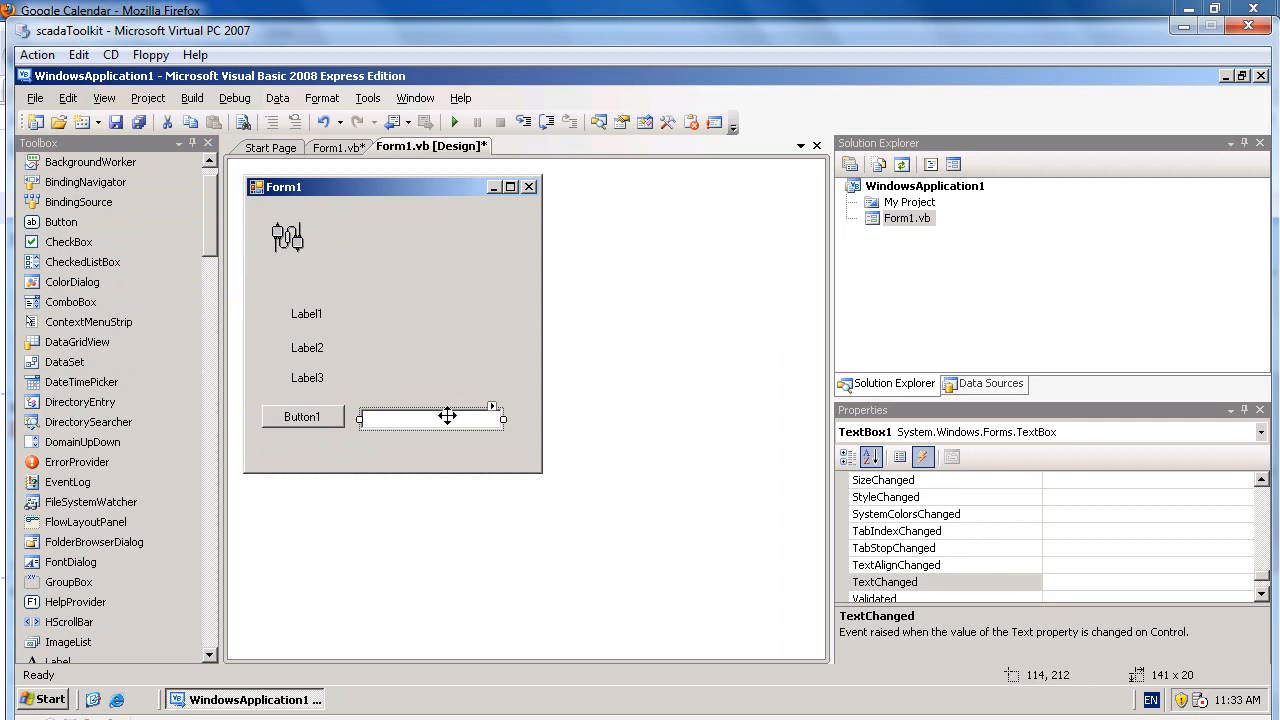
mouse_move(970, 470)
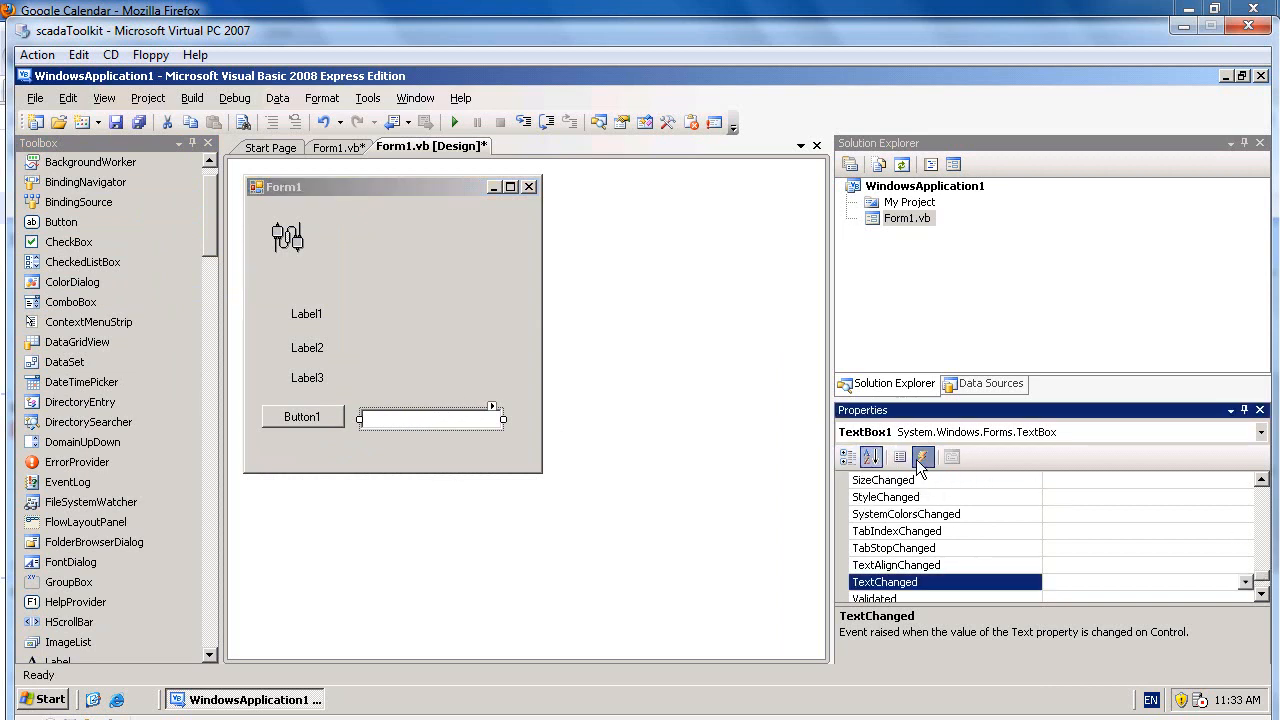
Review TextBox1's events and properties, enabling shortcuts for it
left_click(872, 456)
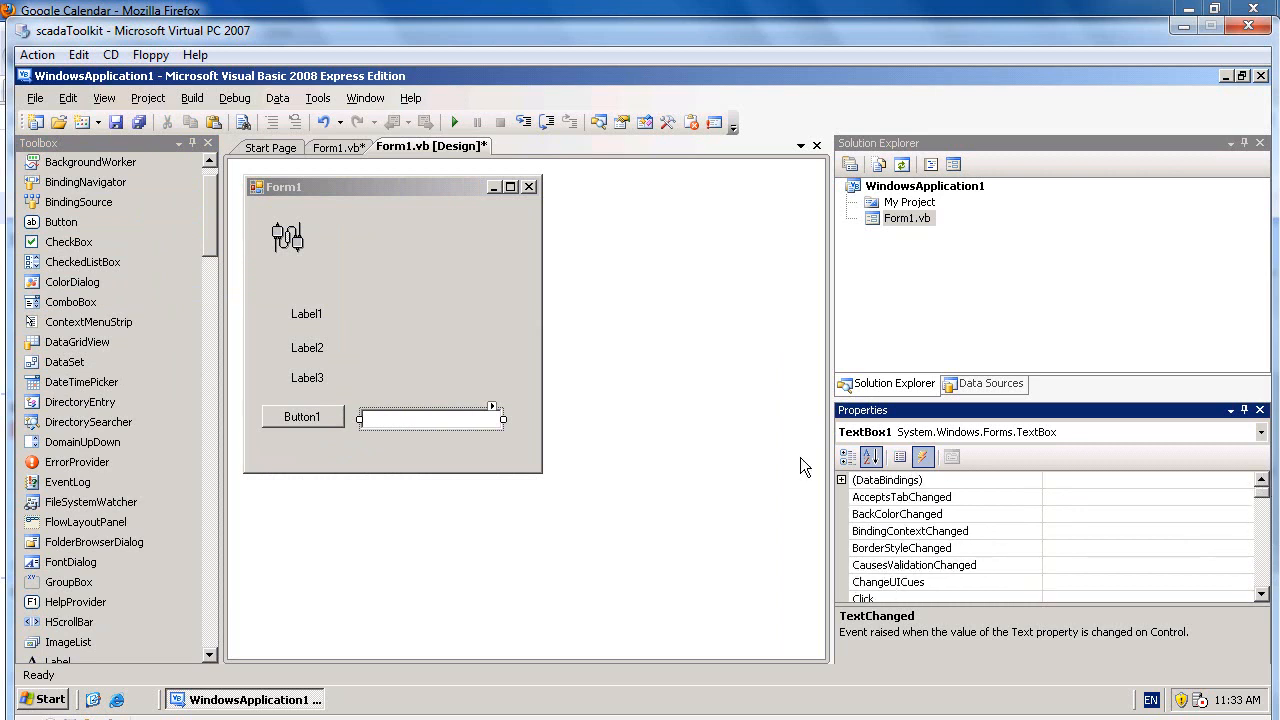
scroll("down", 3)
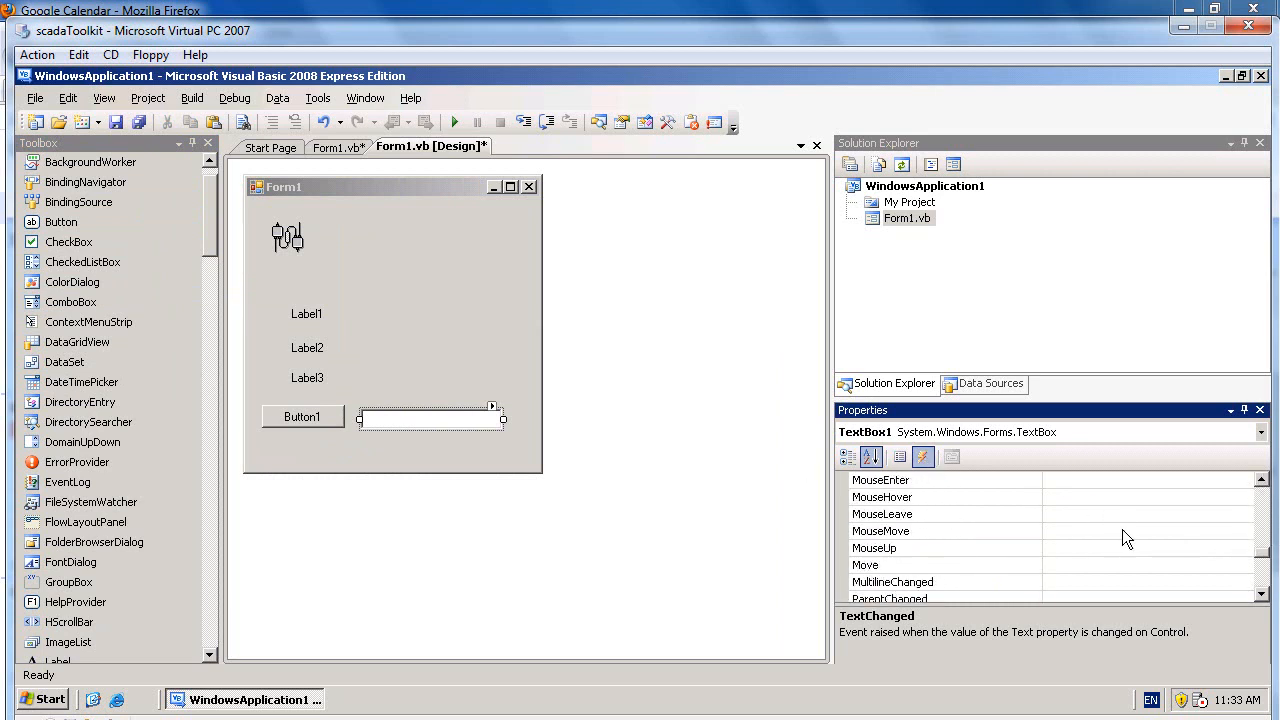
left_click(898, 456)
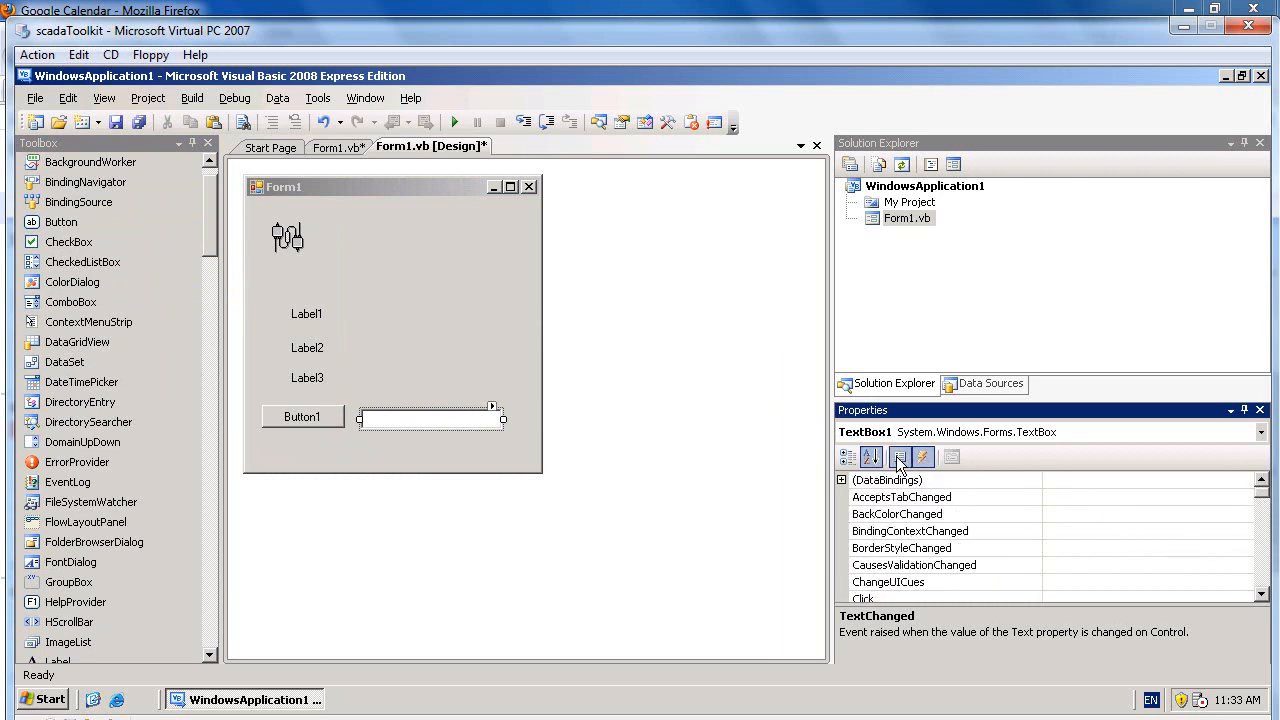
left_click(900, 456)
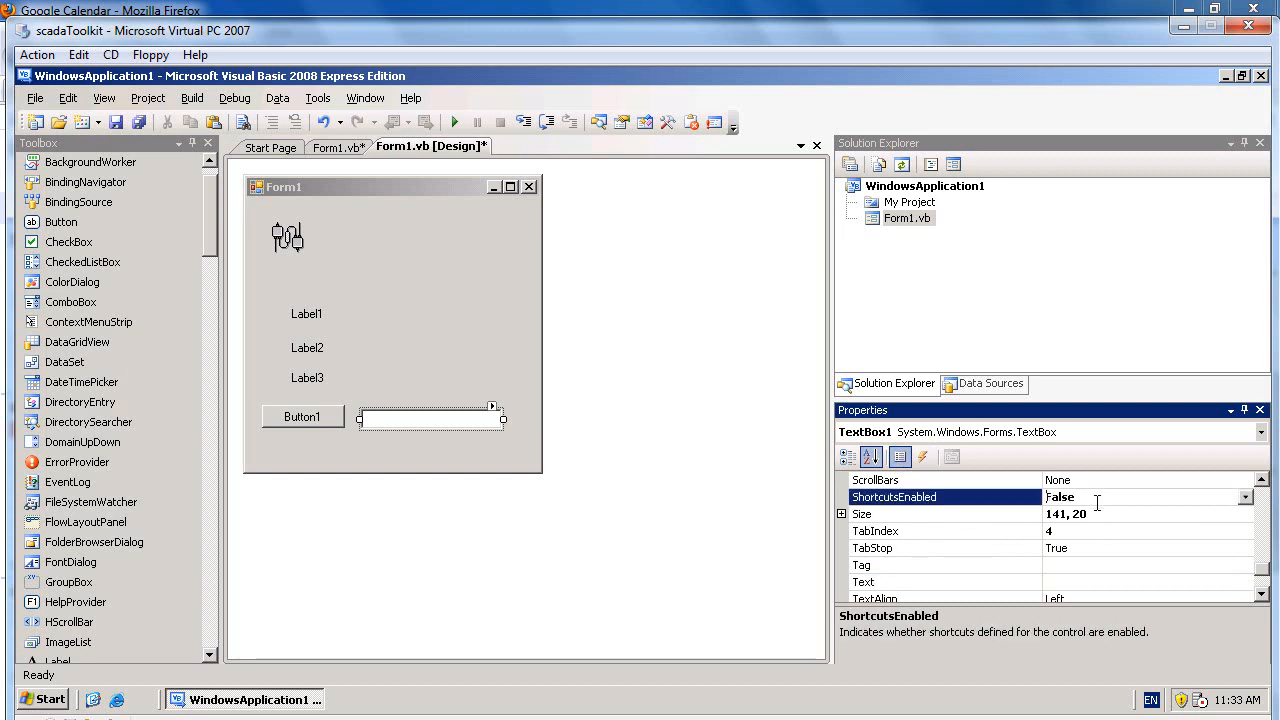
left_click(1150, 496)
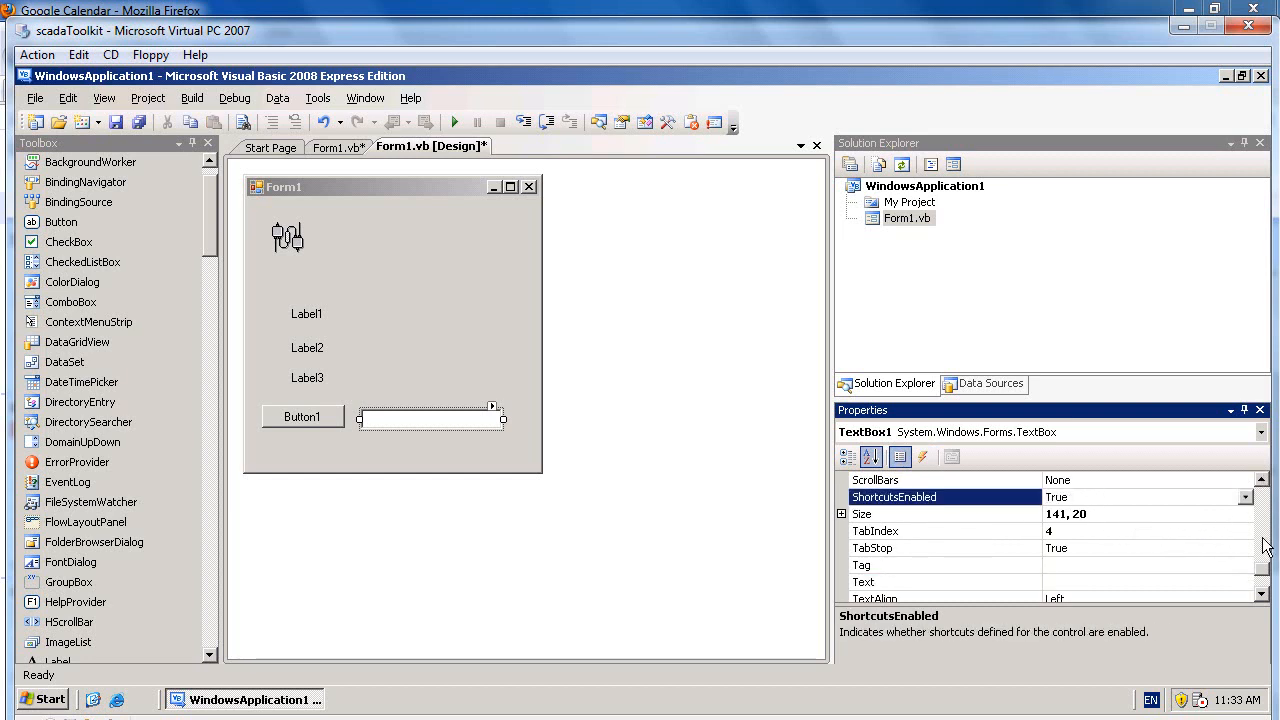
scroll("down", 3)
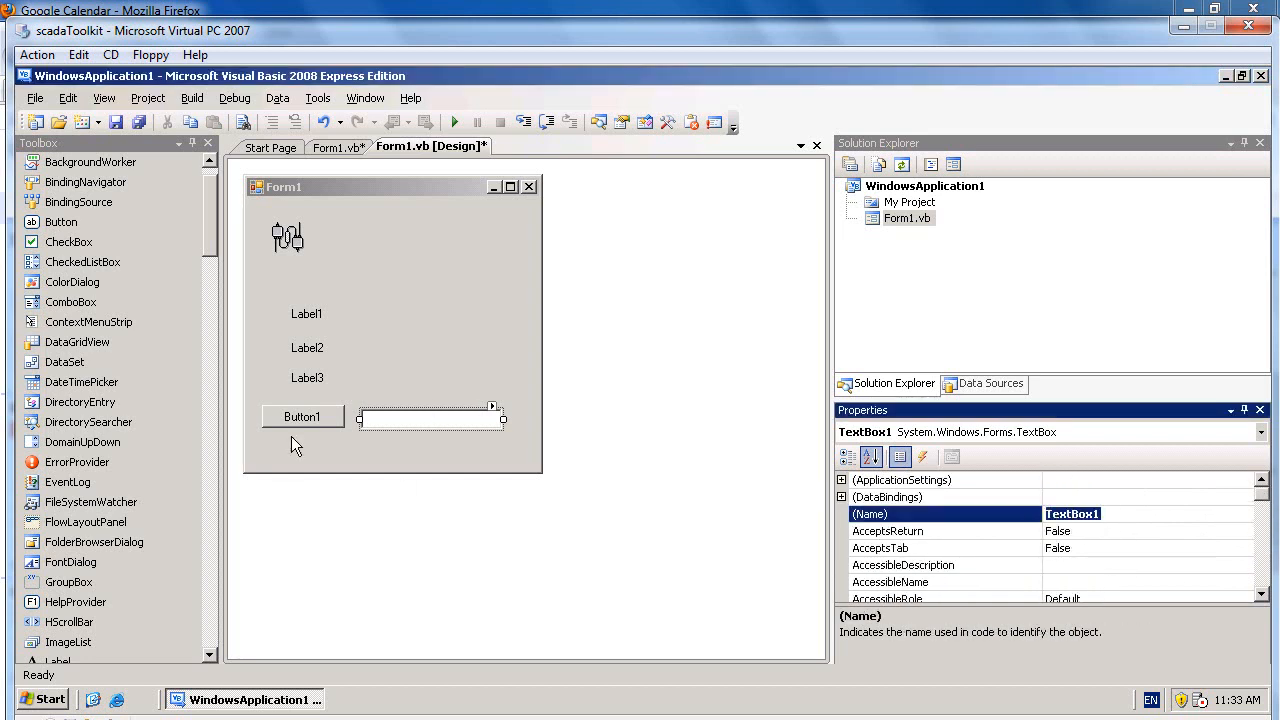
Inspect Button1's properties and bring up the copc1 control's options
left_click(302, 416)
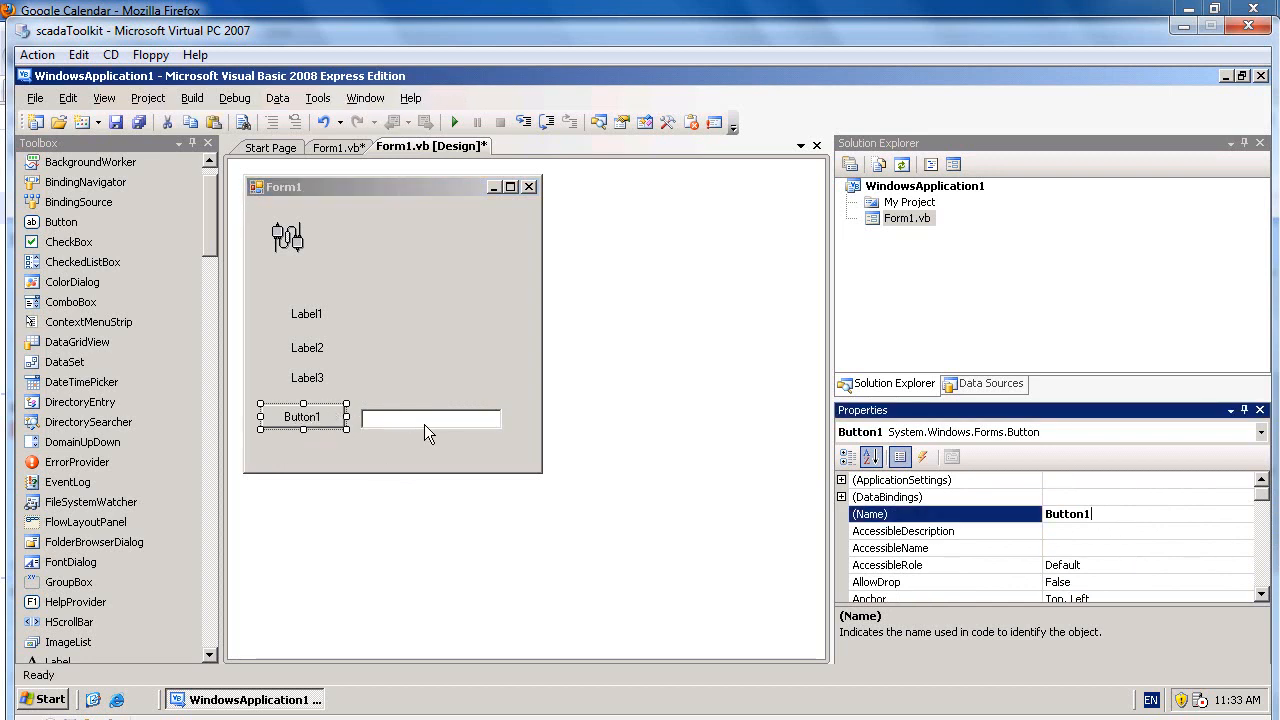
right_click(288, 236)
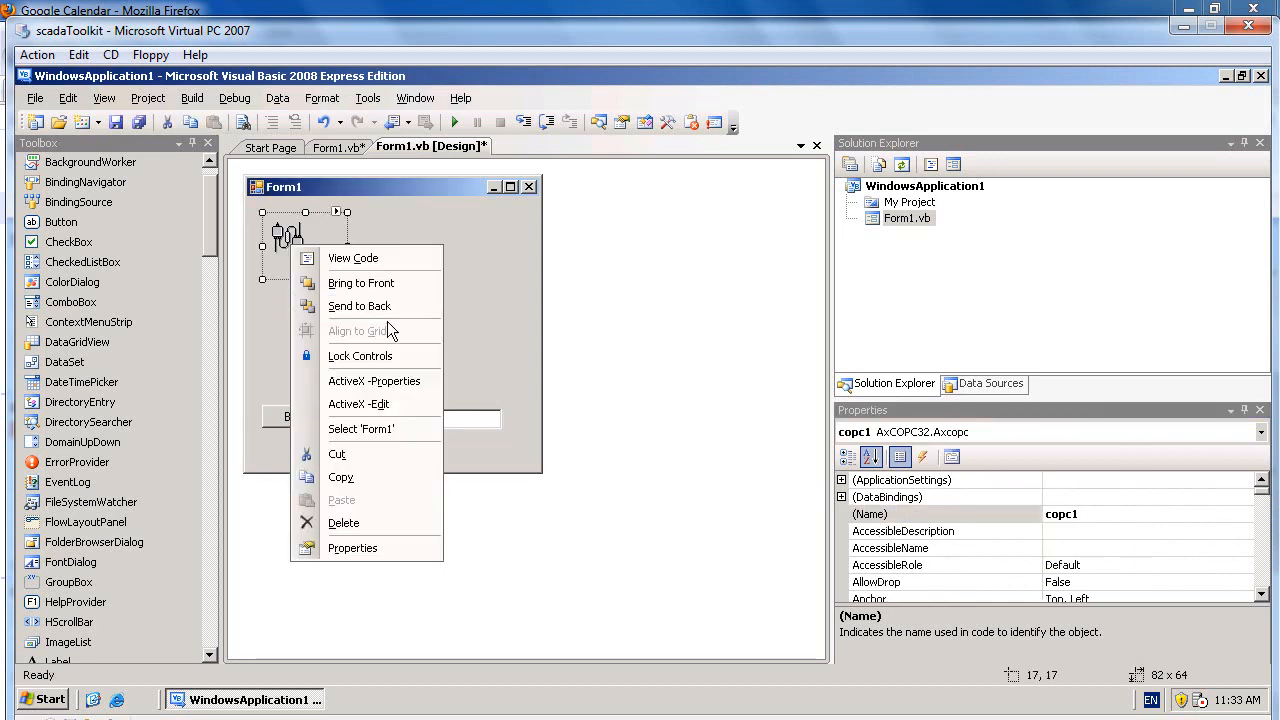
mouse_move(376, 380)
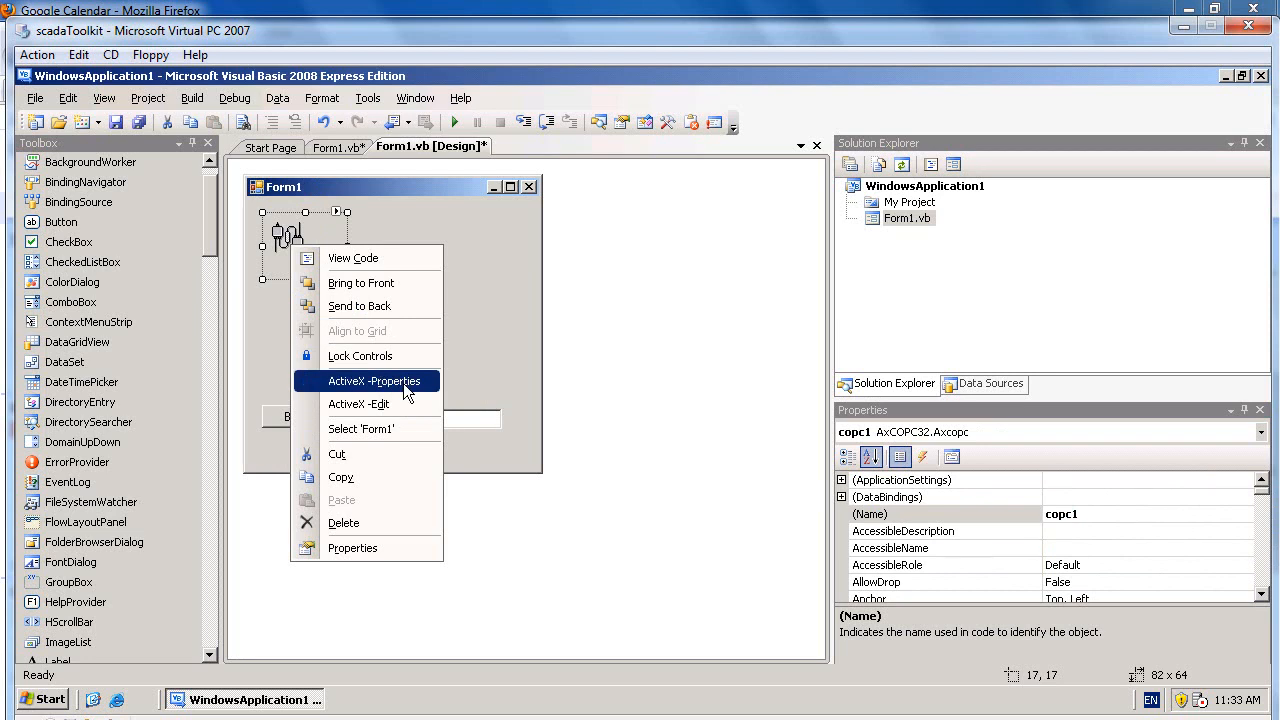
Browse Channel1 > Device1 and confirm R001 as OPC tag item 3 for copc1
left_click(374, 380)
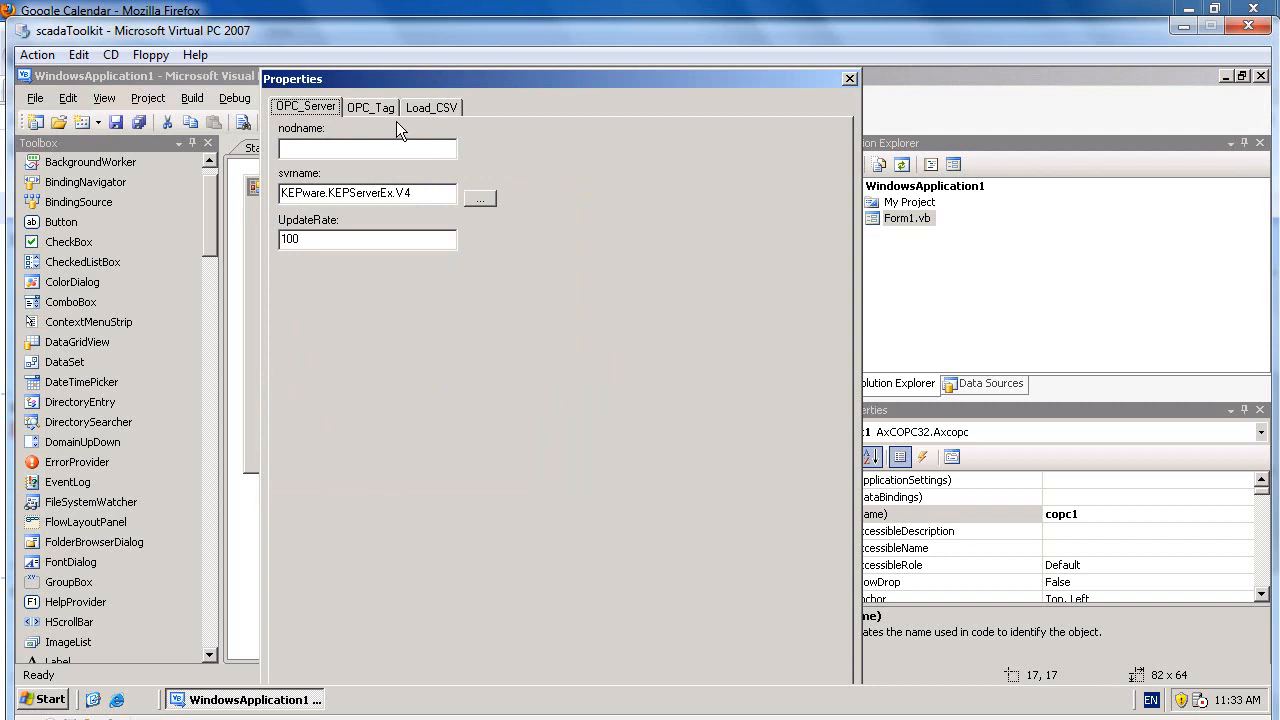
left_click(372, 108)
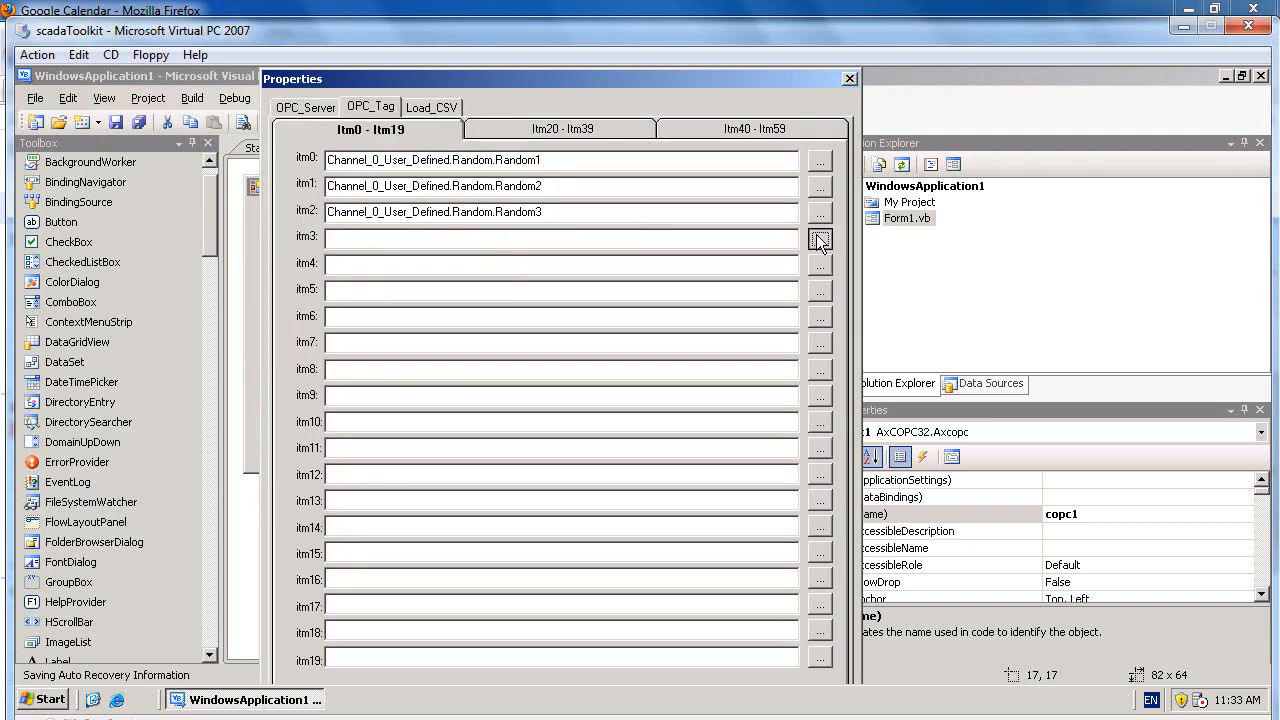
left_click(820, 240)
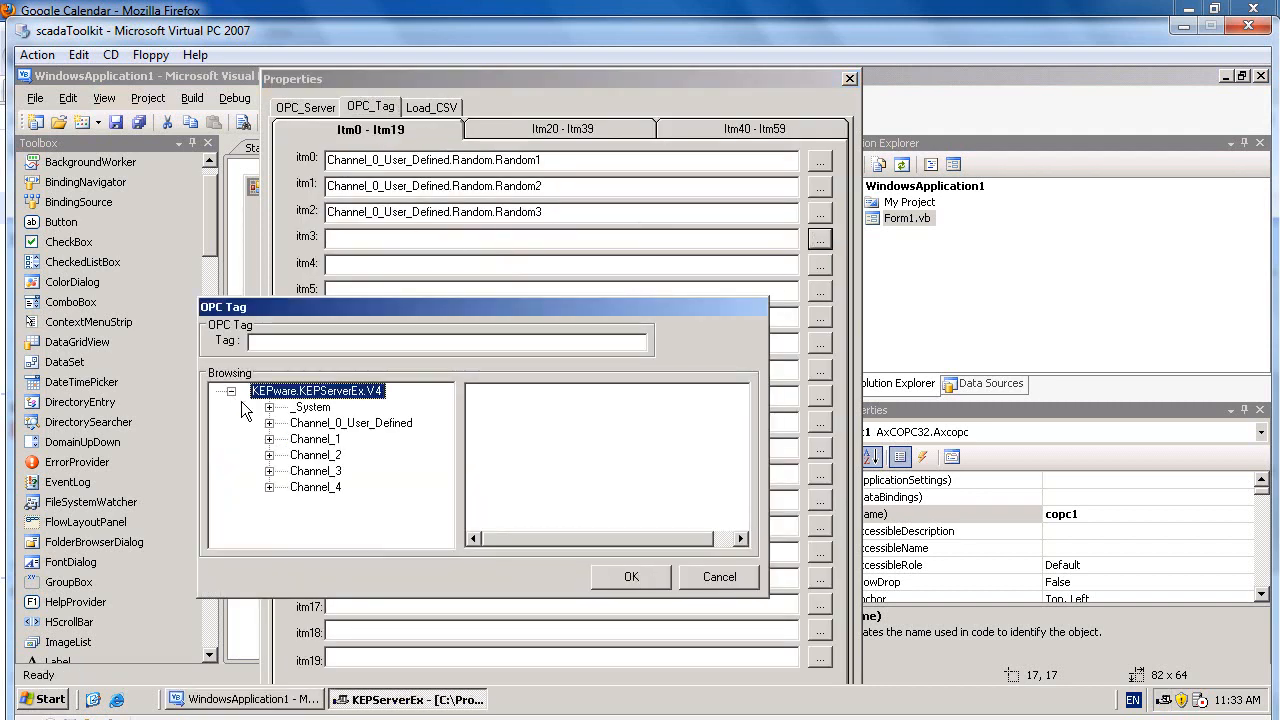
left_click(268, 422)
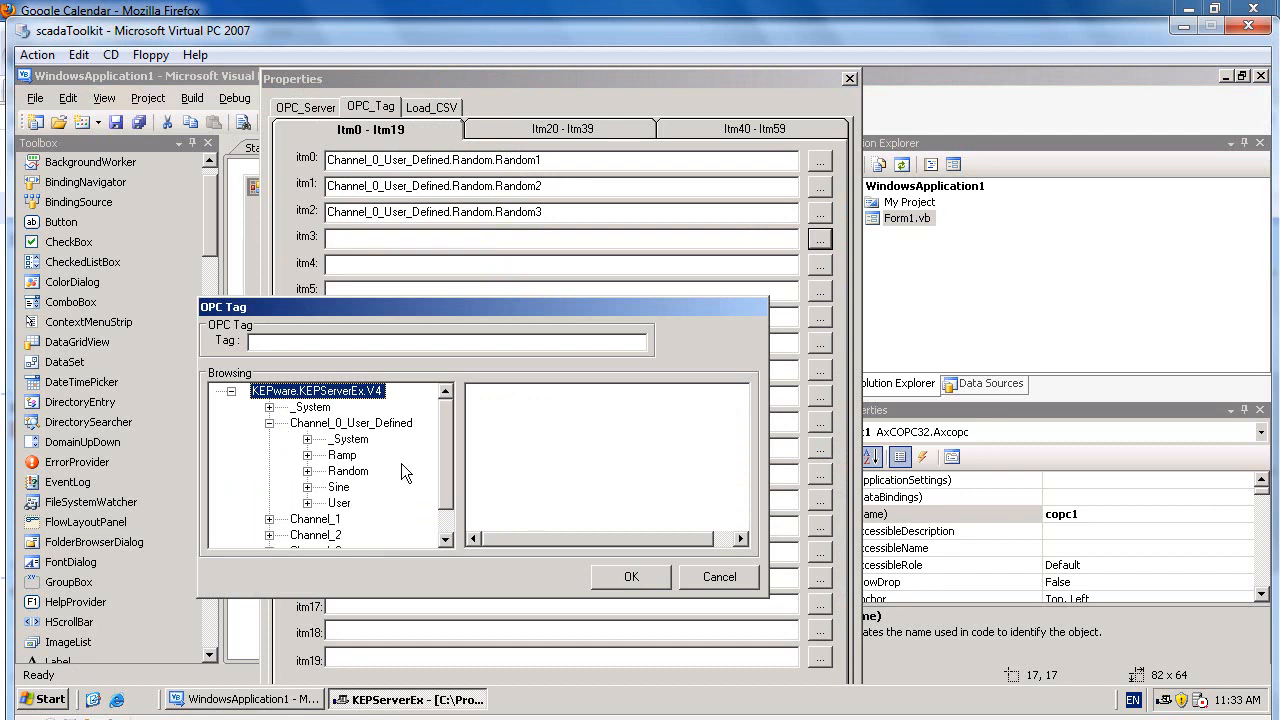
left_click(340, 502)
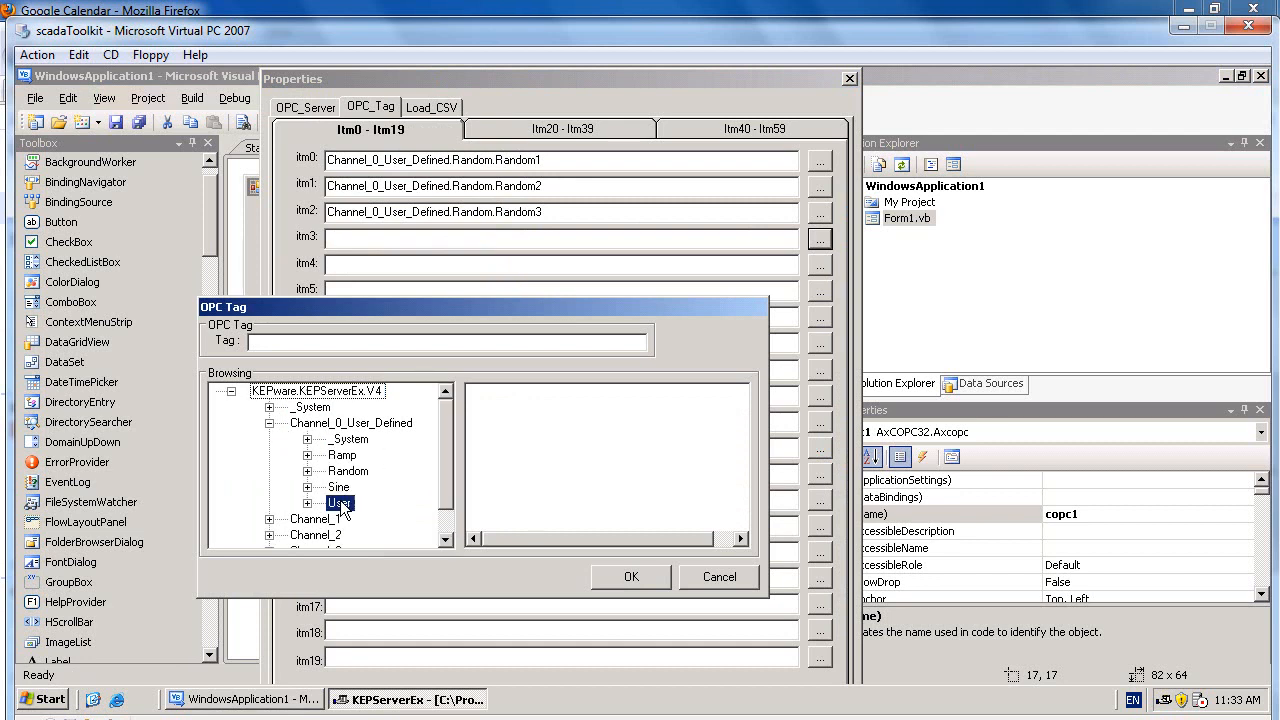
left_click(308, 504)
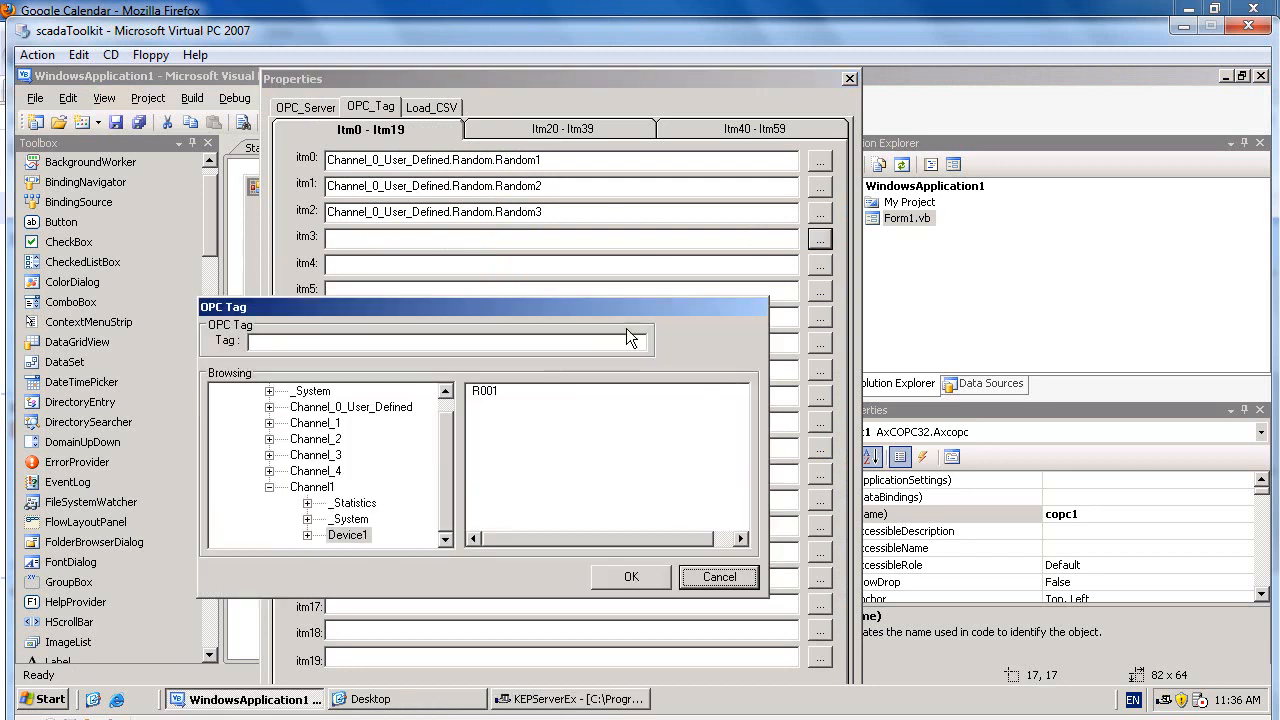
left_click(312, 488)
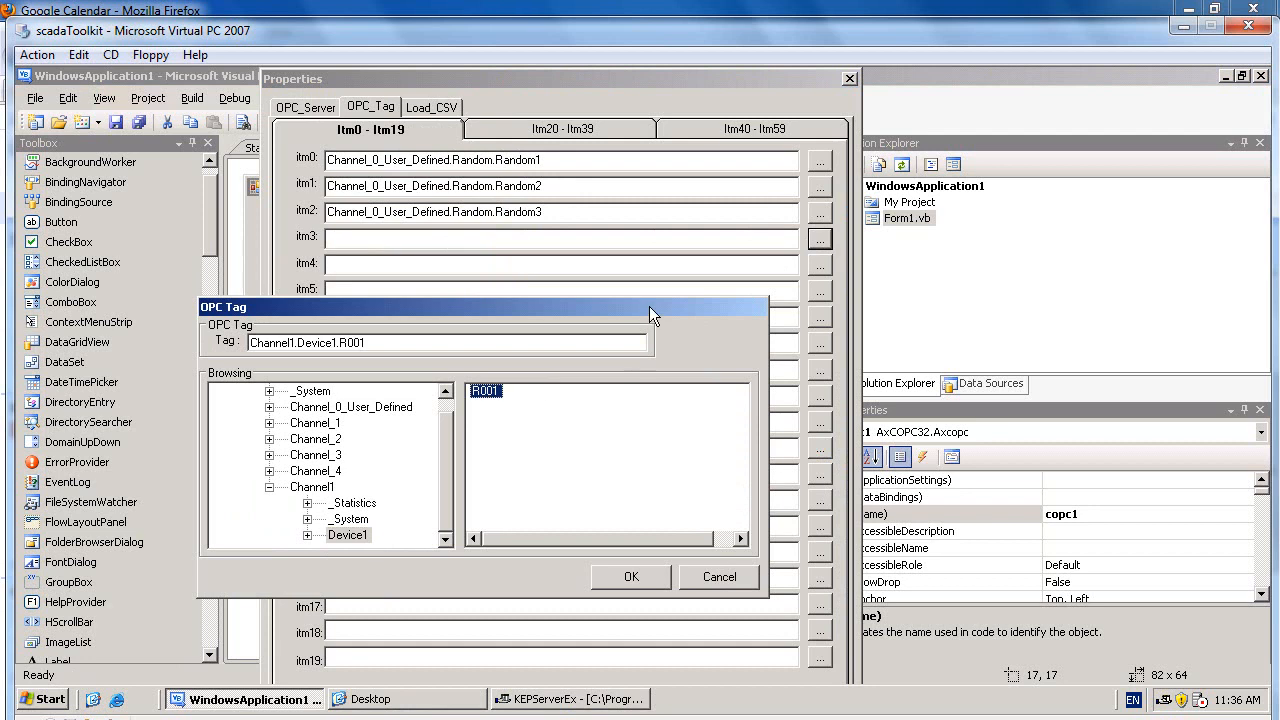
mouse_move(484, 390)
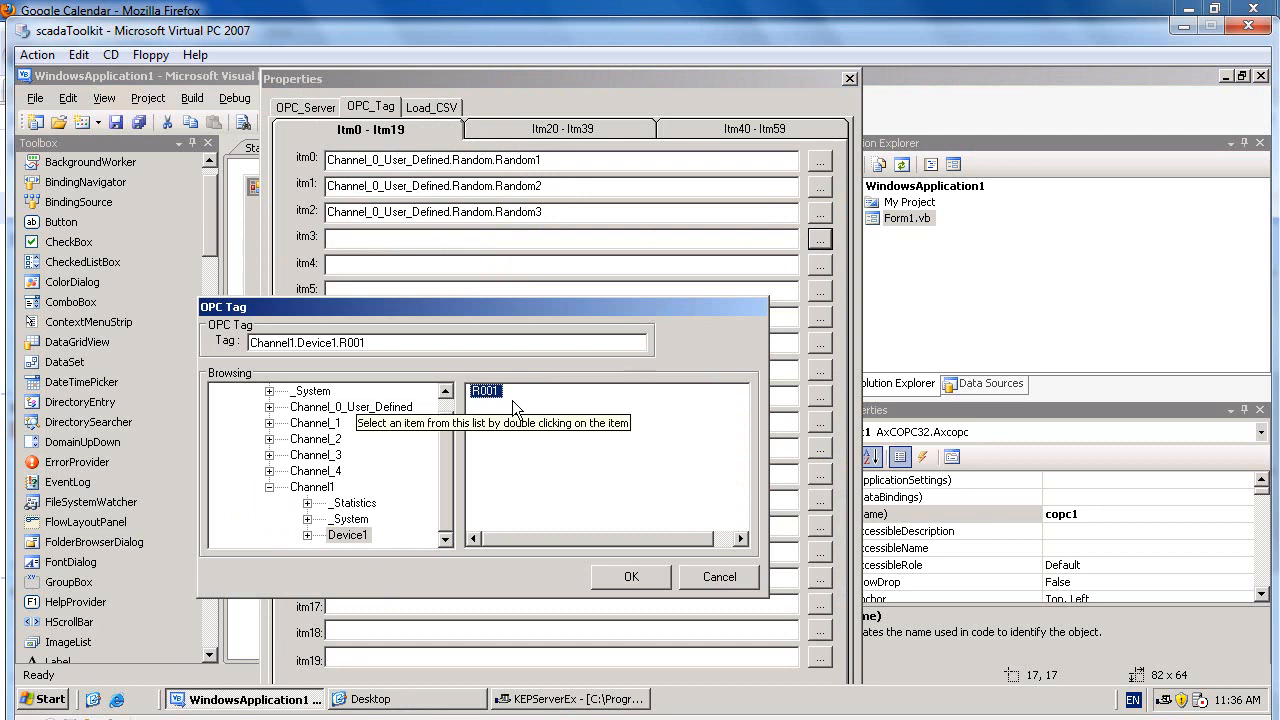
mouse_move(536, 390)
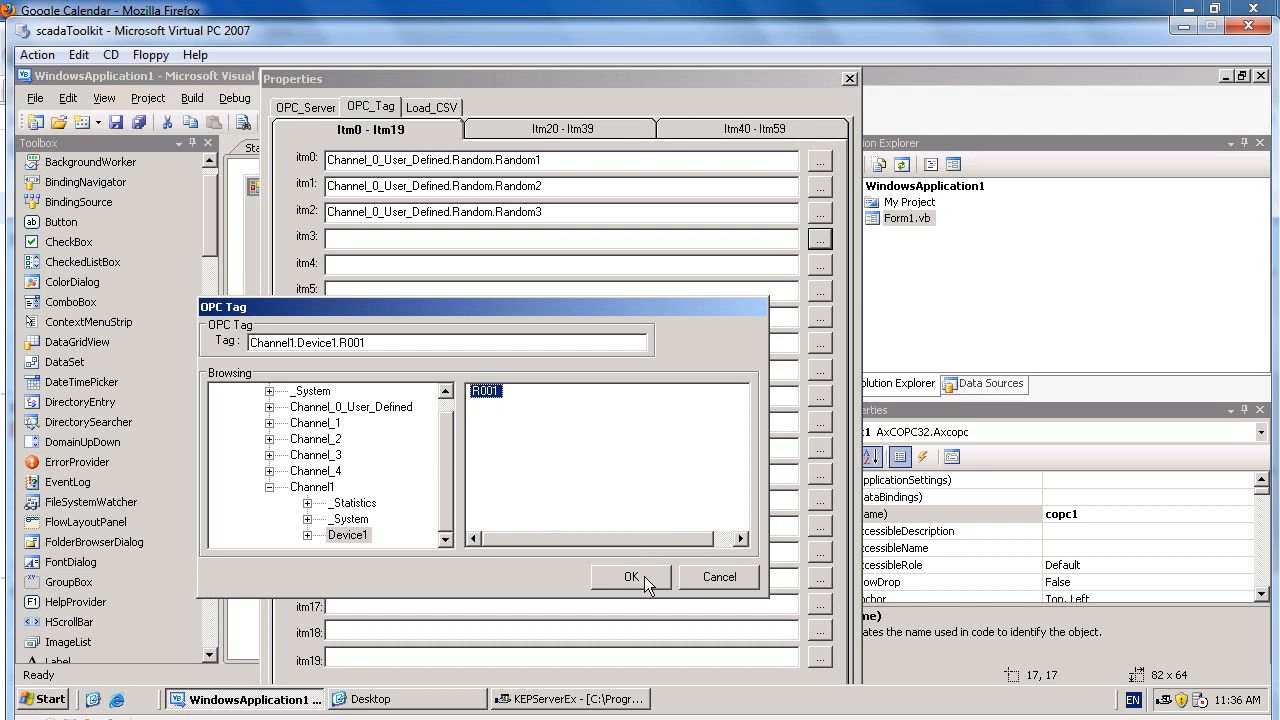
left_click(630, 576)
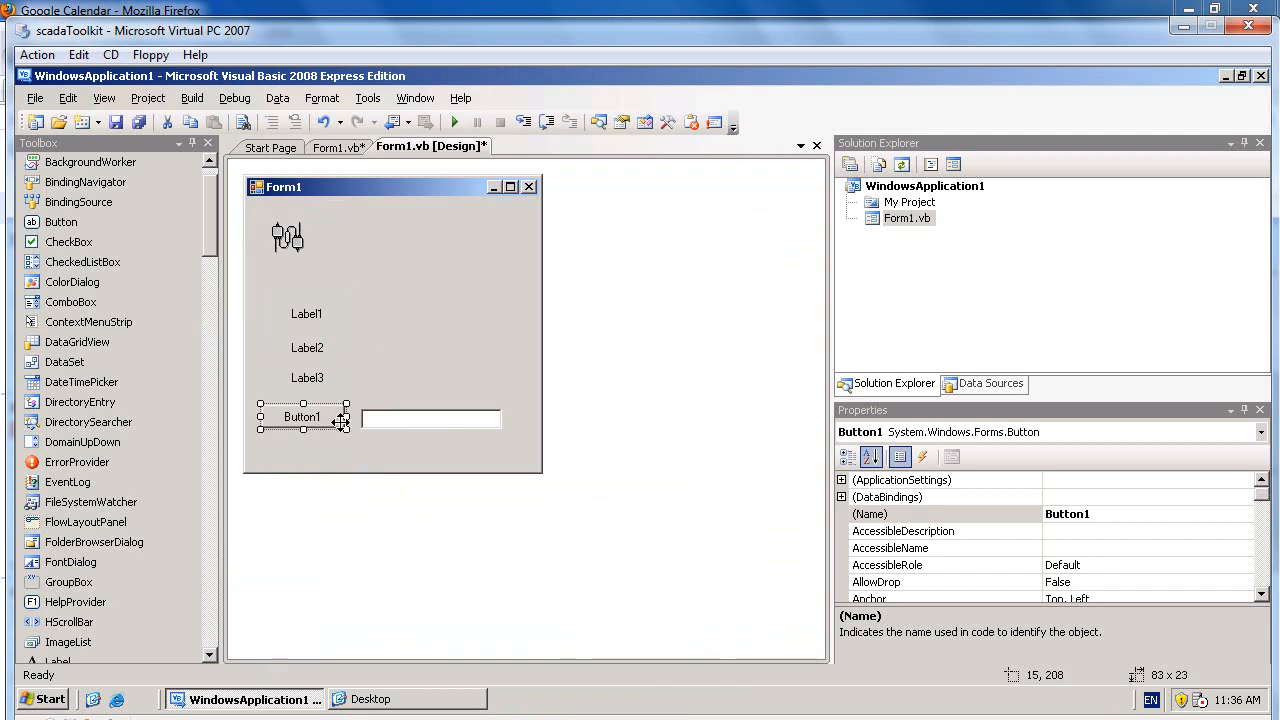
Create Button1_Click and begin a copc1.opcWrt call inside it
double_click(302, 418)
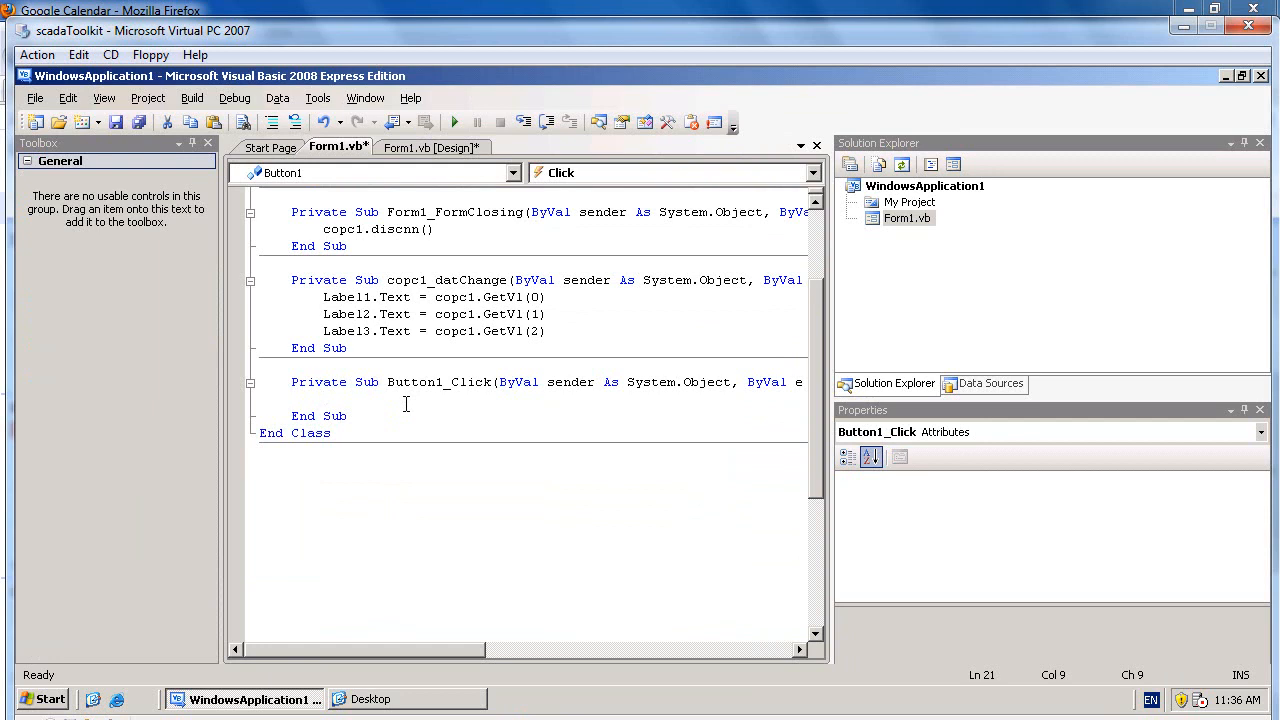
type("copc1.")
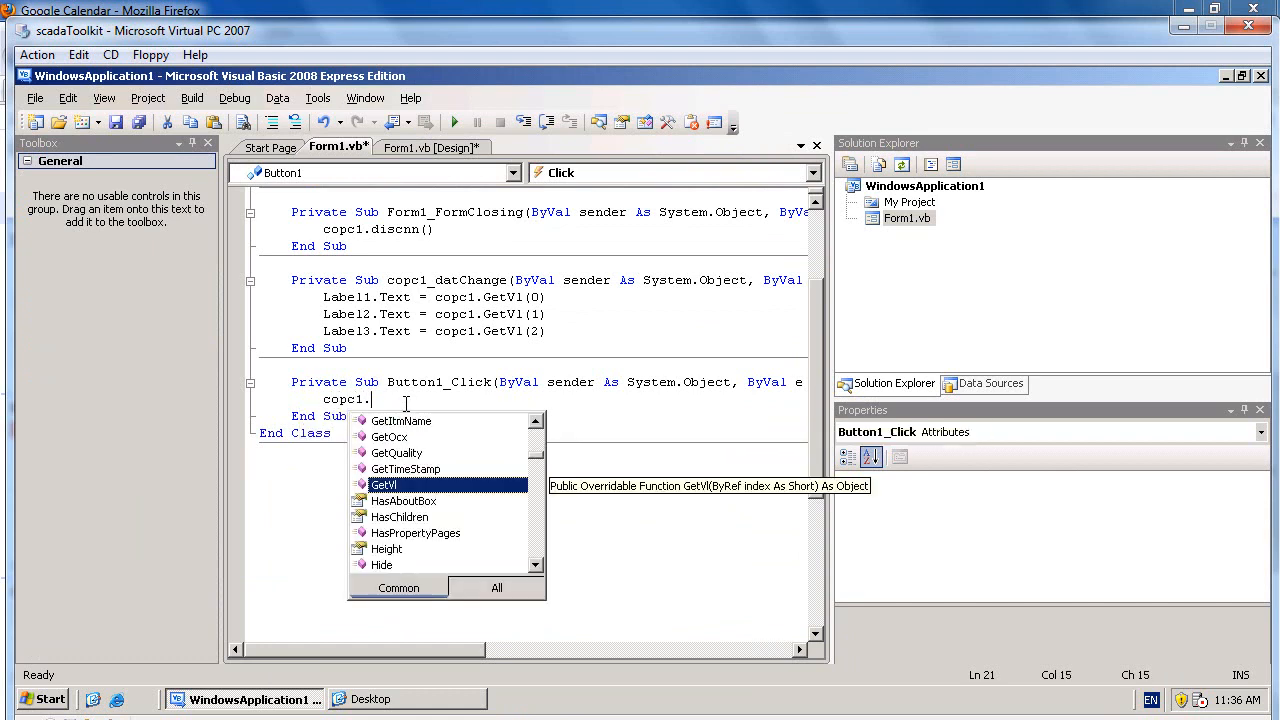
type("opcWrt")
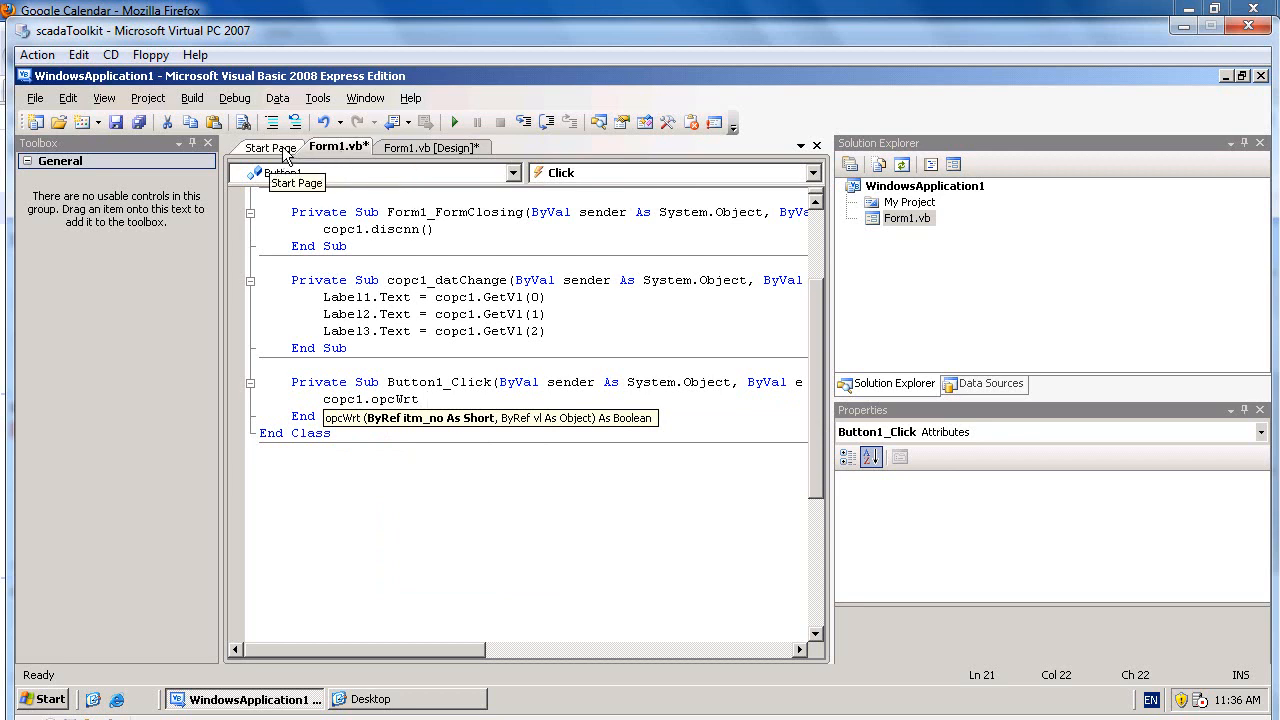
left_click(270, 148)
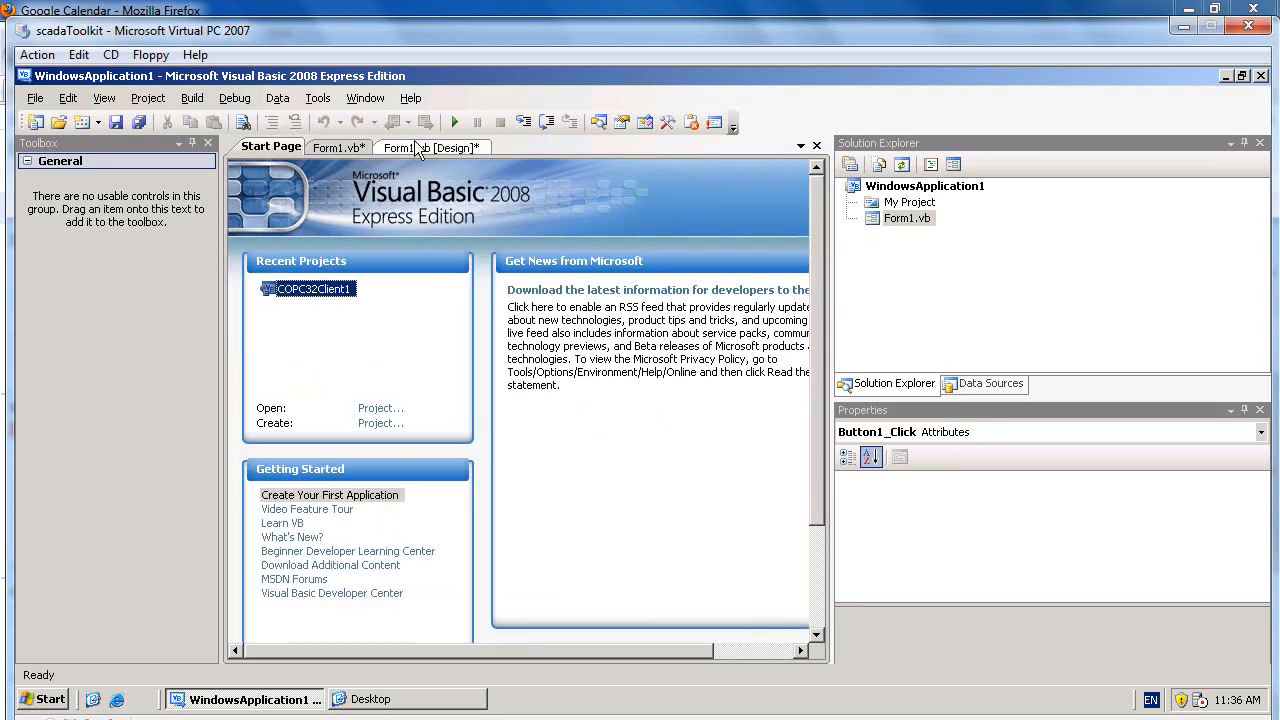
left_click(430, 148)
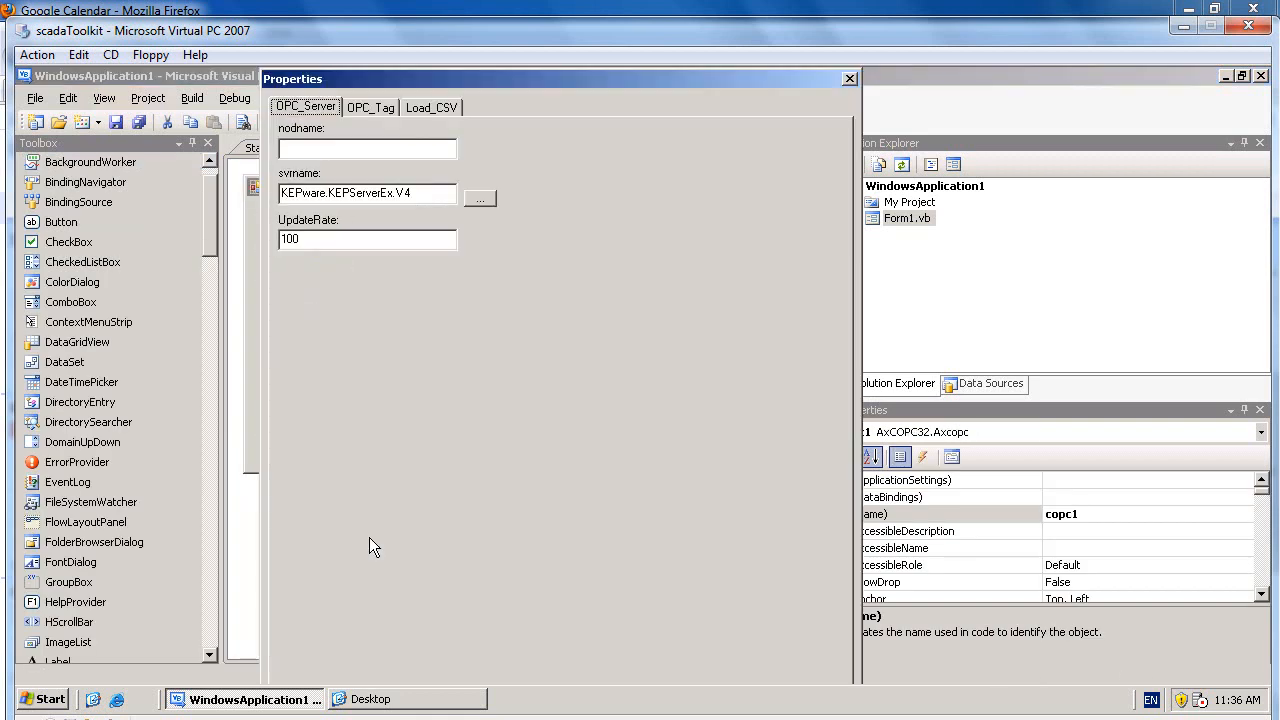
left_click(370, 108)
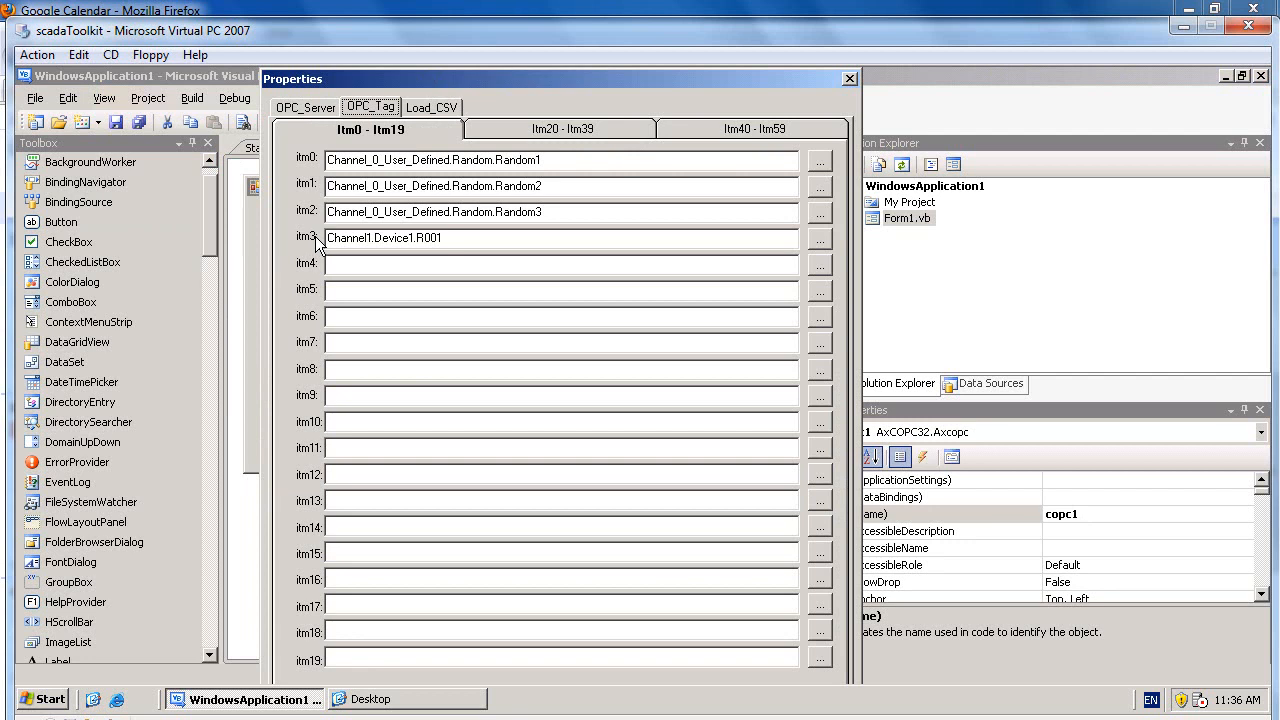
left_click(848, 78)
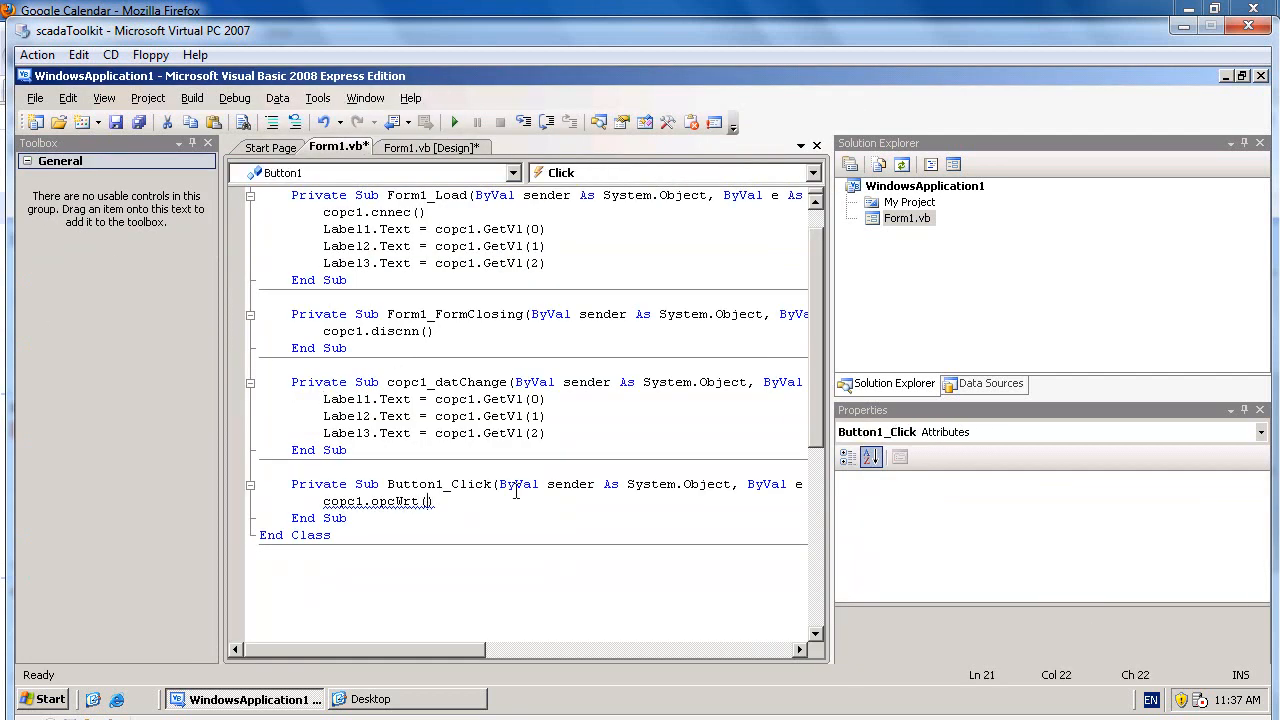
Complete the line as copc1.opcWrt(3, CInt(TextBox1.Text)) with IntelliSense
type("(")
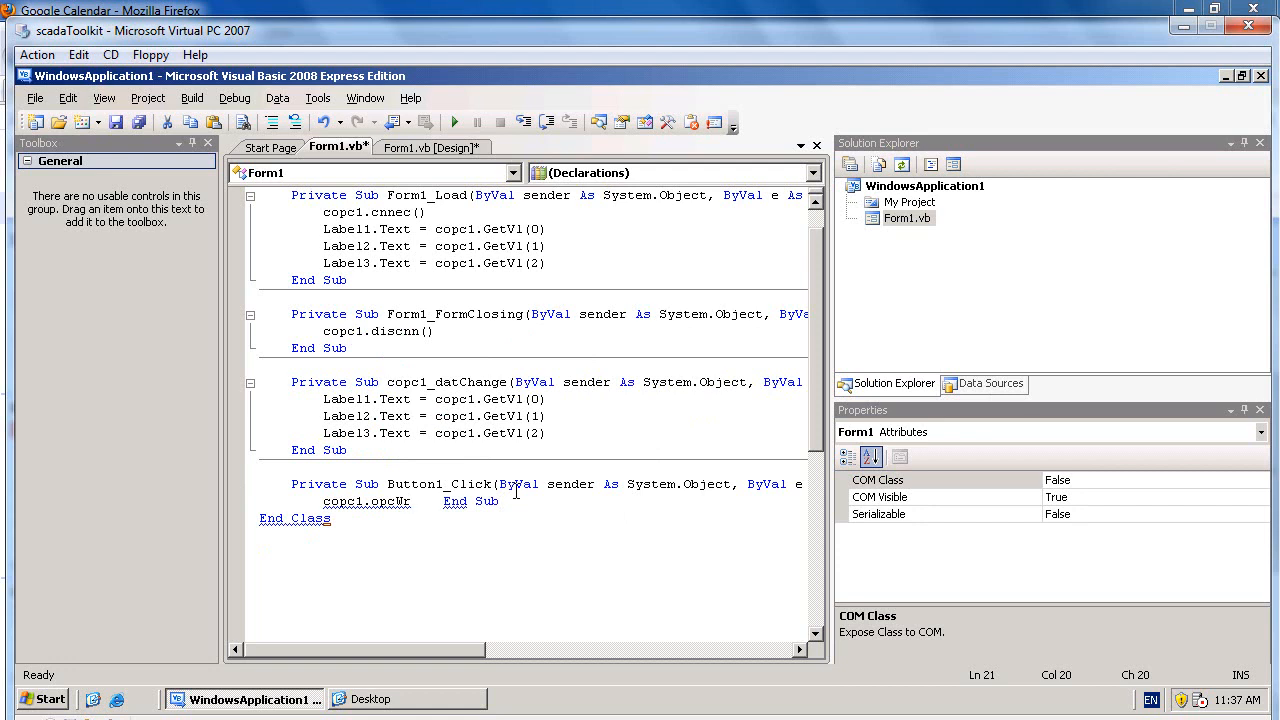
type("()")
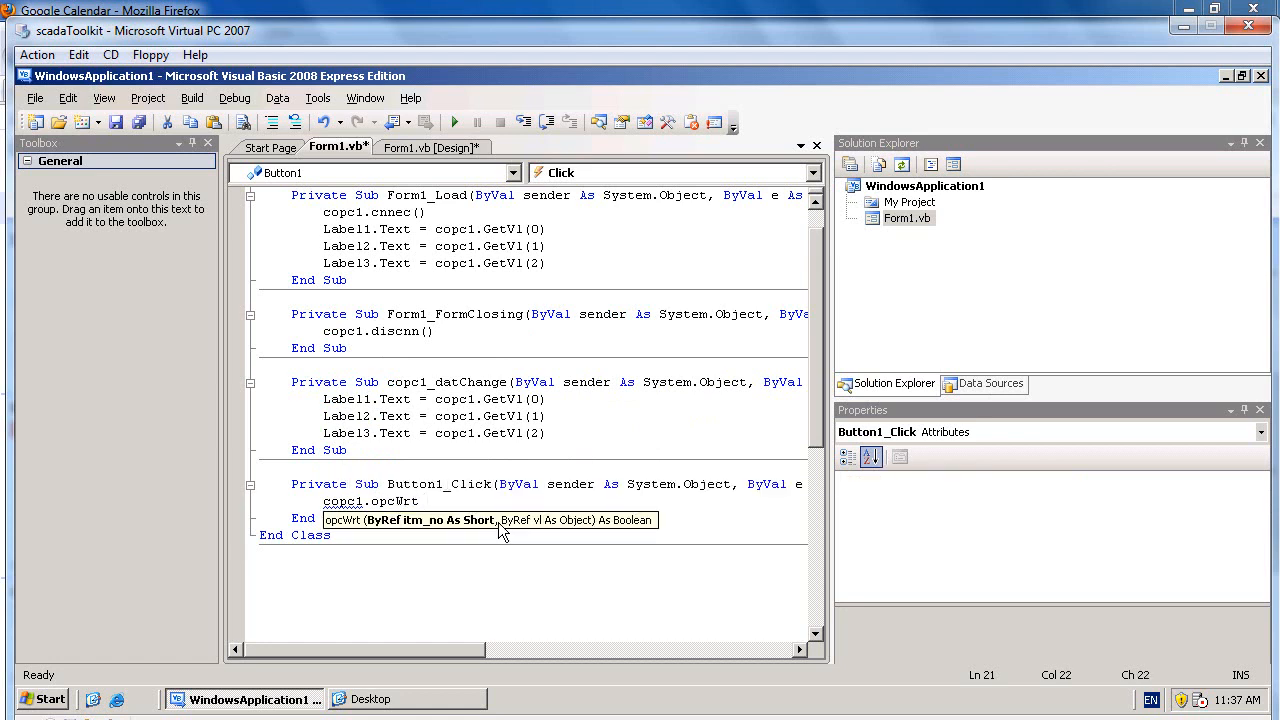
type("3")
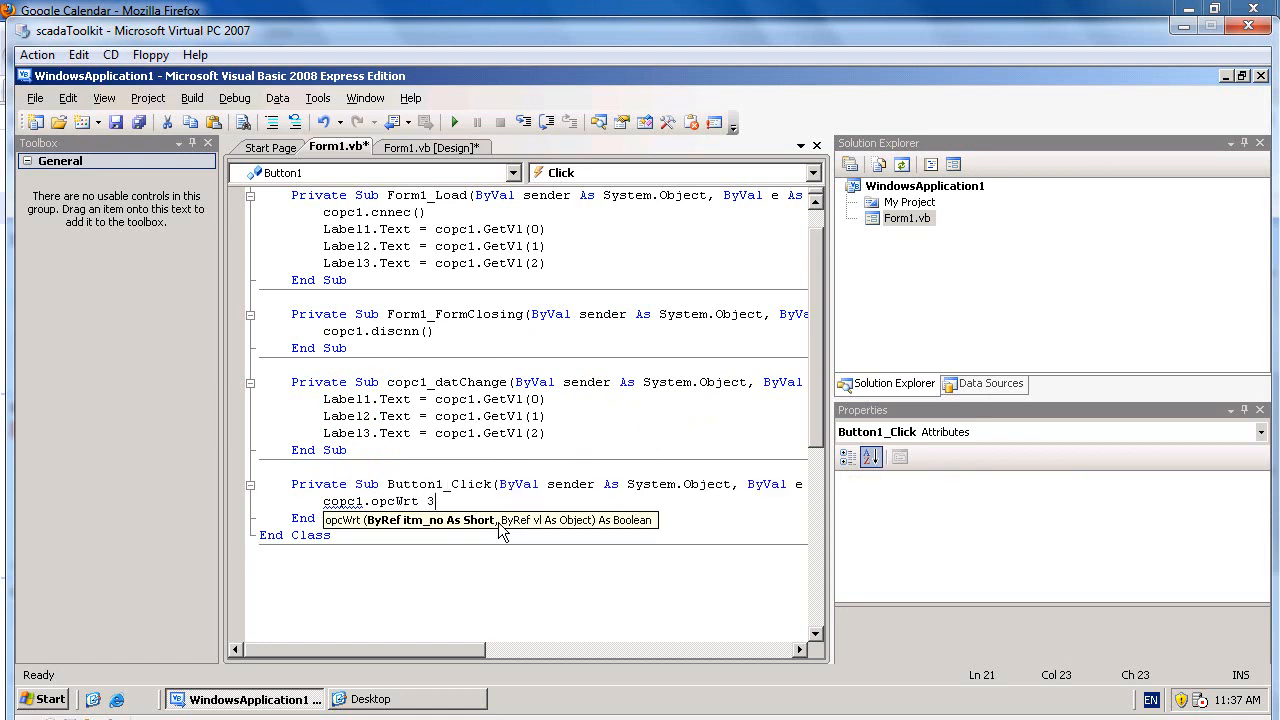
type(",")
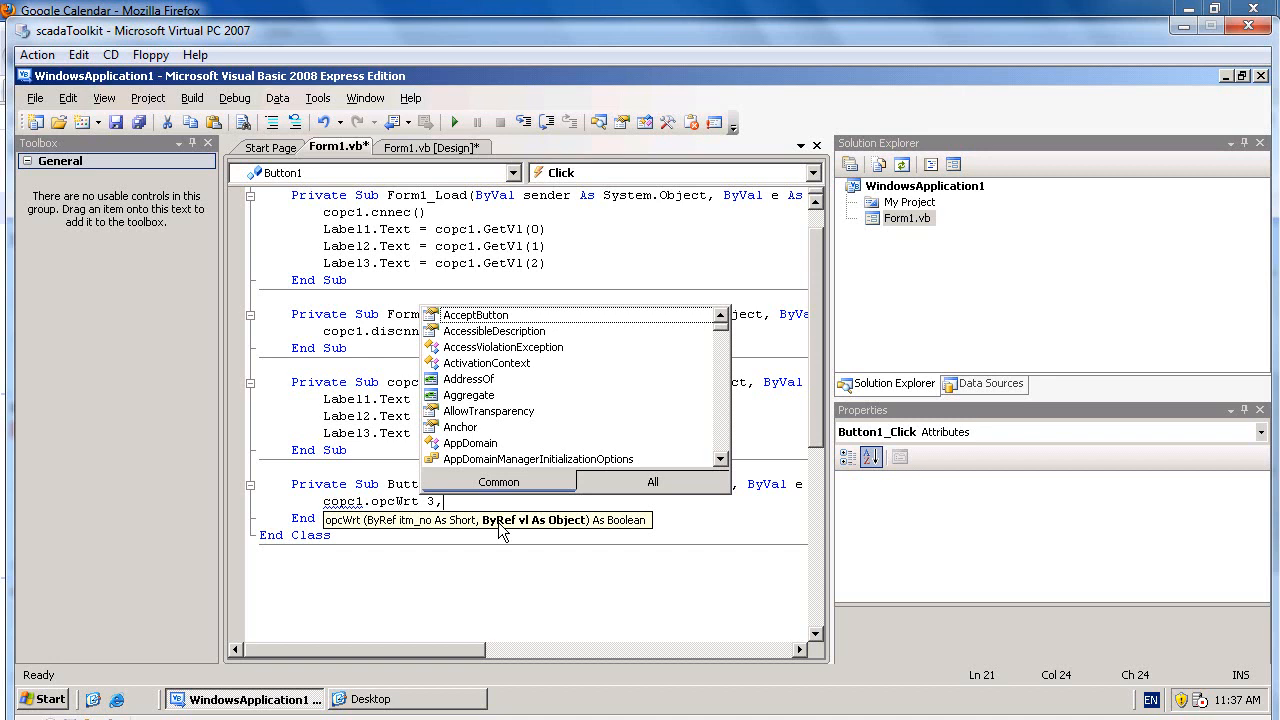
type("CD")
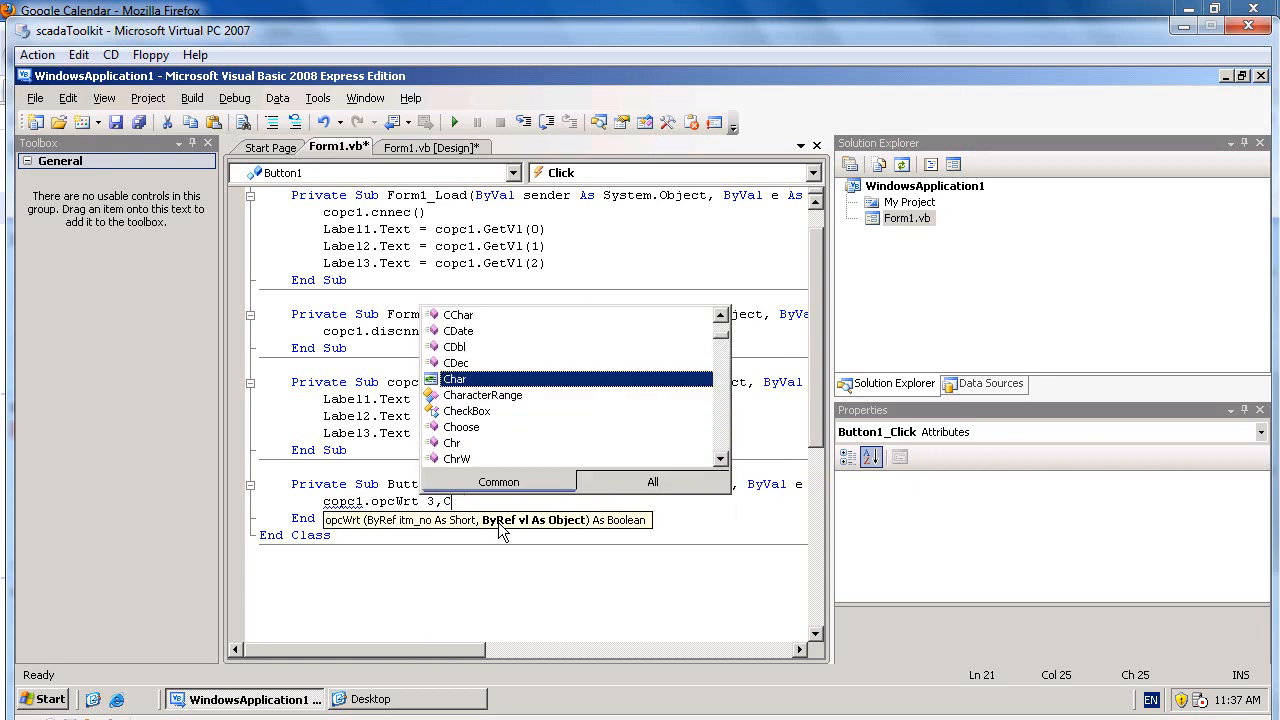
type("Int")
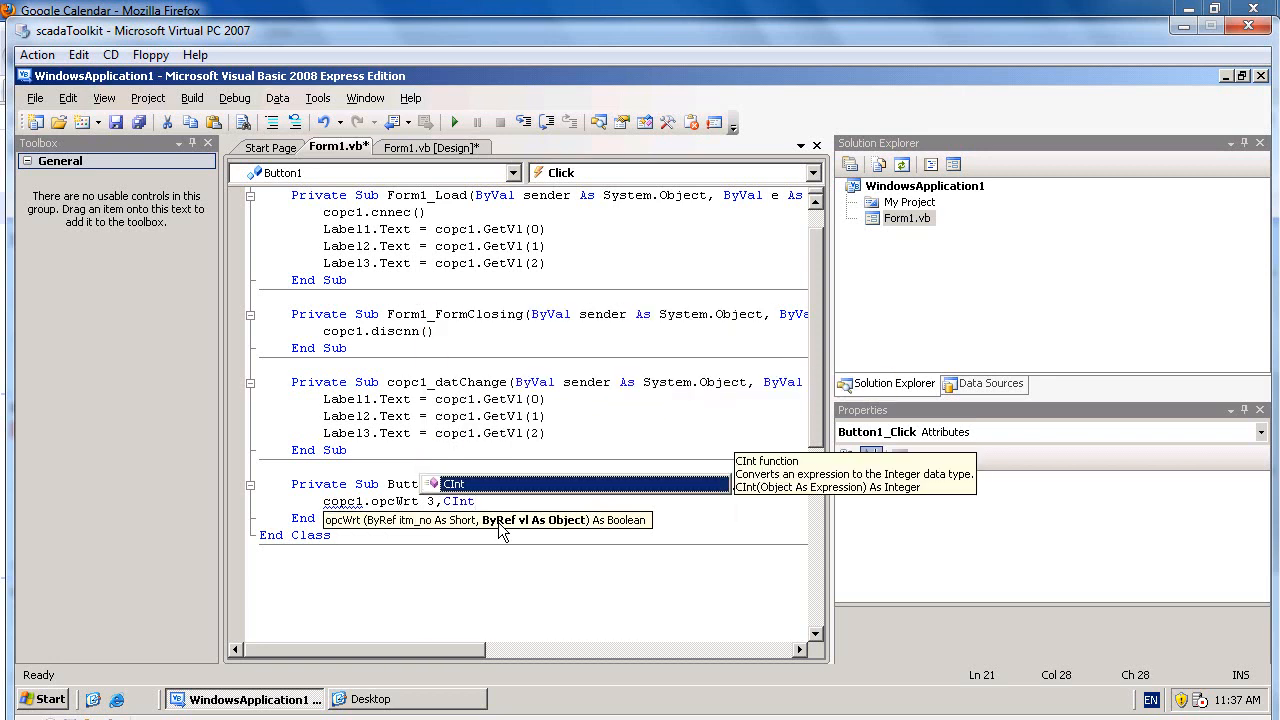
type("(")
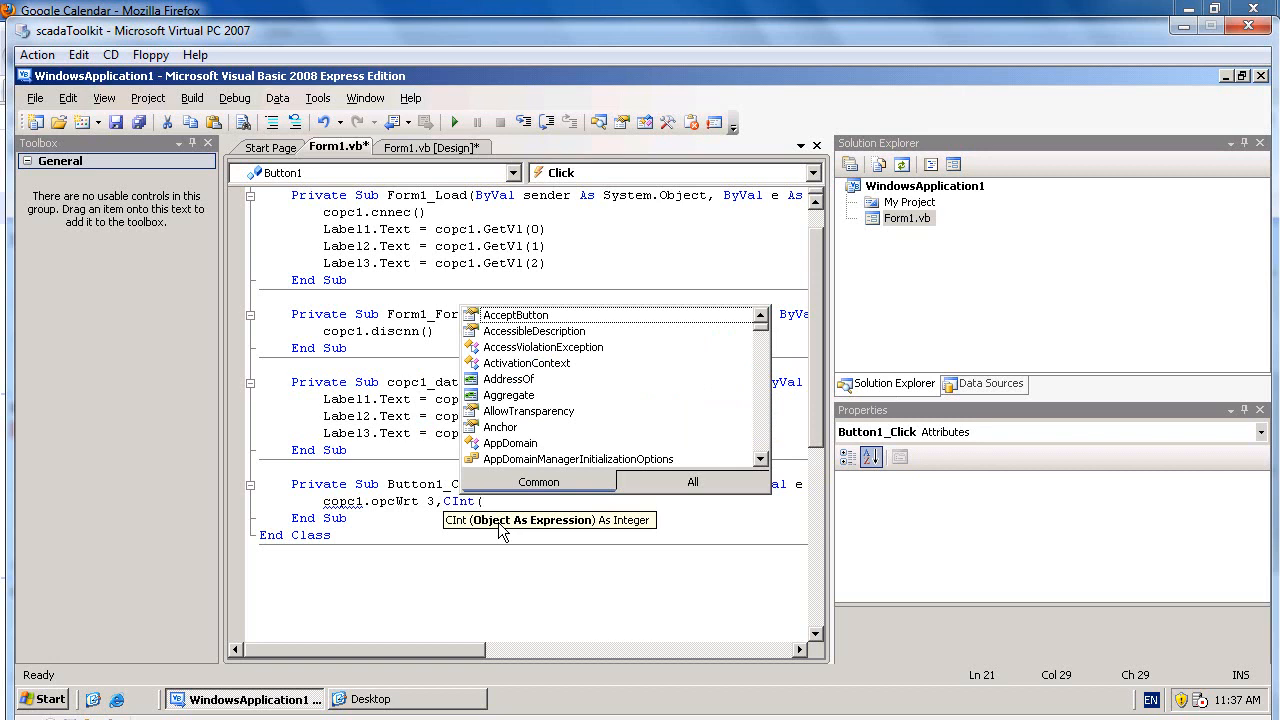
type("TextBox1.Text")
type("Label.Text = copc1.GetVl(2)")
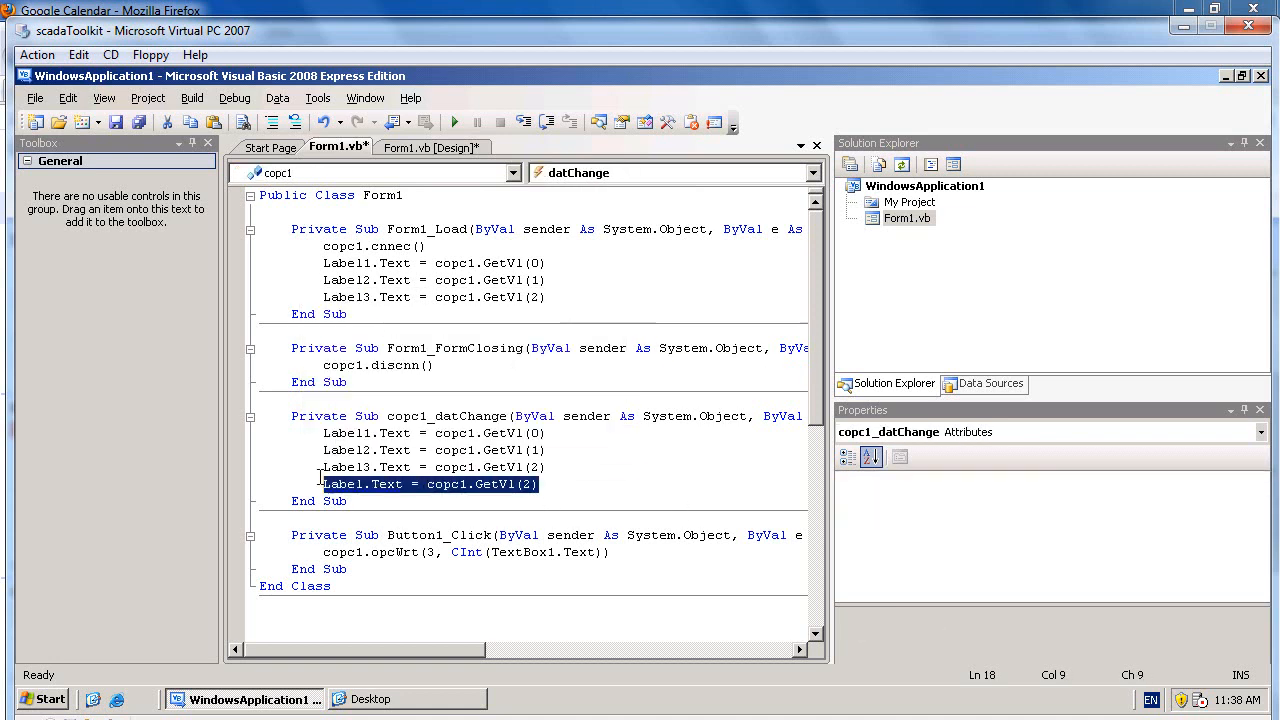
Delete the duplicated Label1 line, set Label3 to GetVl(3) in both subs, and run the form
key("Delete")
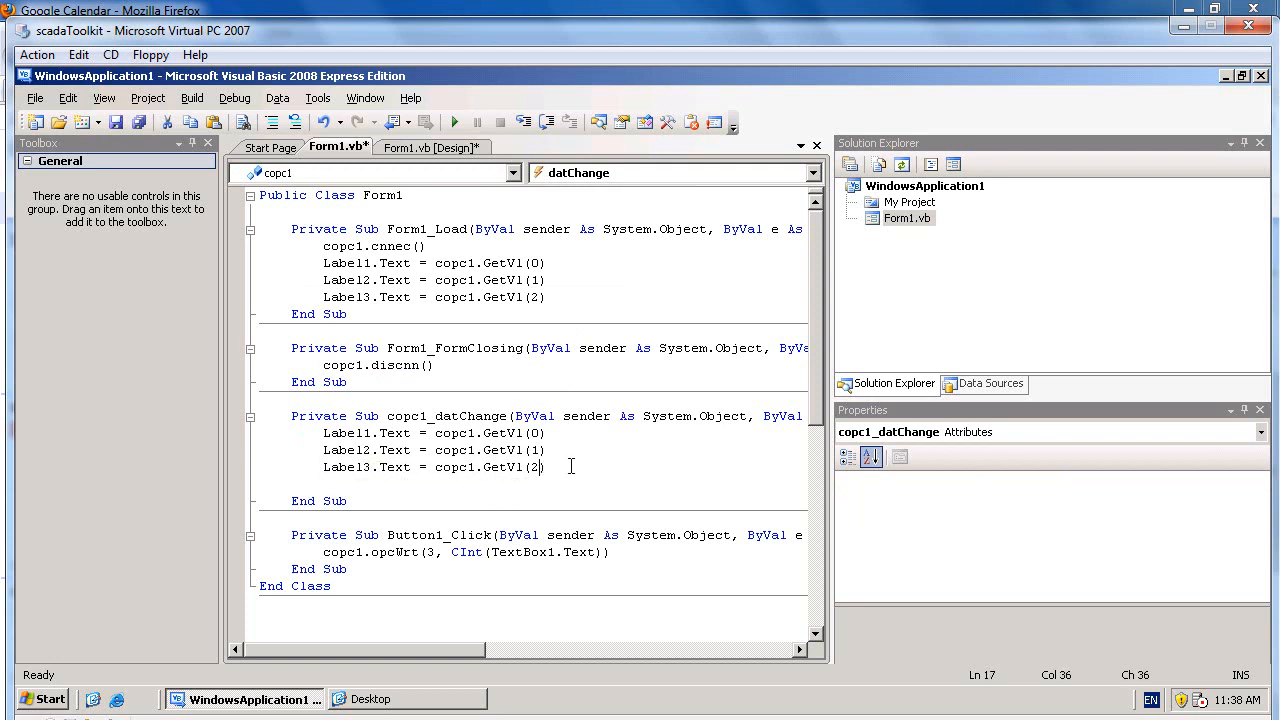
type("3")
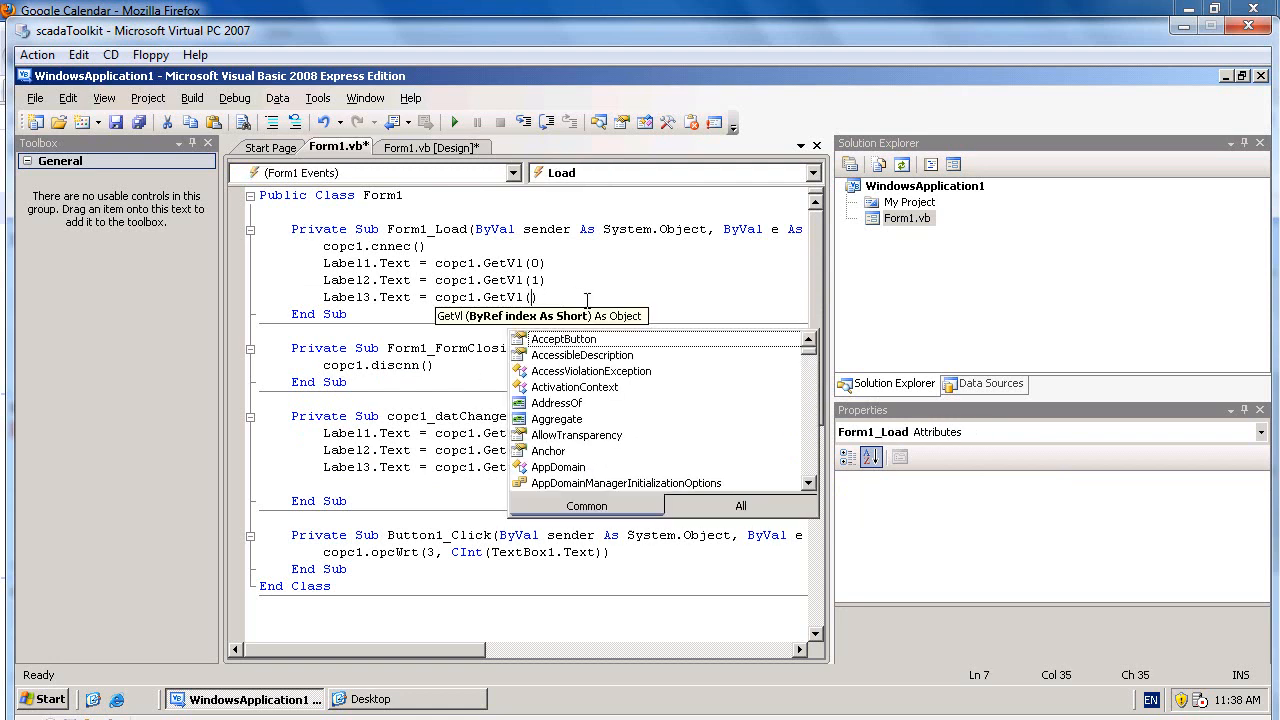
type("3")
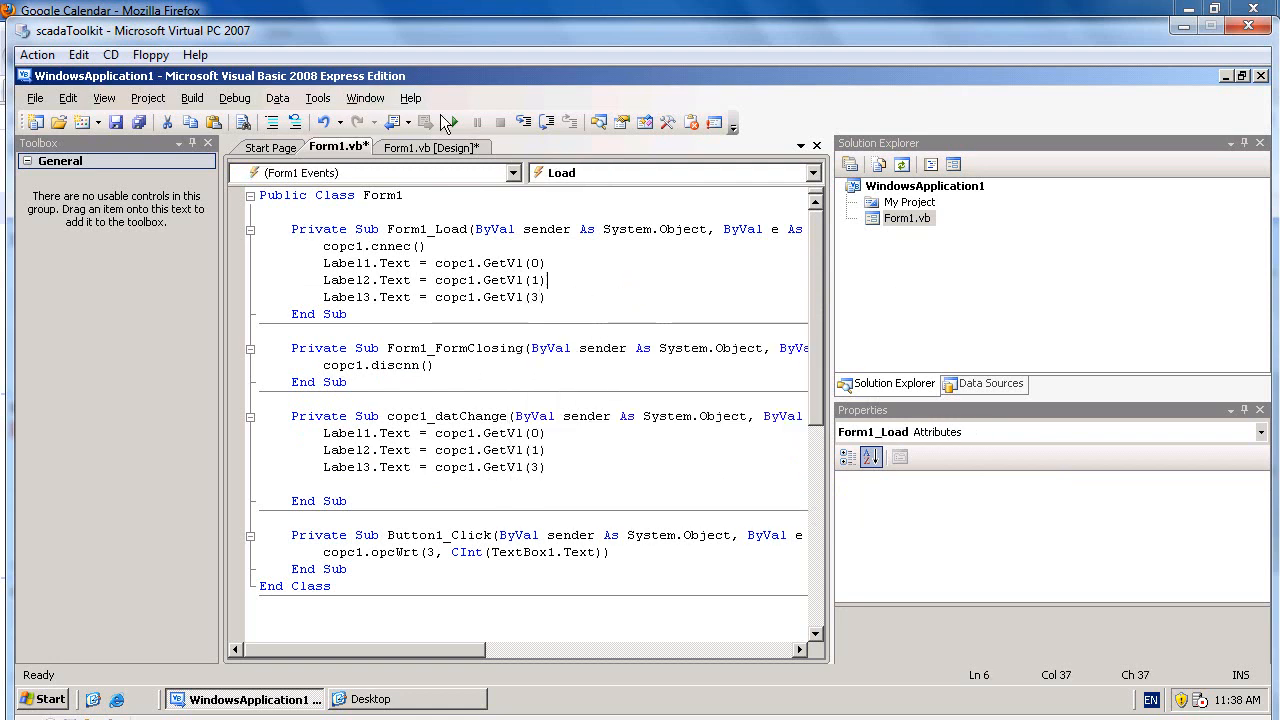
left_click(454, 122)
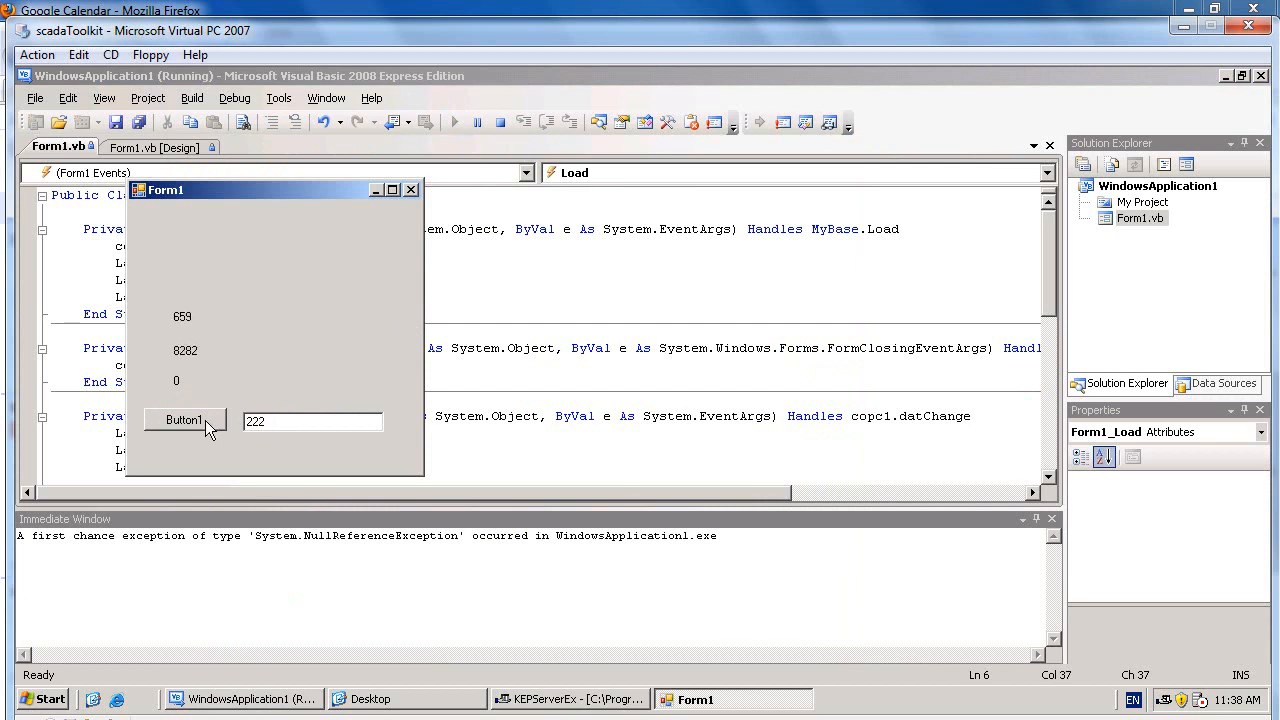
Write 222 and then 555 from the textbox to item 3 via Button1, watching Label3 update
left_click(184, 420)
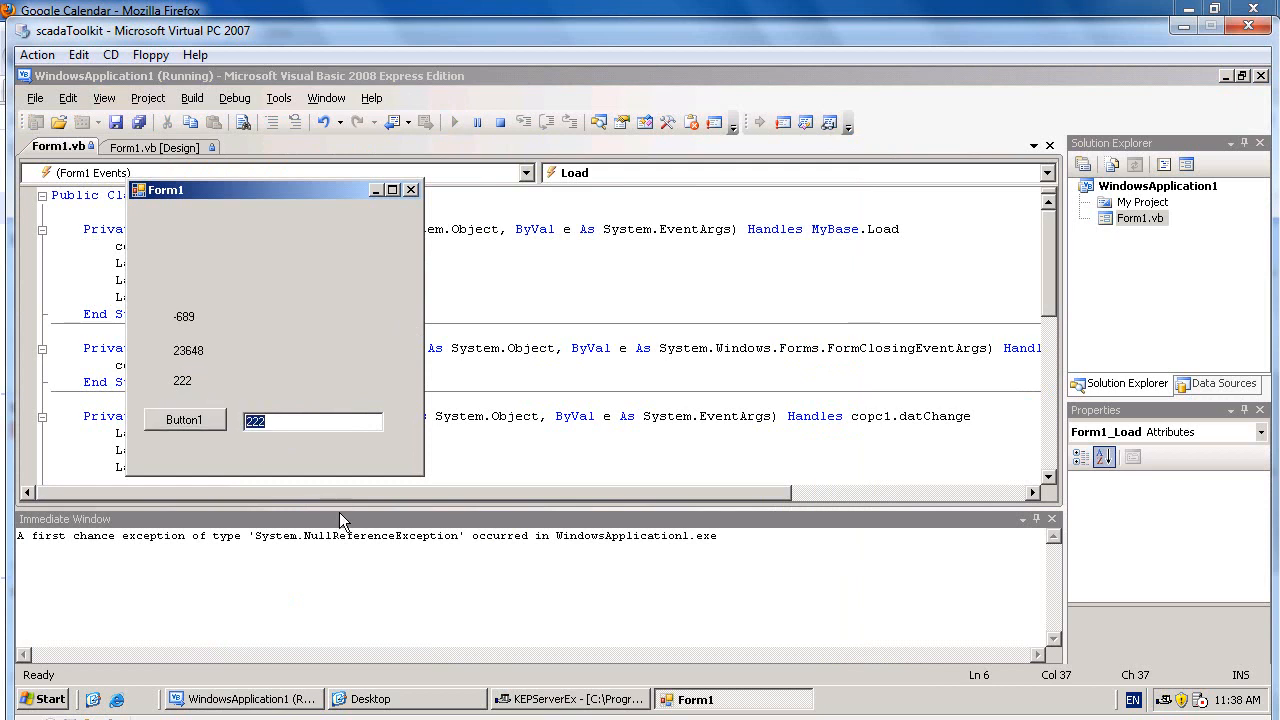
left_click(184, 420)
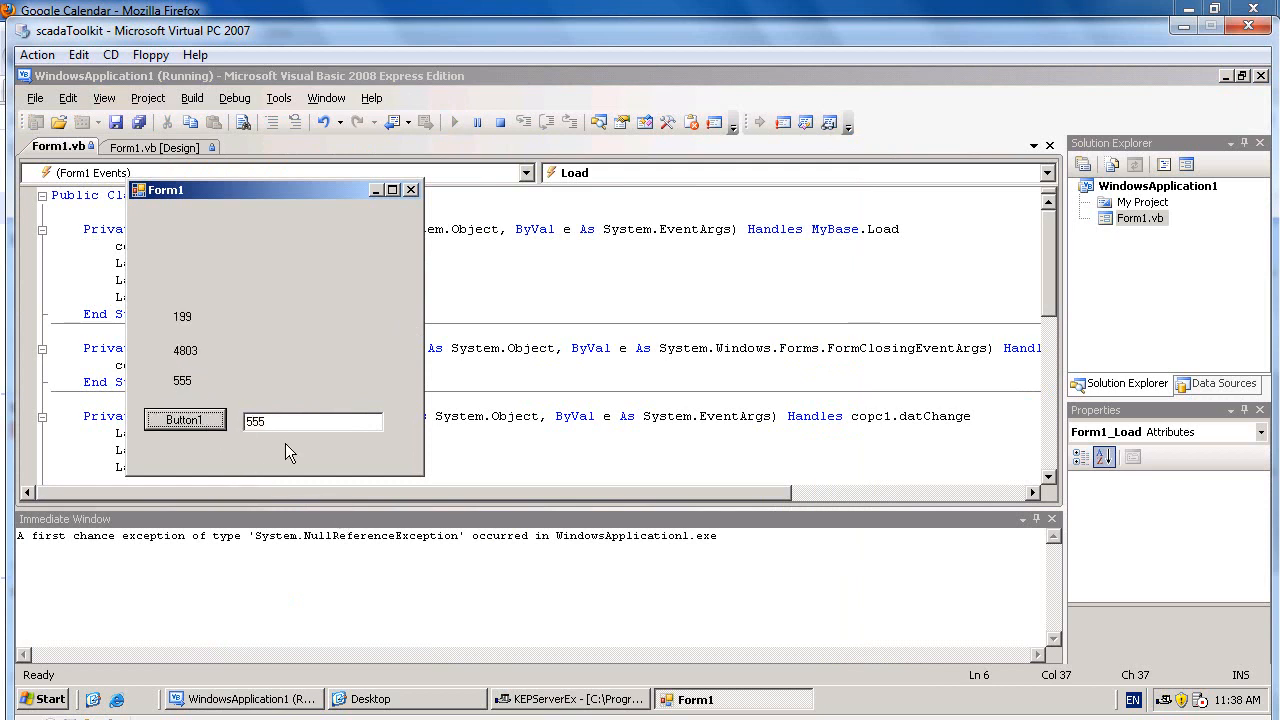
left_click(184, 420)
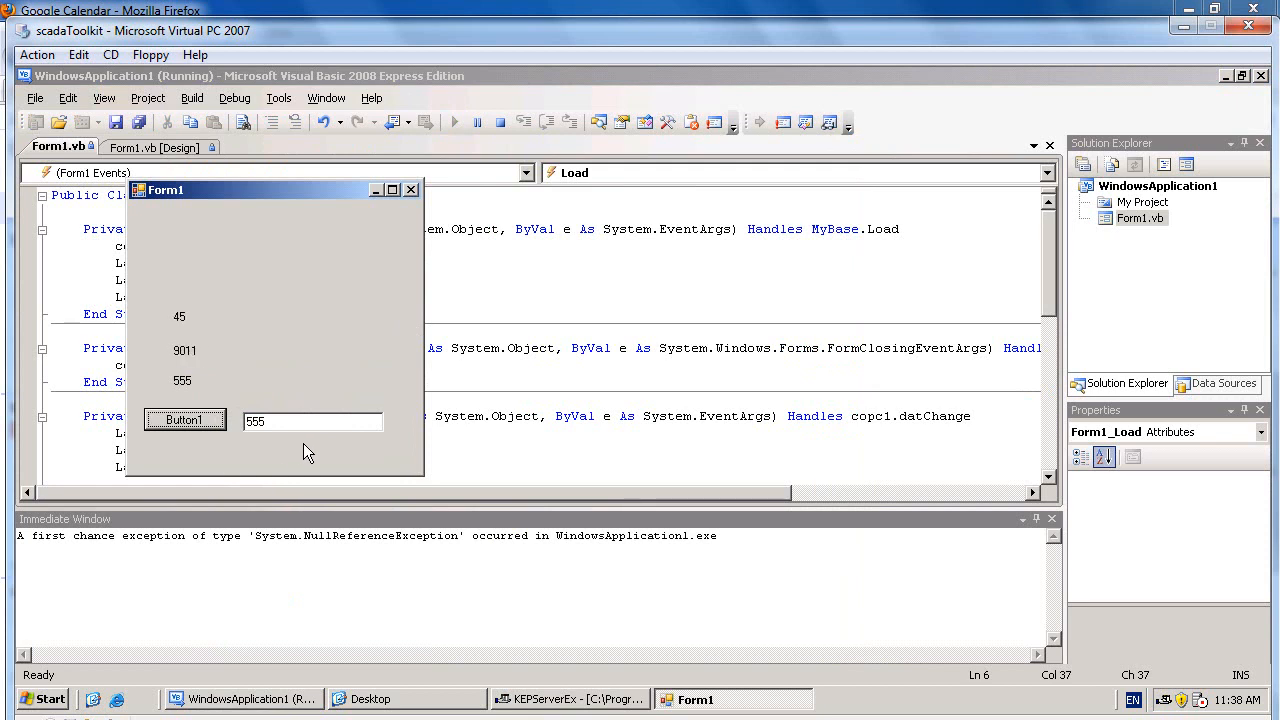